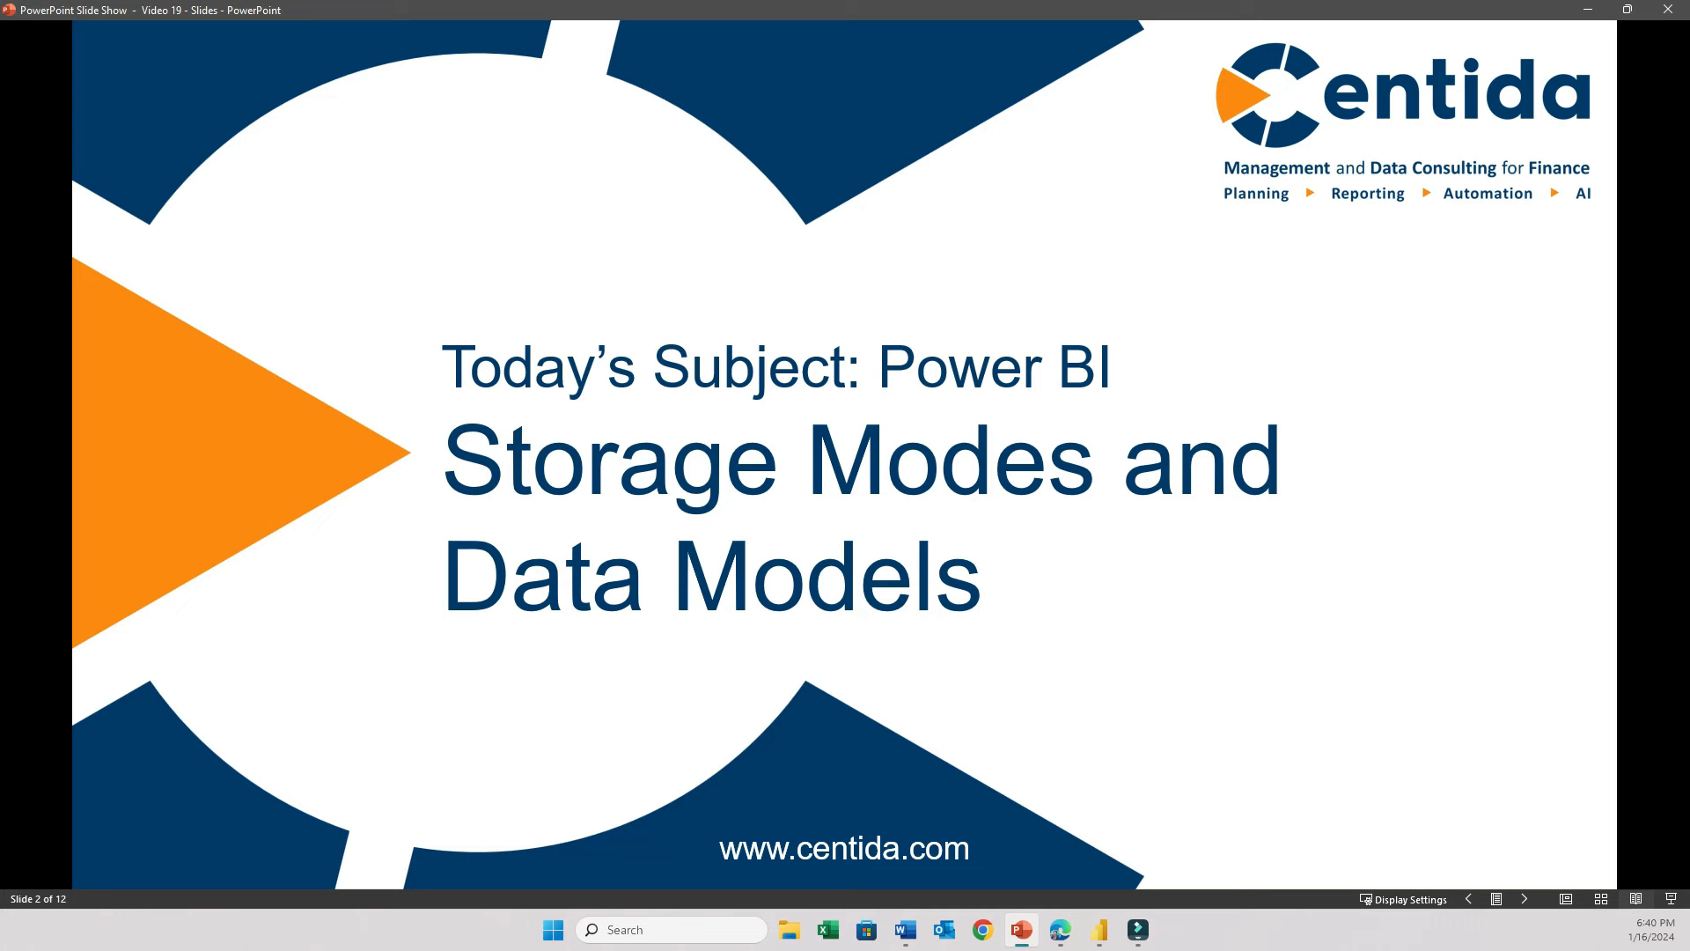
- Advance to slide 4, 'What is a Power BI Data Model?'
{"action": "key", "text": "right"}
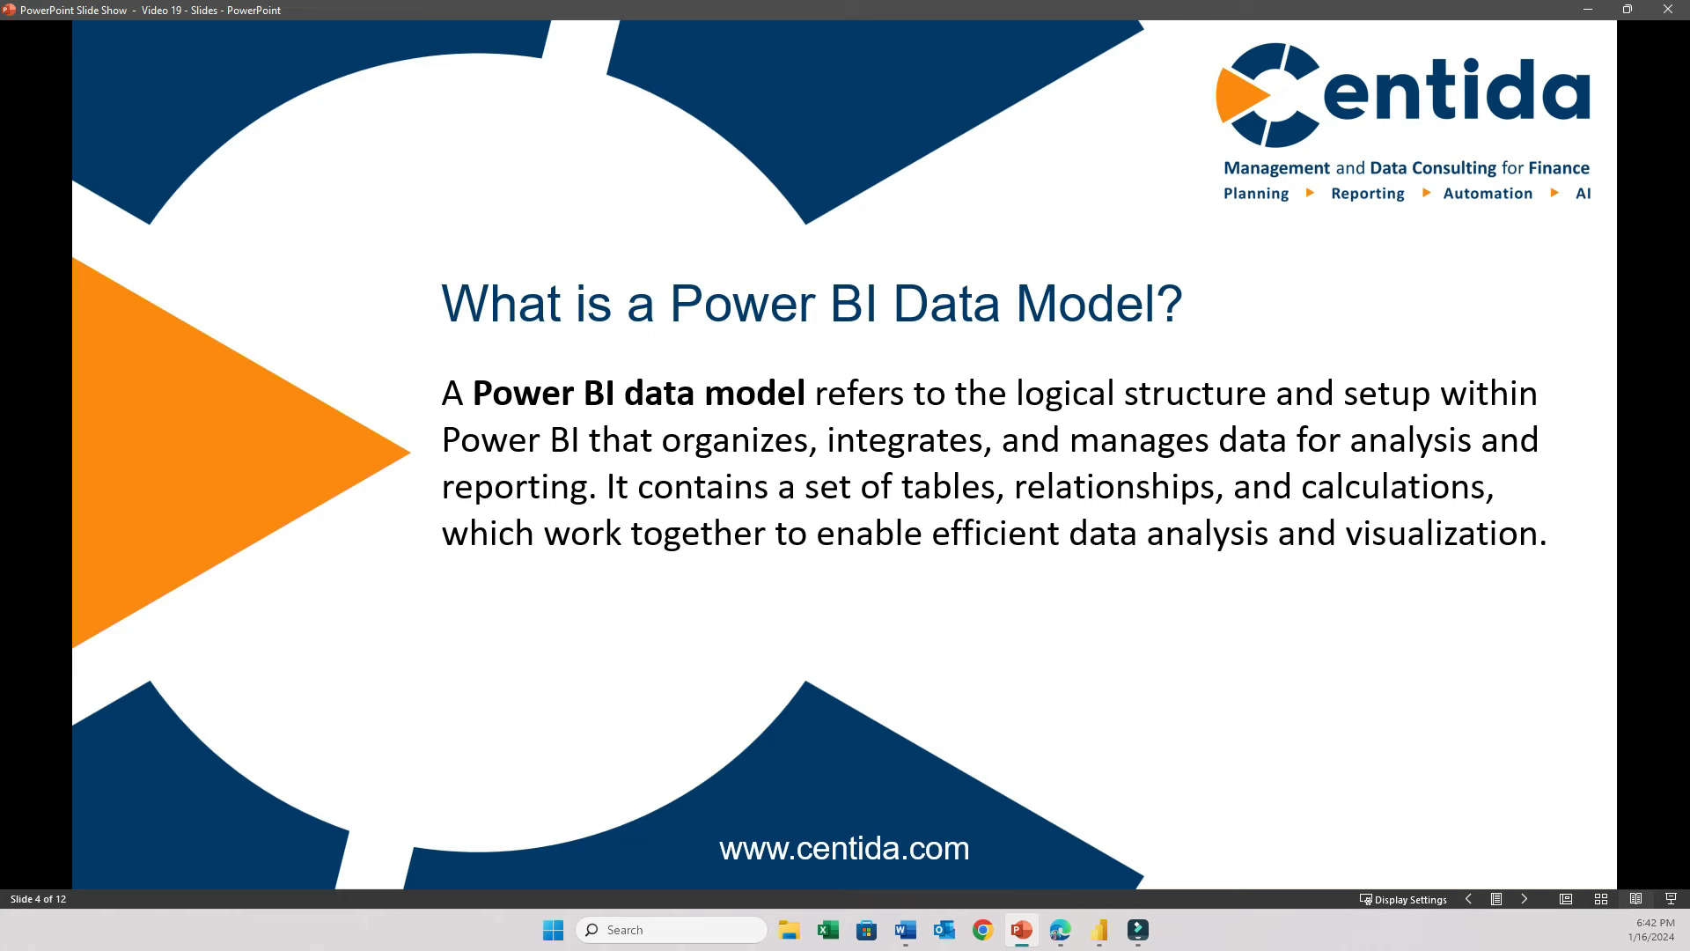
- Advance to slide 5, 'What is a Power BI Dataset?'
{"action": "key", "text": "right"}
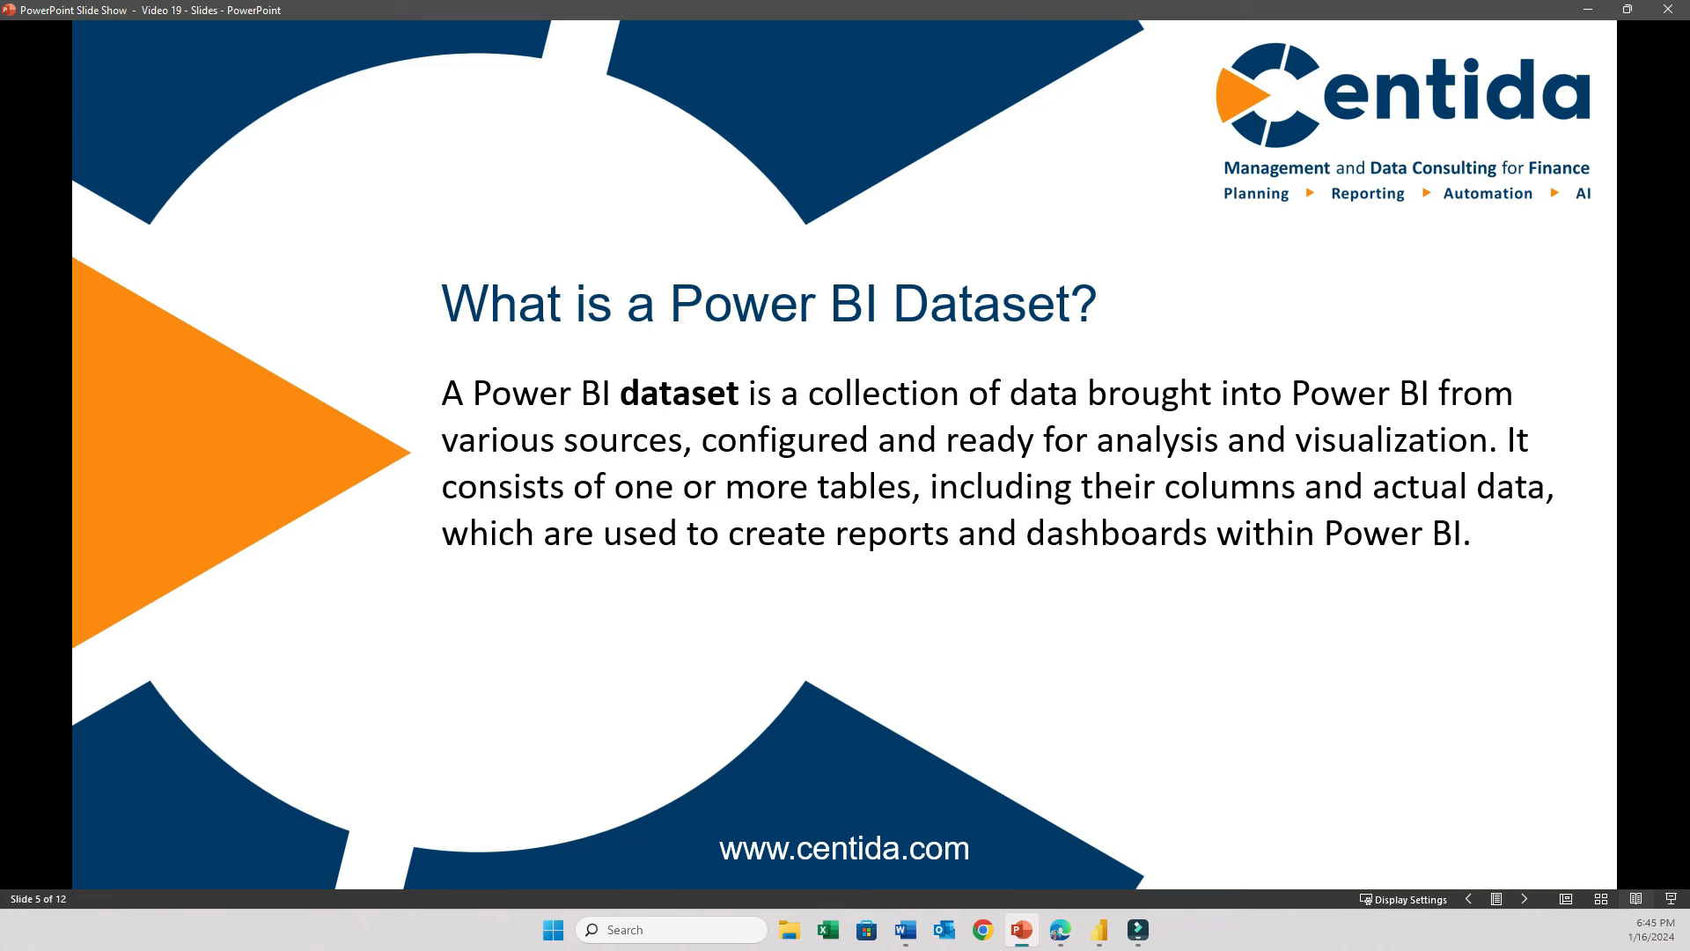
- Advance to slide 7, the Import Mode Analogy with the construction-site illustration
{"action": "key", "text": "right"}
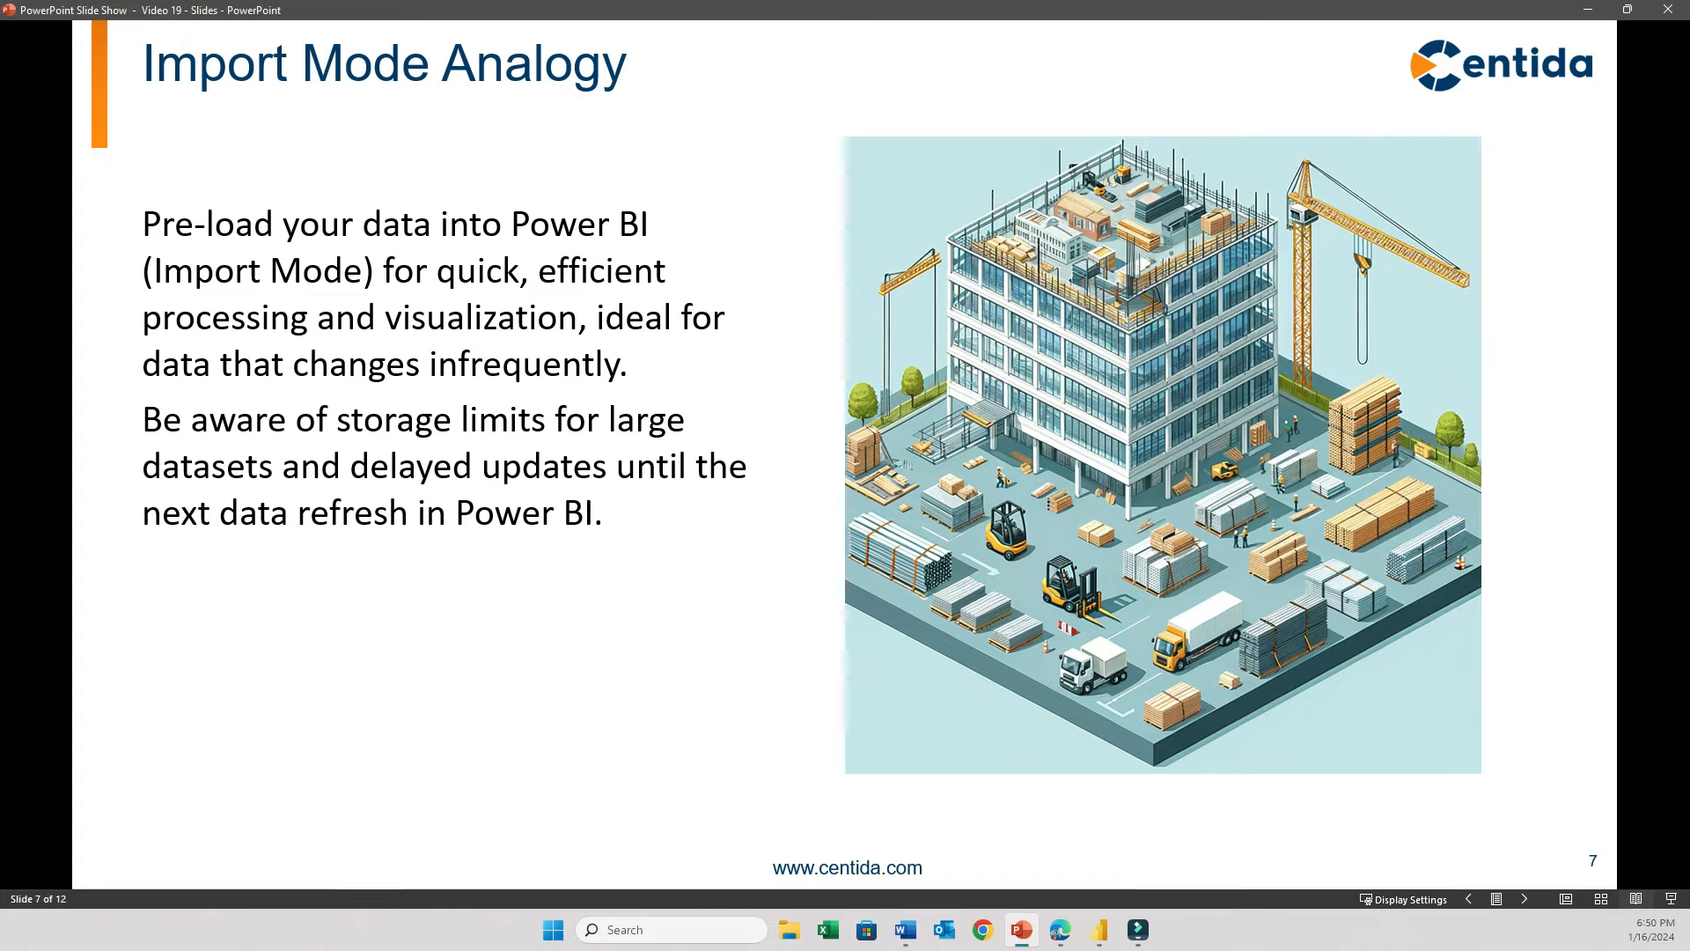
- Advance through slide 8 (DirectQuery Mode Analogy) to slide 9, Difference Between Models and Modes
{"action": "key", "text": "right"}
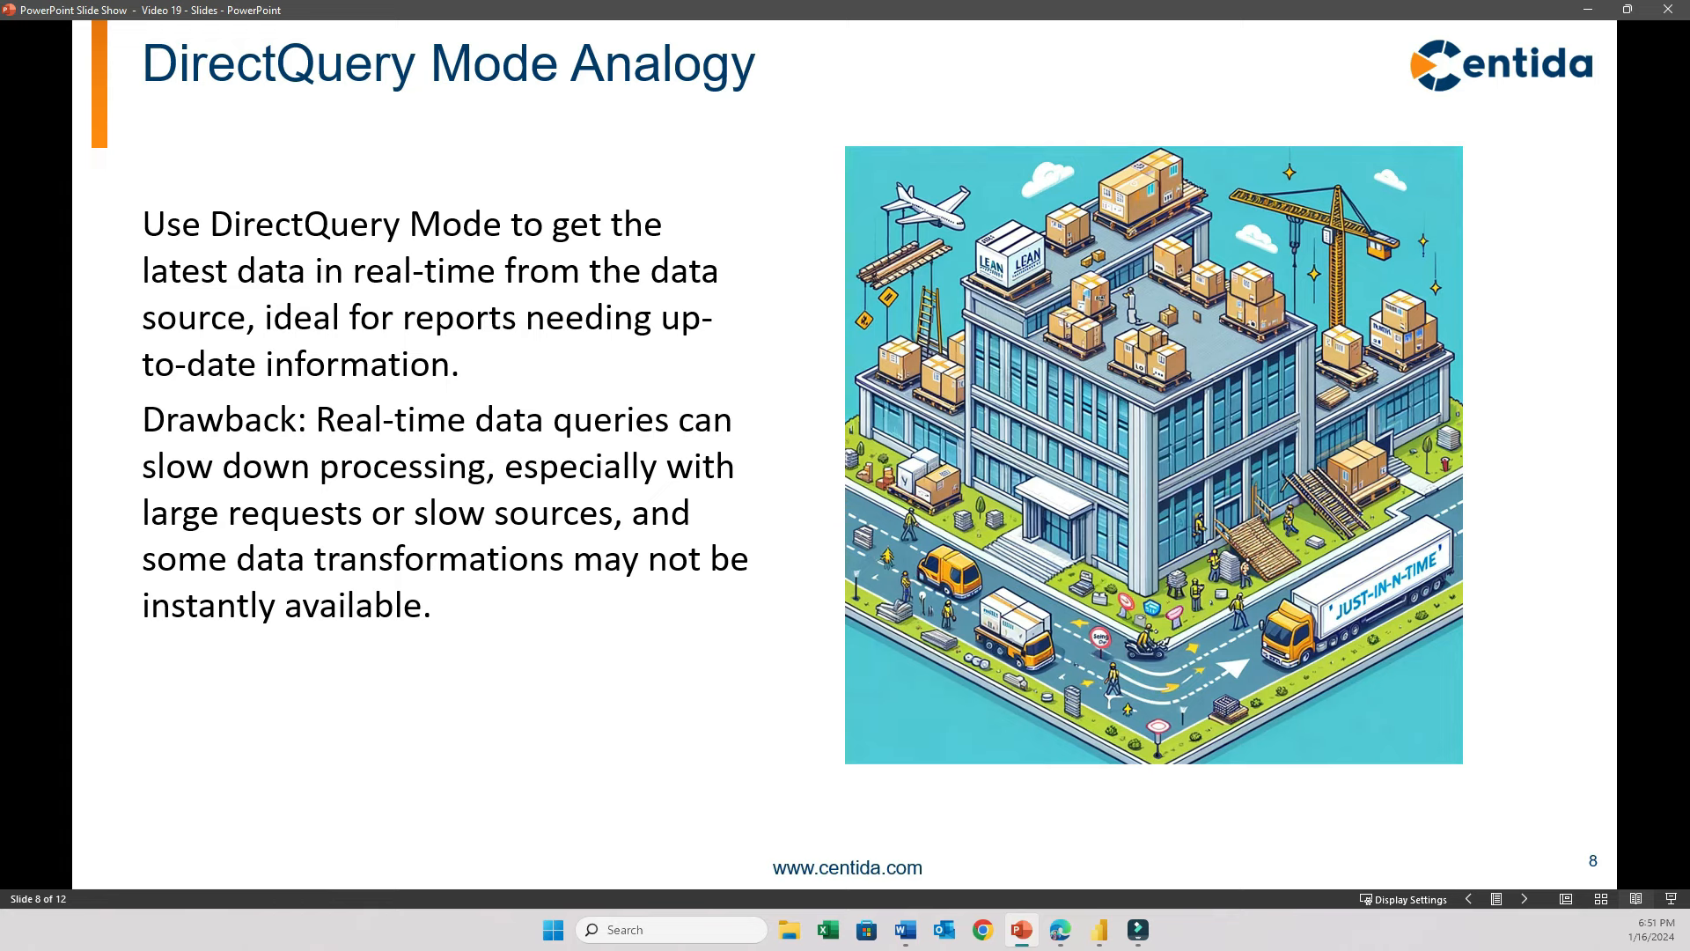
{"action": "key", "text": "right"}
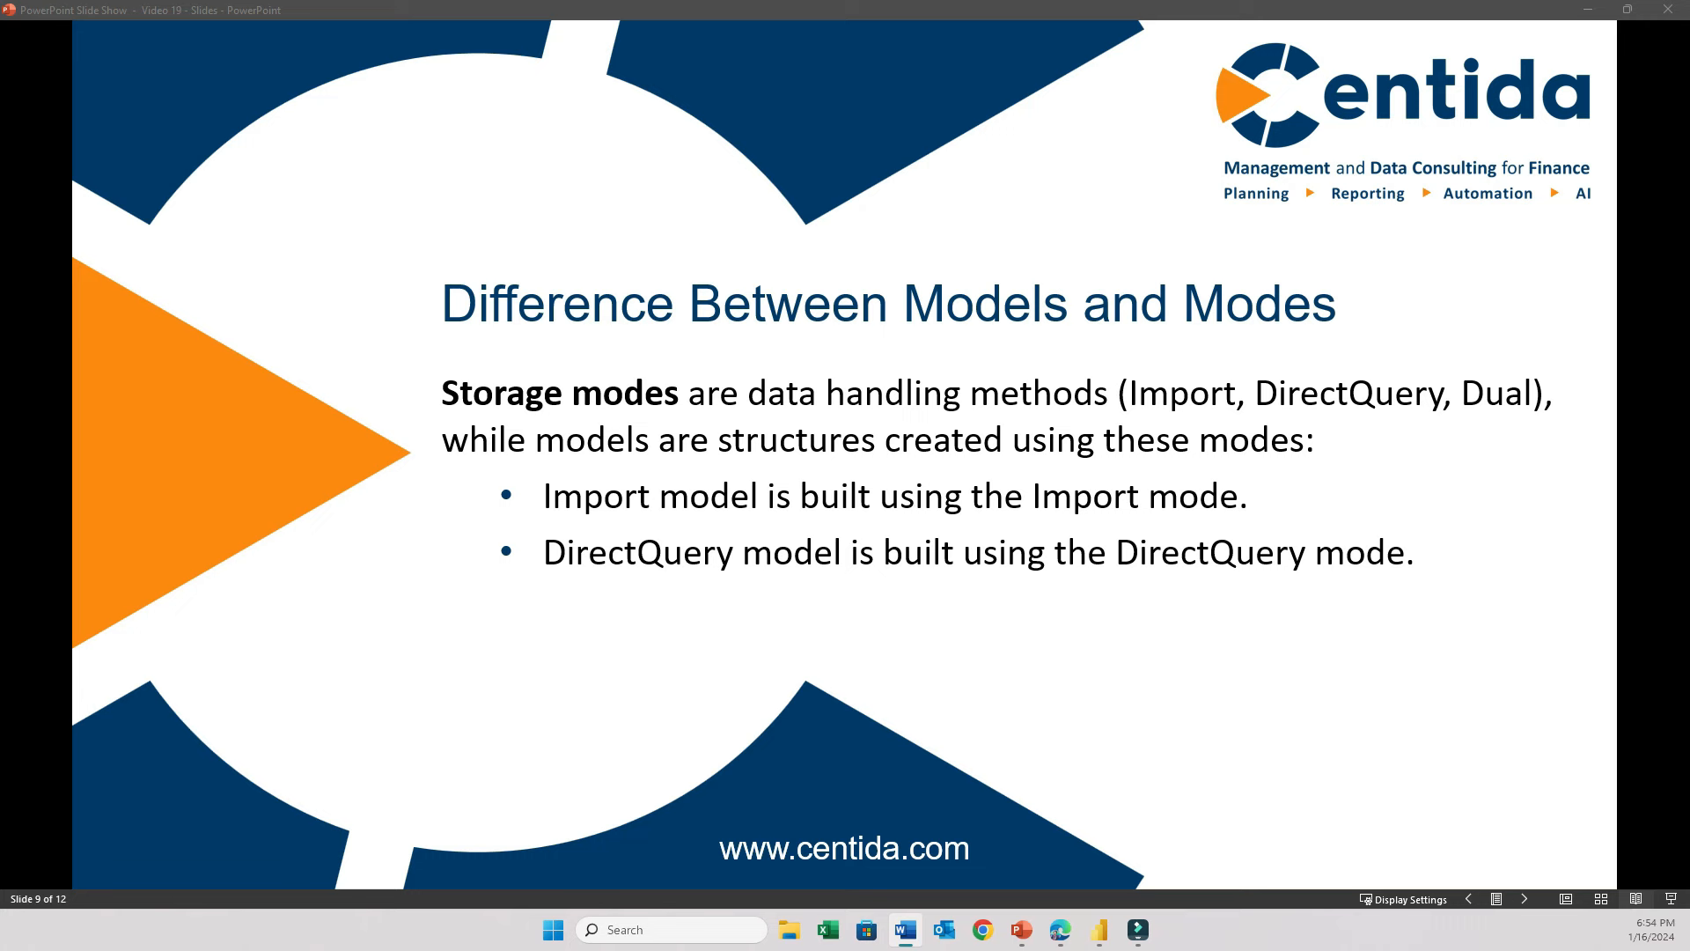
{"action": "key", "text": "right"}
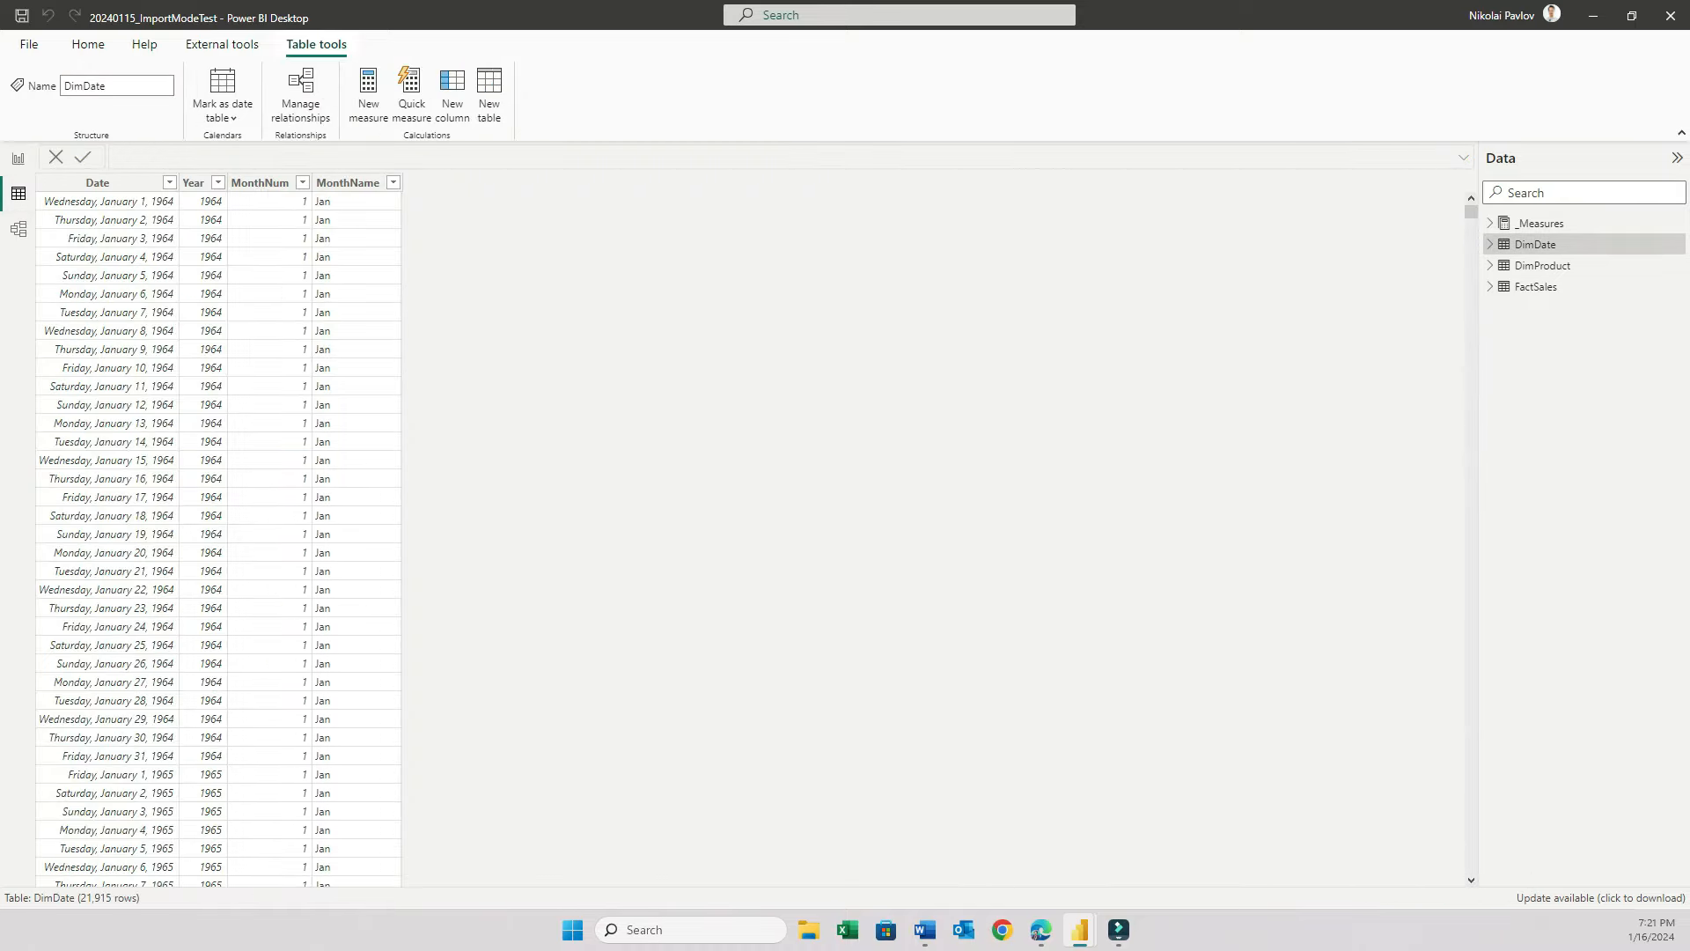
- Switch to Data view to preview the DimDate table's rows in the Import mode model
{"action": "left_click", "coordinate": [17, 229]}
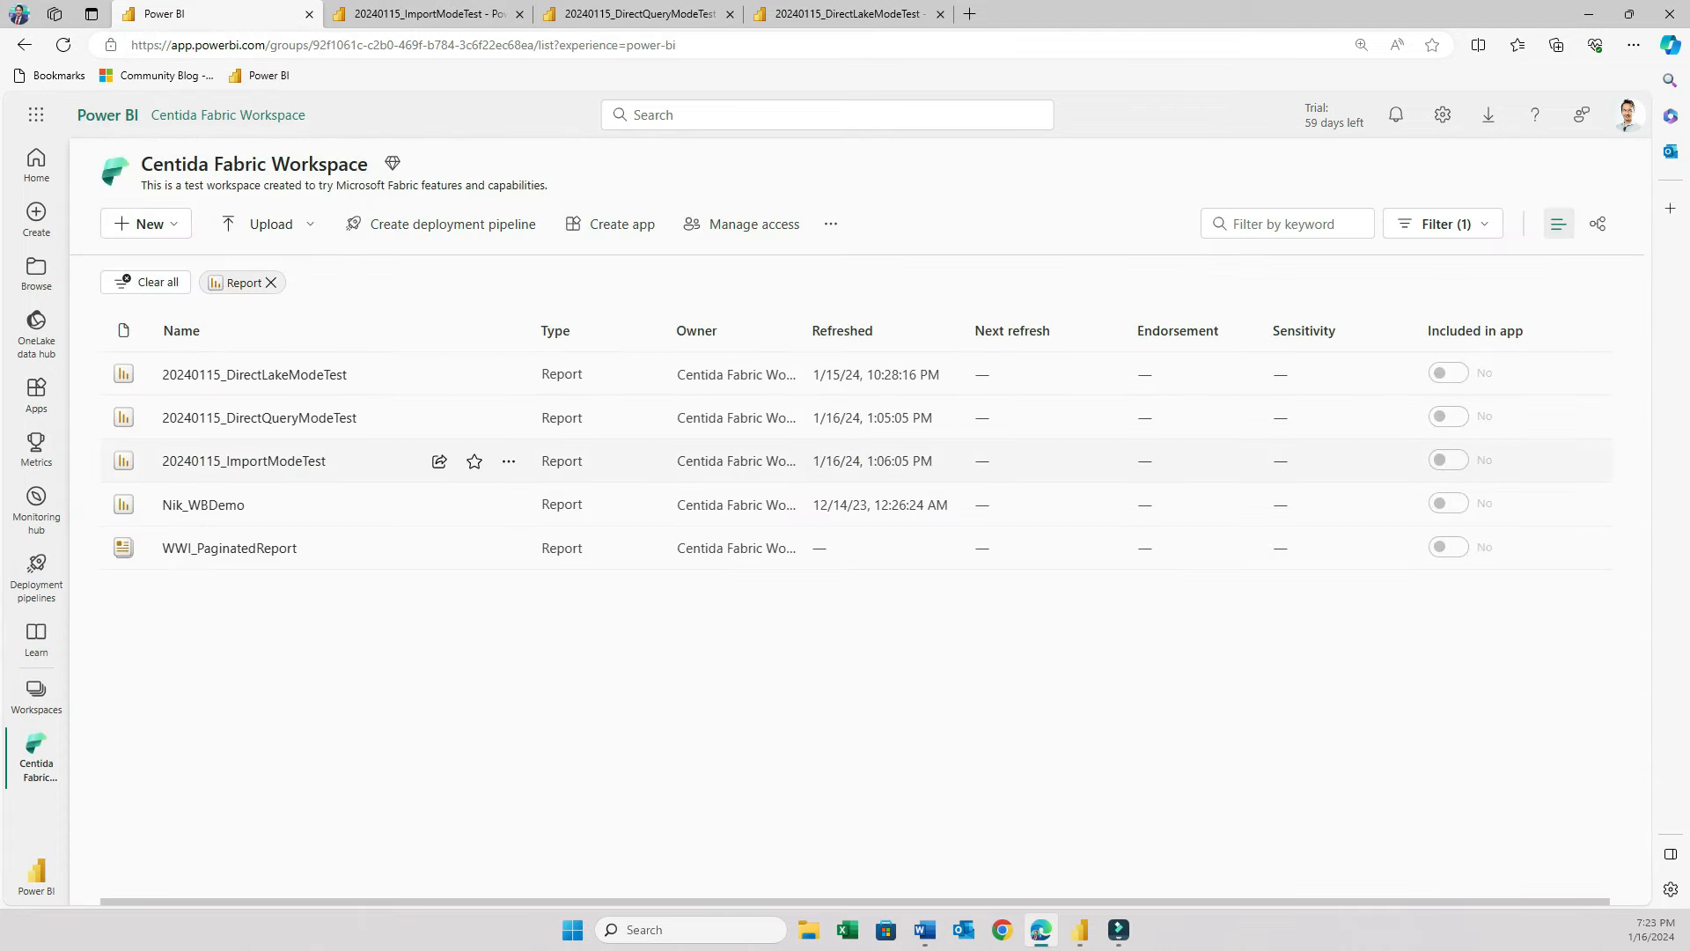
- Include lakehouses in the workspace list and show LakehouseDirectLakeDemo's Files folder with its three CSVs
{"action": "left_click", "coordinate": [1442, 224]}
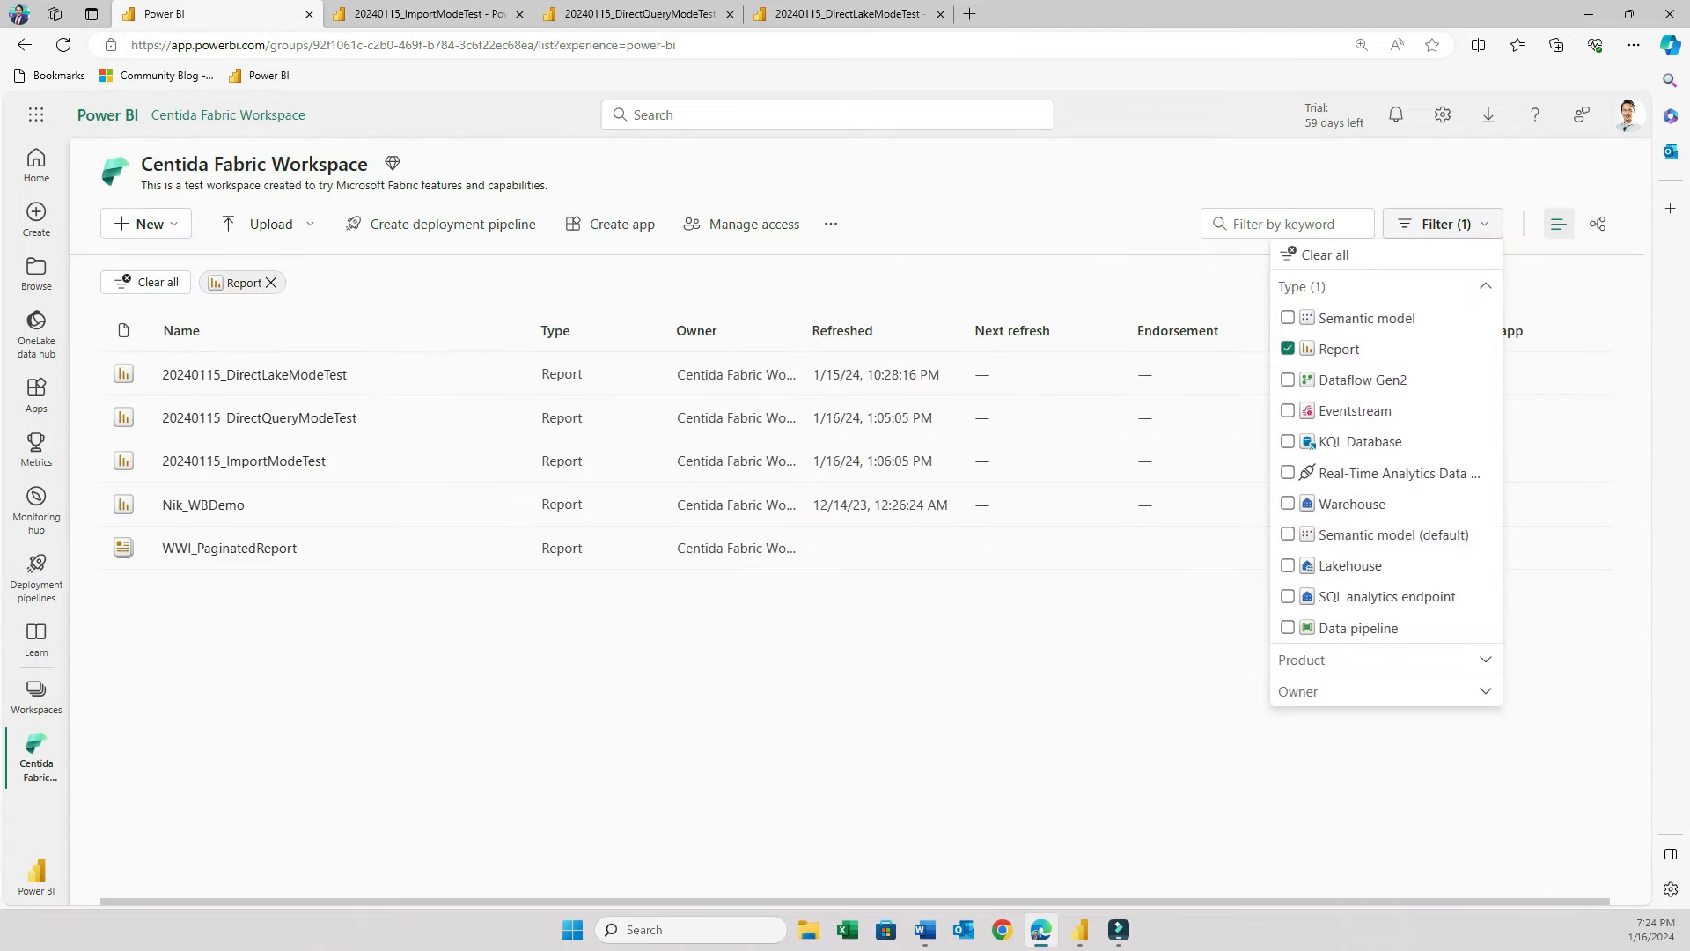
{"action": "left_click", "coordinate": [1287, 565]}
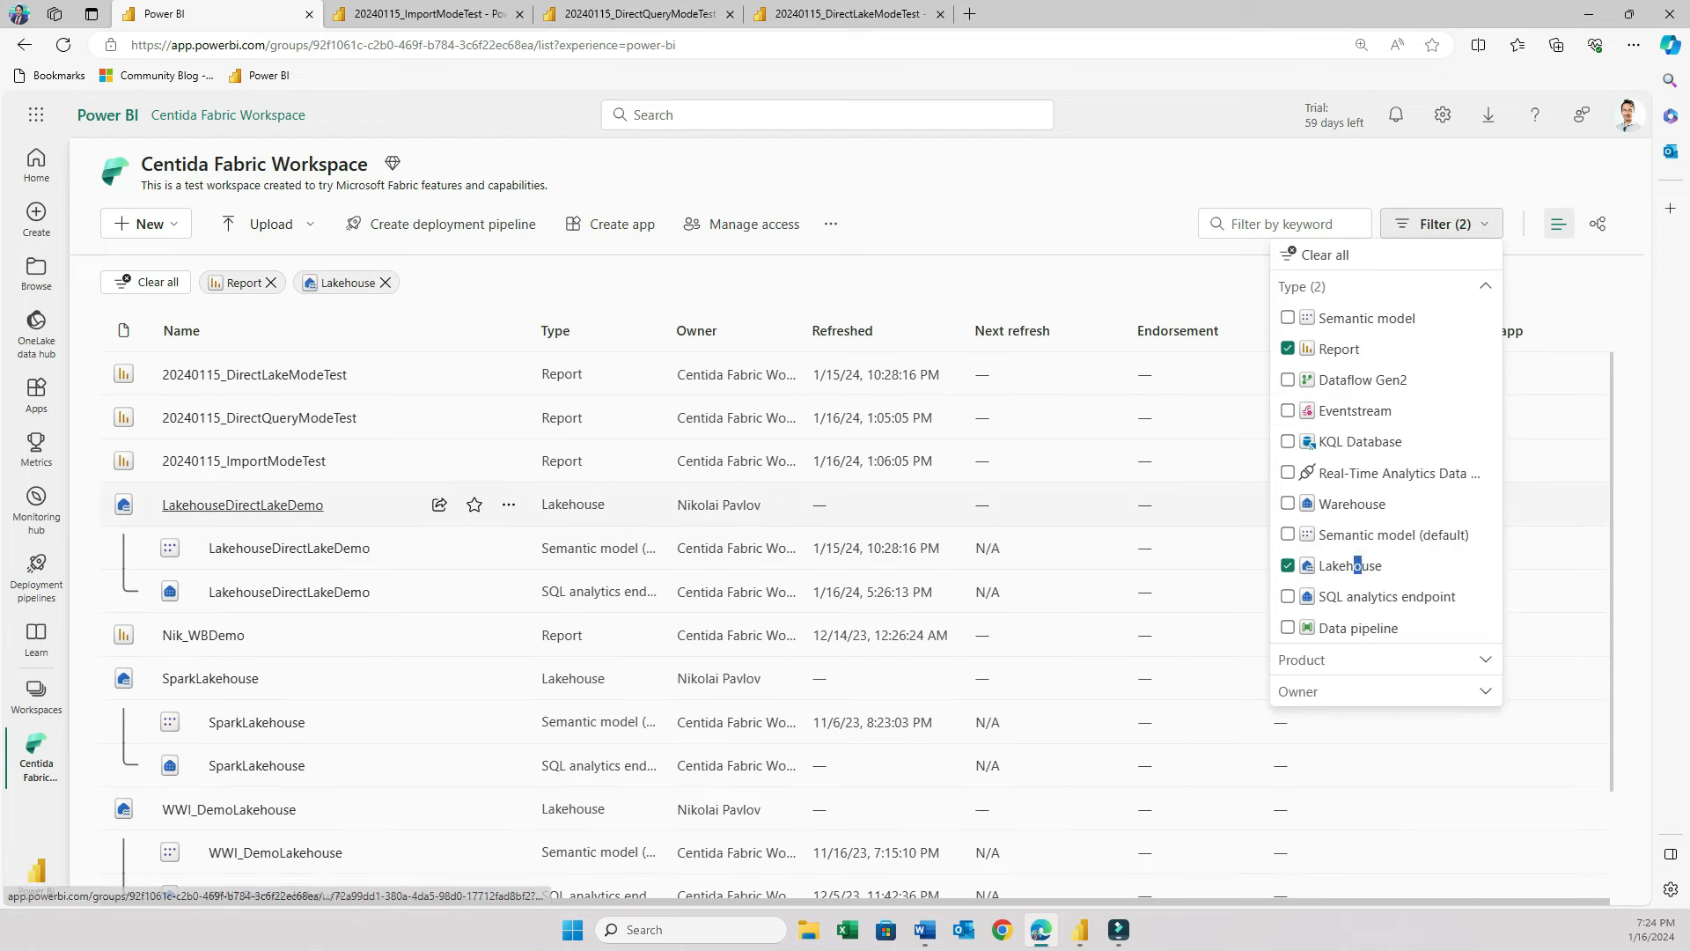
{"action": "left_click", "coordinate": [243, 505]}
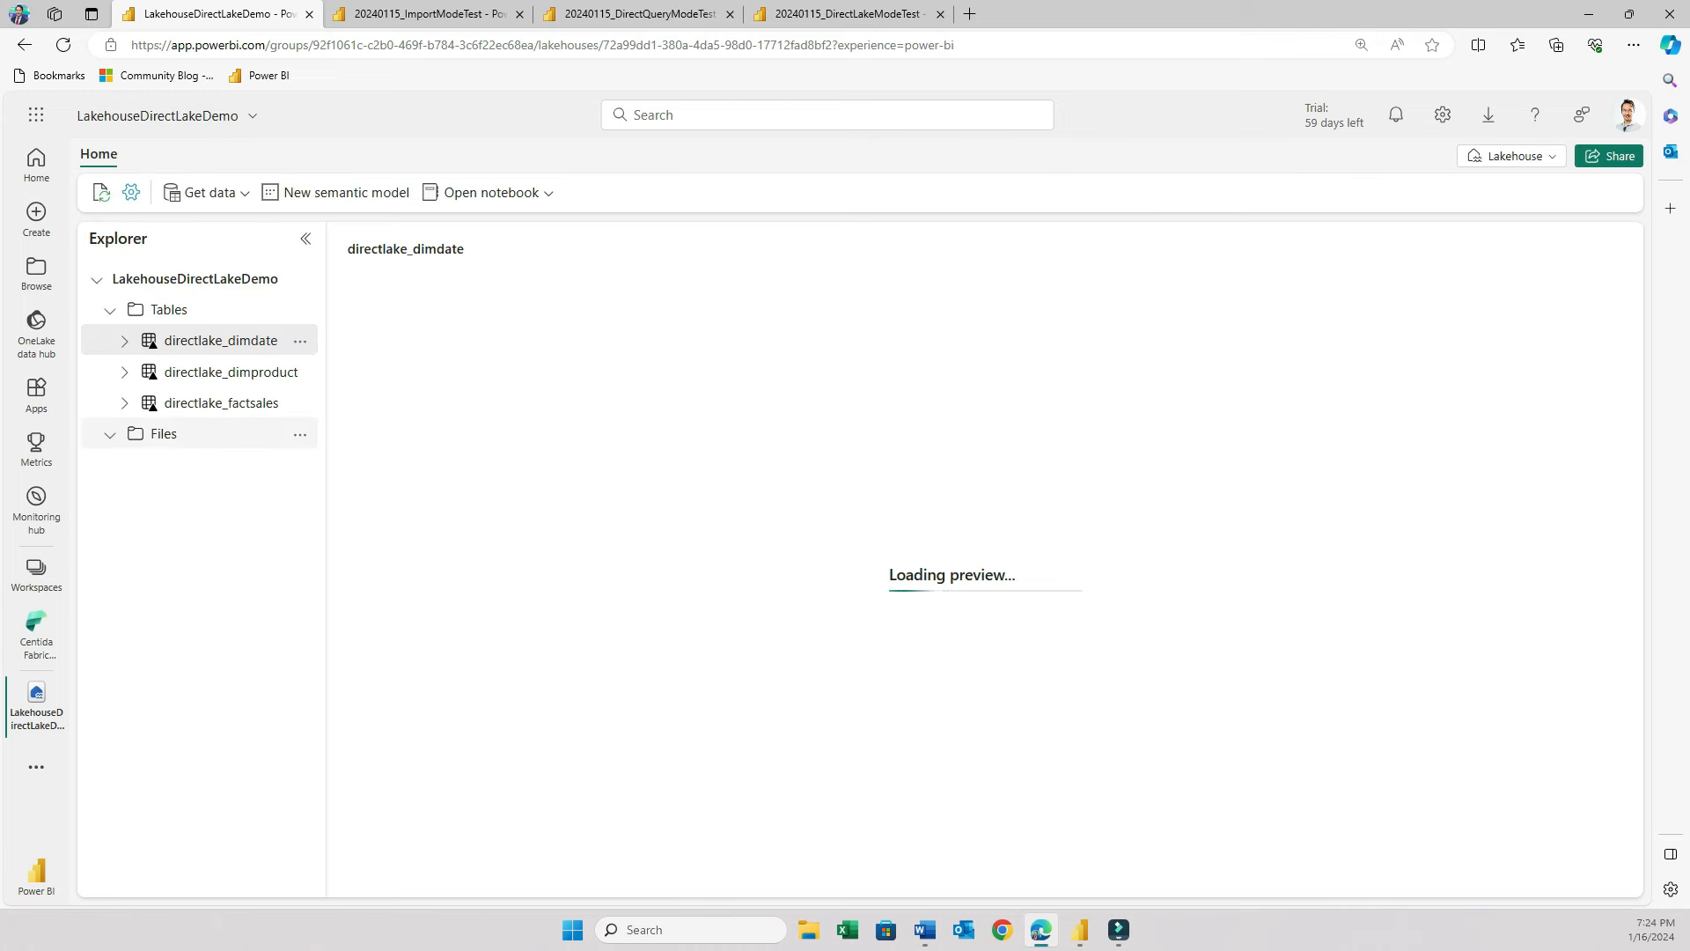
{"action": "left_click", "coordinate": [162, 433]}
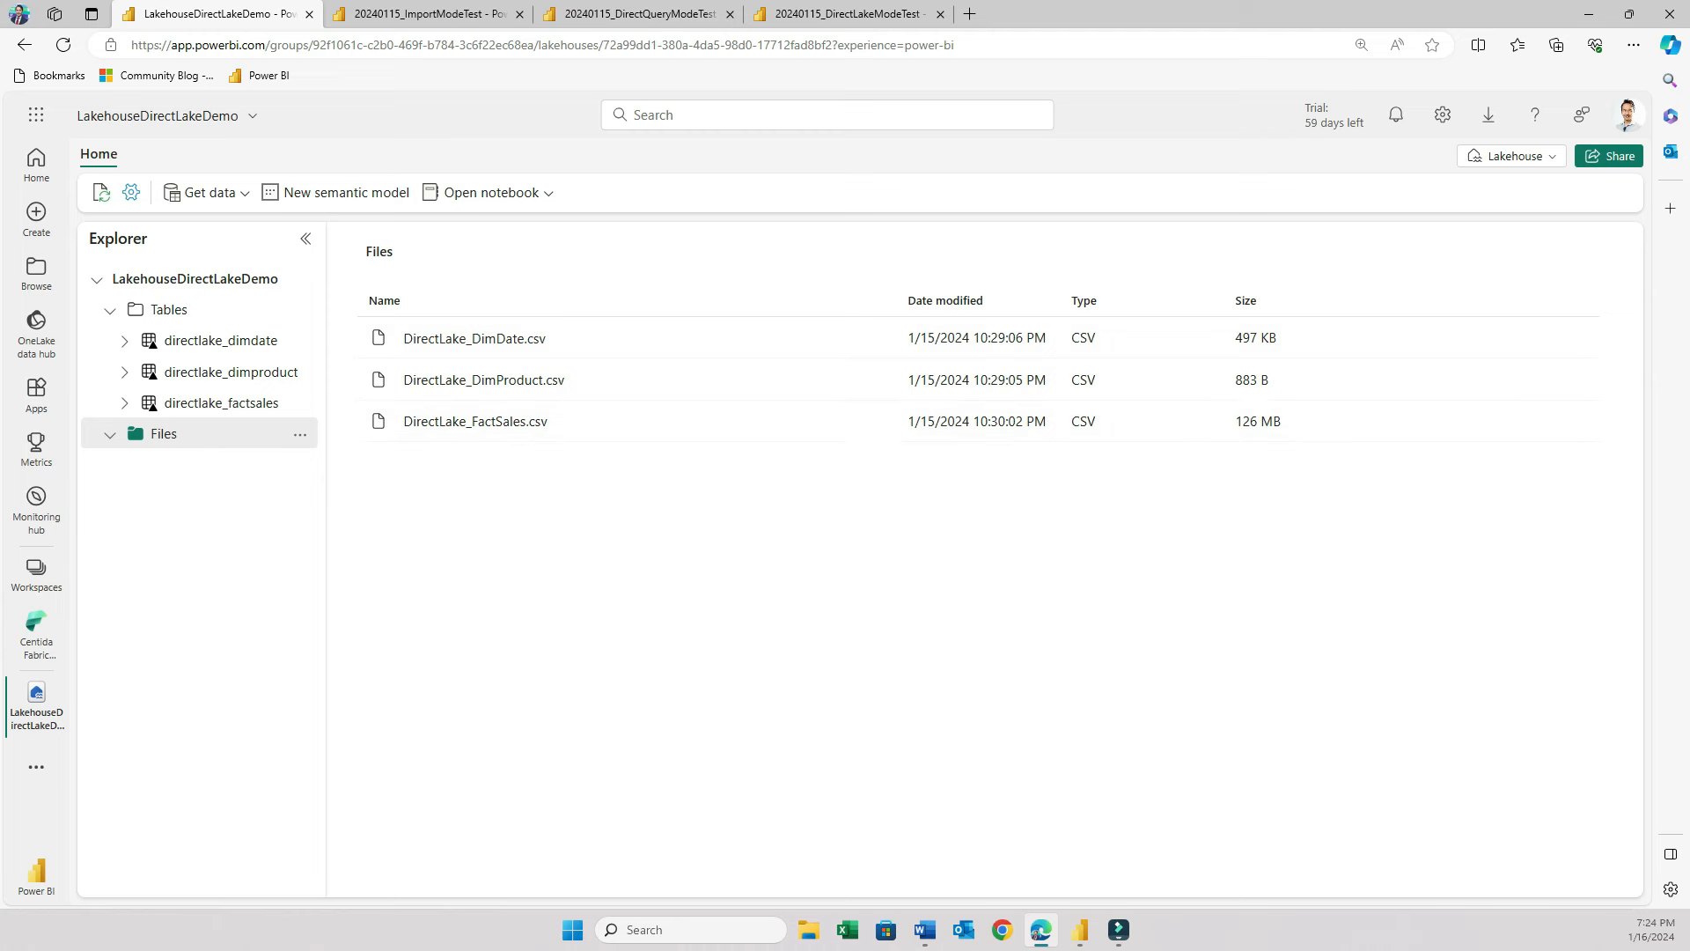
{"action": "mouse_move", "coordinate": [474, 420]}
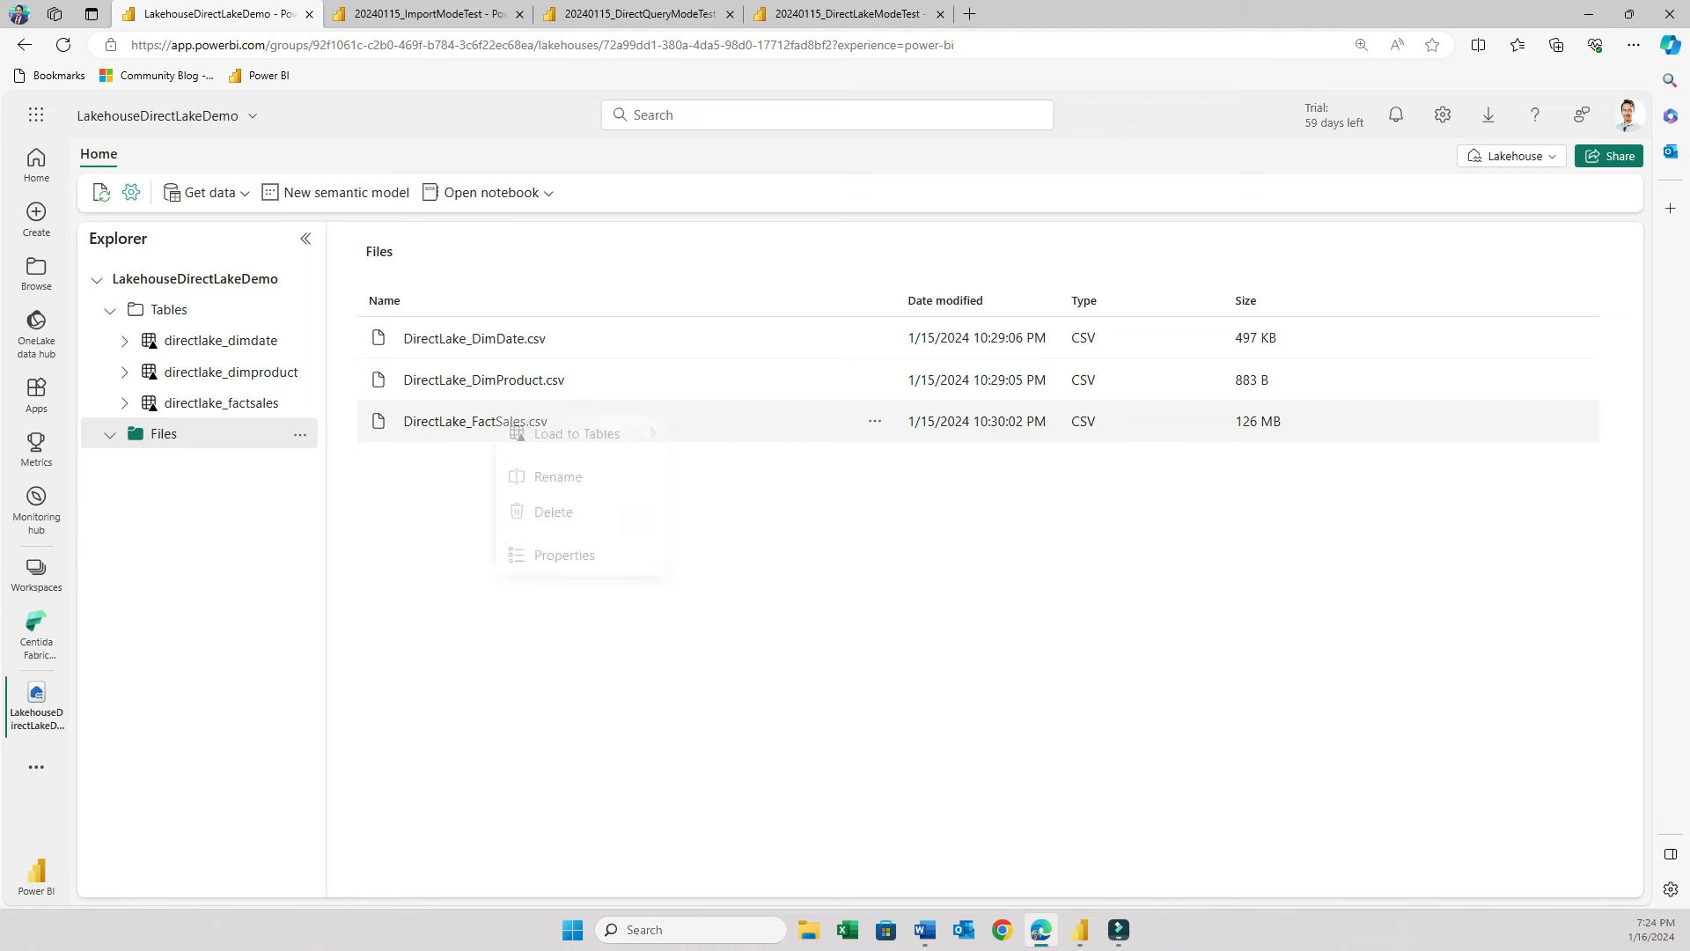
{"action": "mouse_move", "coordinate": [578, 442]}
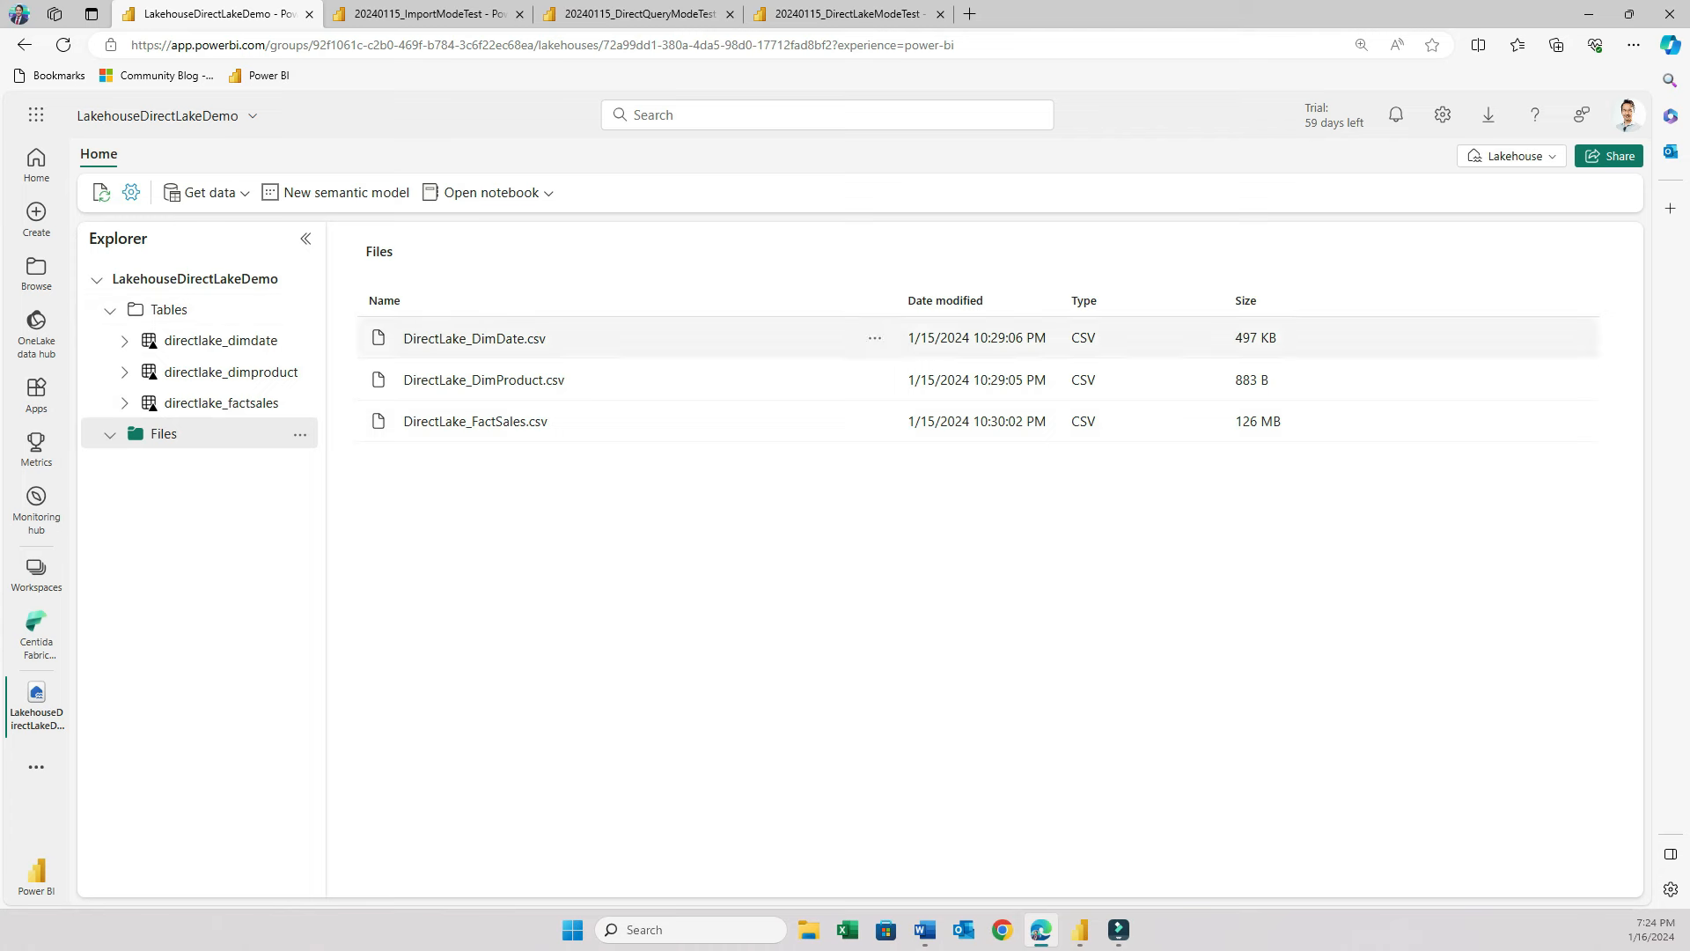
- Switch LakehouseDirectLakeDemo from the Lakehouse view to its SQL analytics endpoint
{"action": "left_click", "coordinate": [1514, 155]}
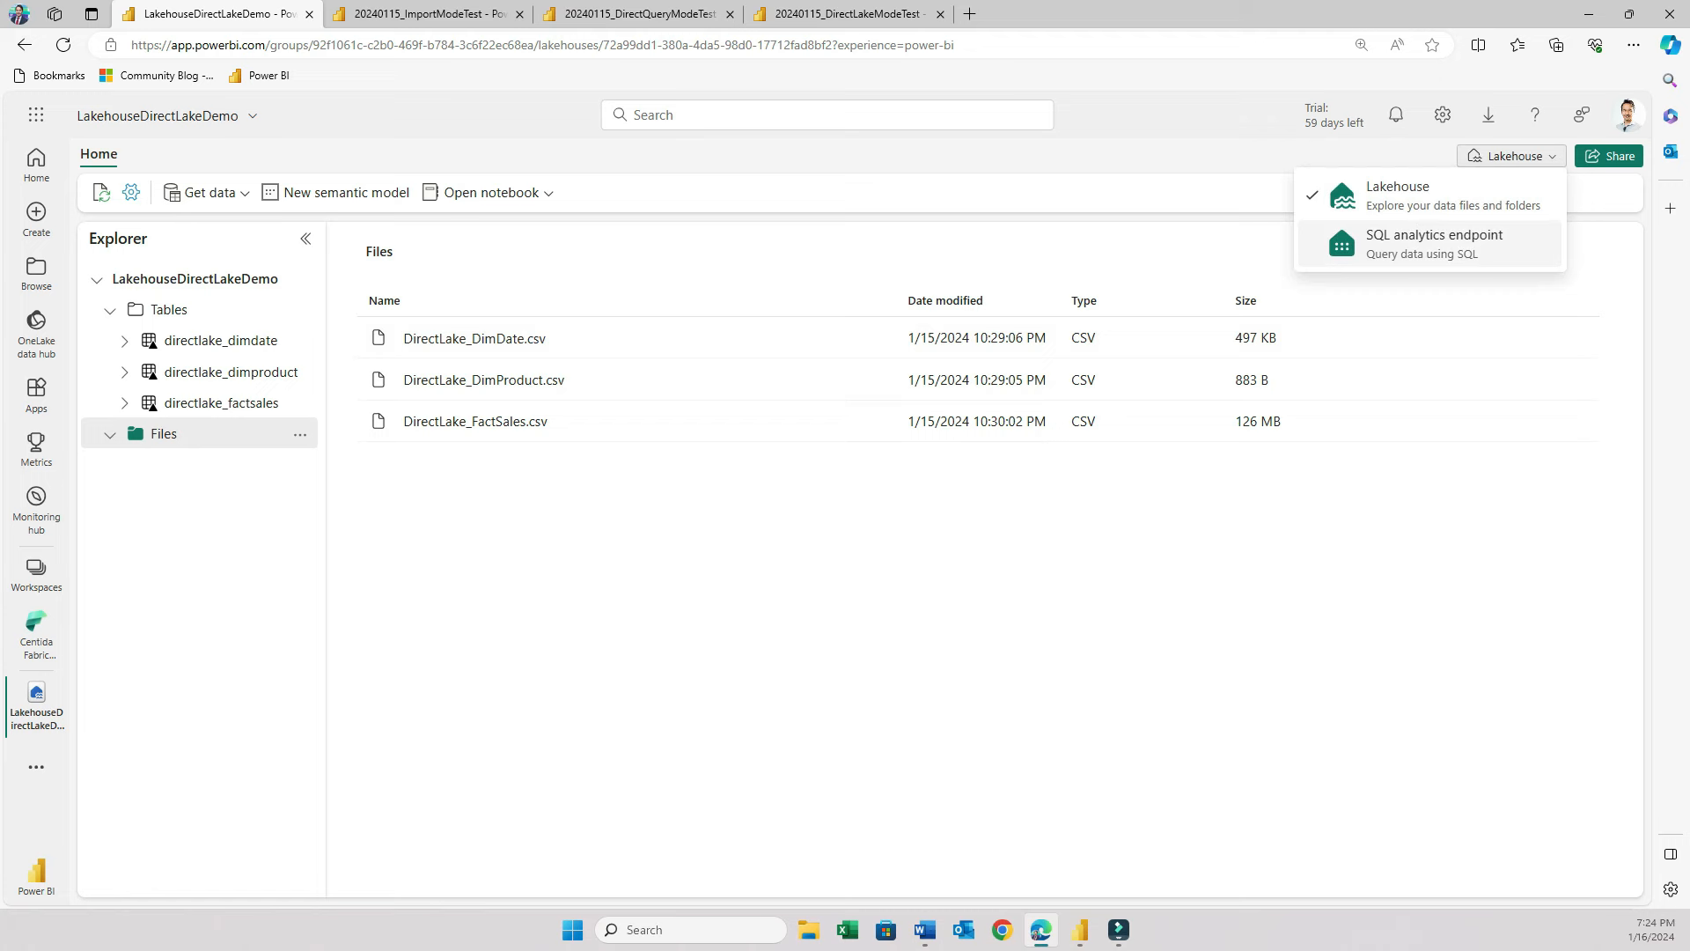
{"action": "left_click", "coordinate": [1433, 243]}
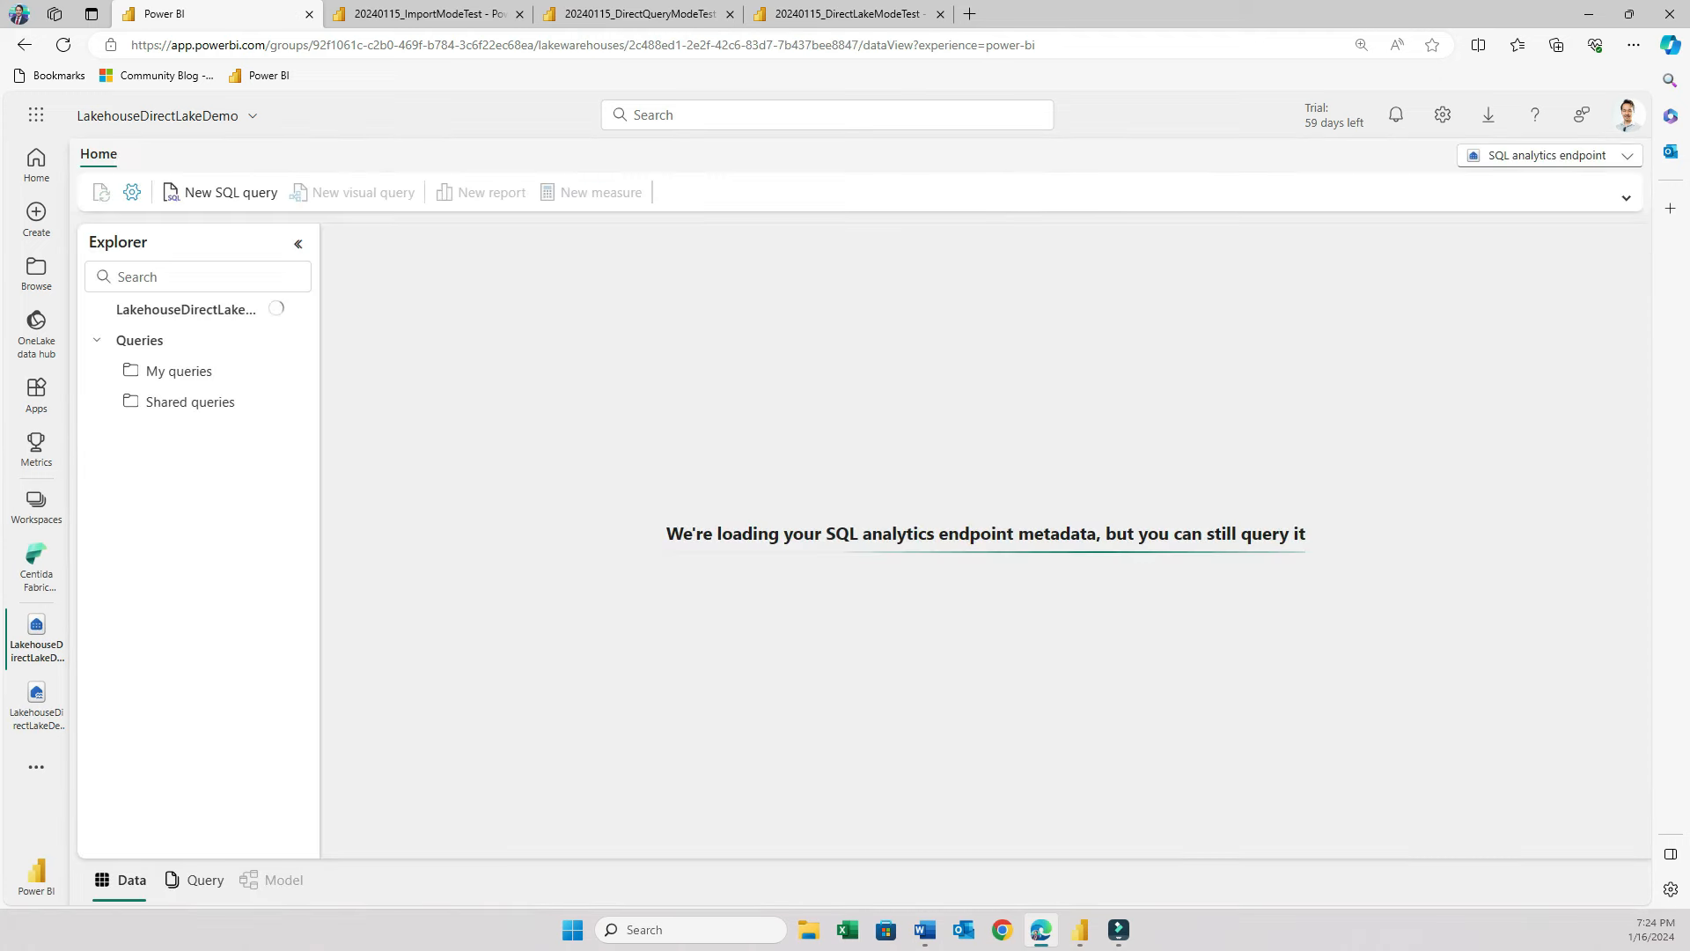
{"action": "left_click", "coordinate": [282, 881]}
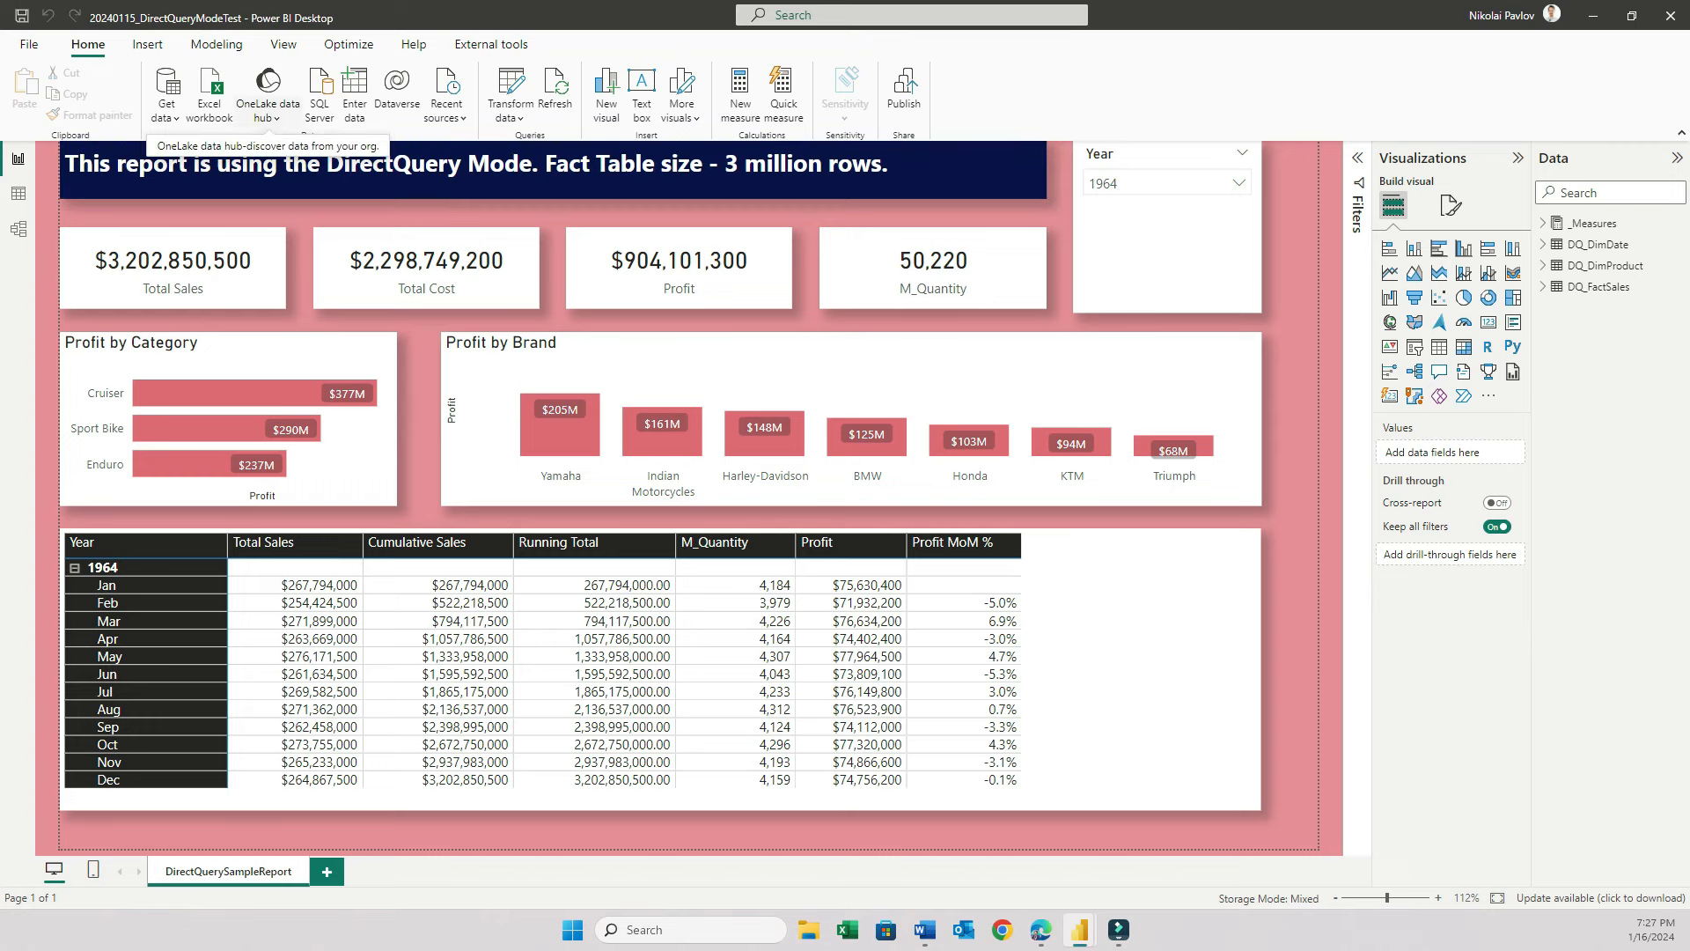
- From the OneLake data hub, bring directlake_dimproduct from the LakehouseDirectLakeDemo model into the report
{"action": "left_click", "coordinate": [266, 92]}
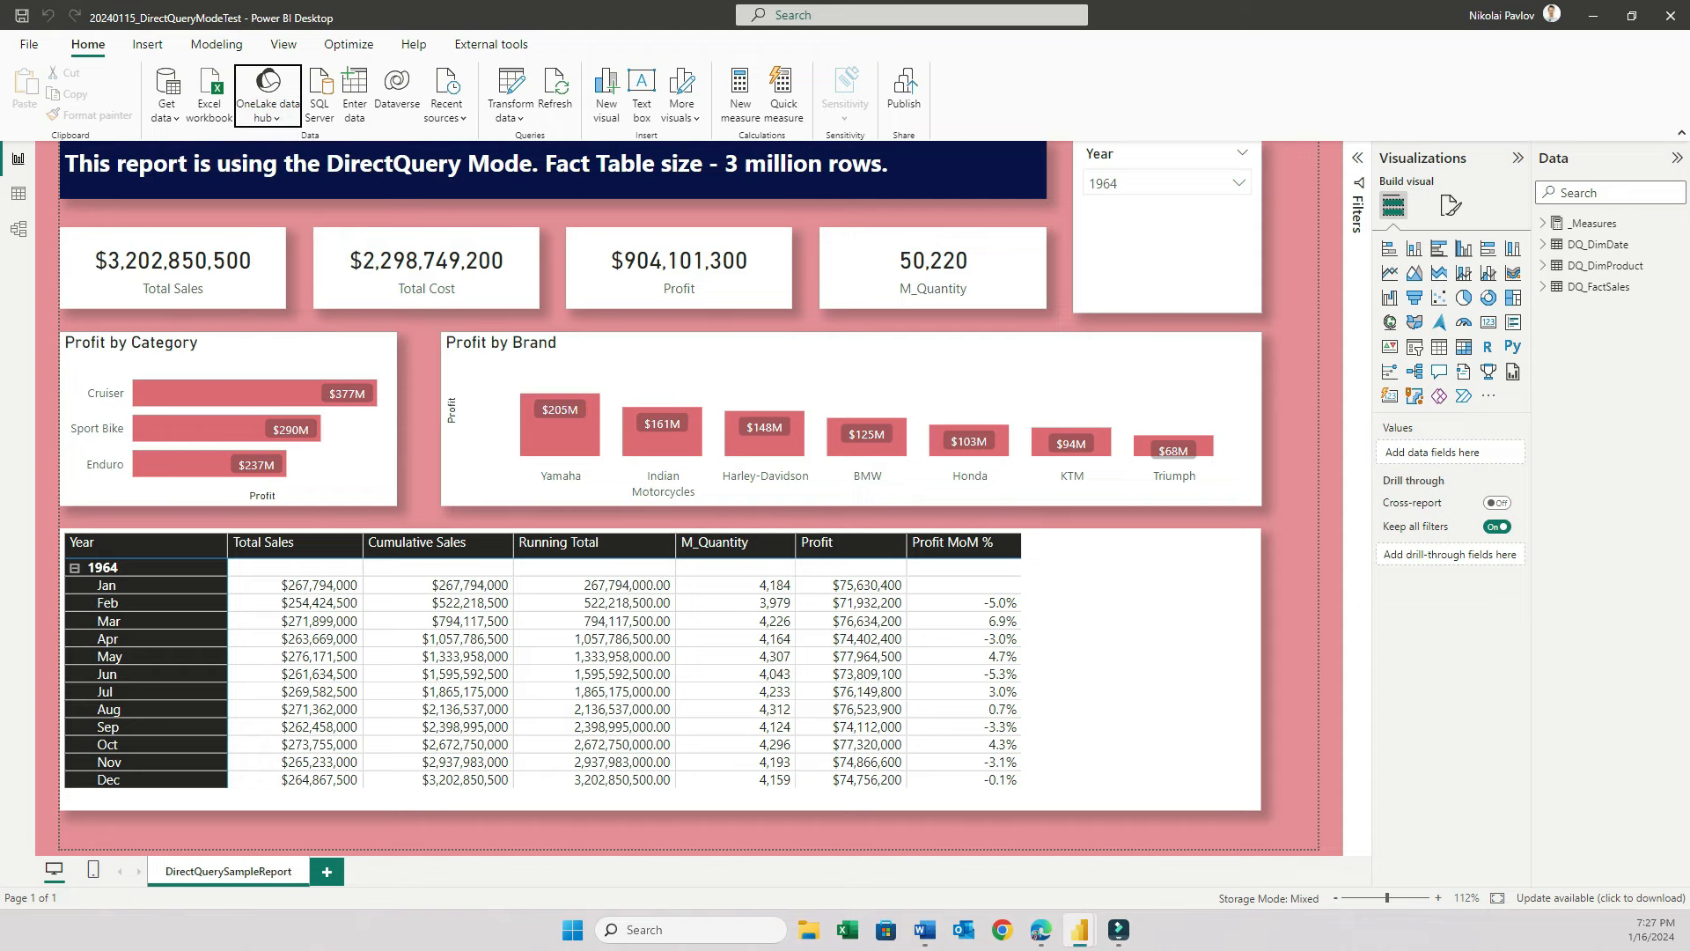
{"action": "left_click", "coordinate": [266, 92]}
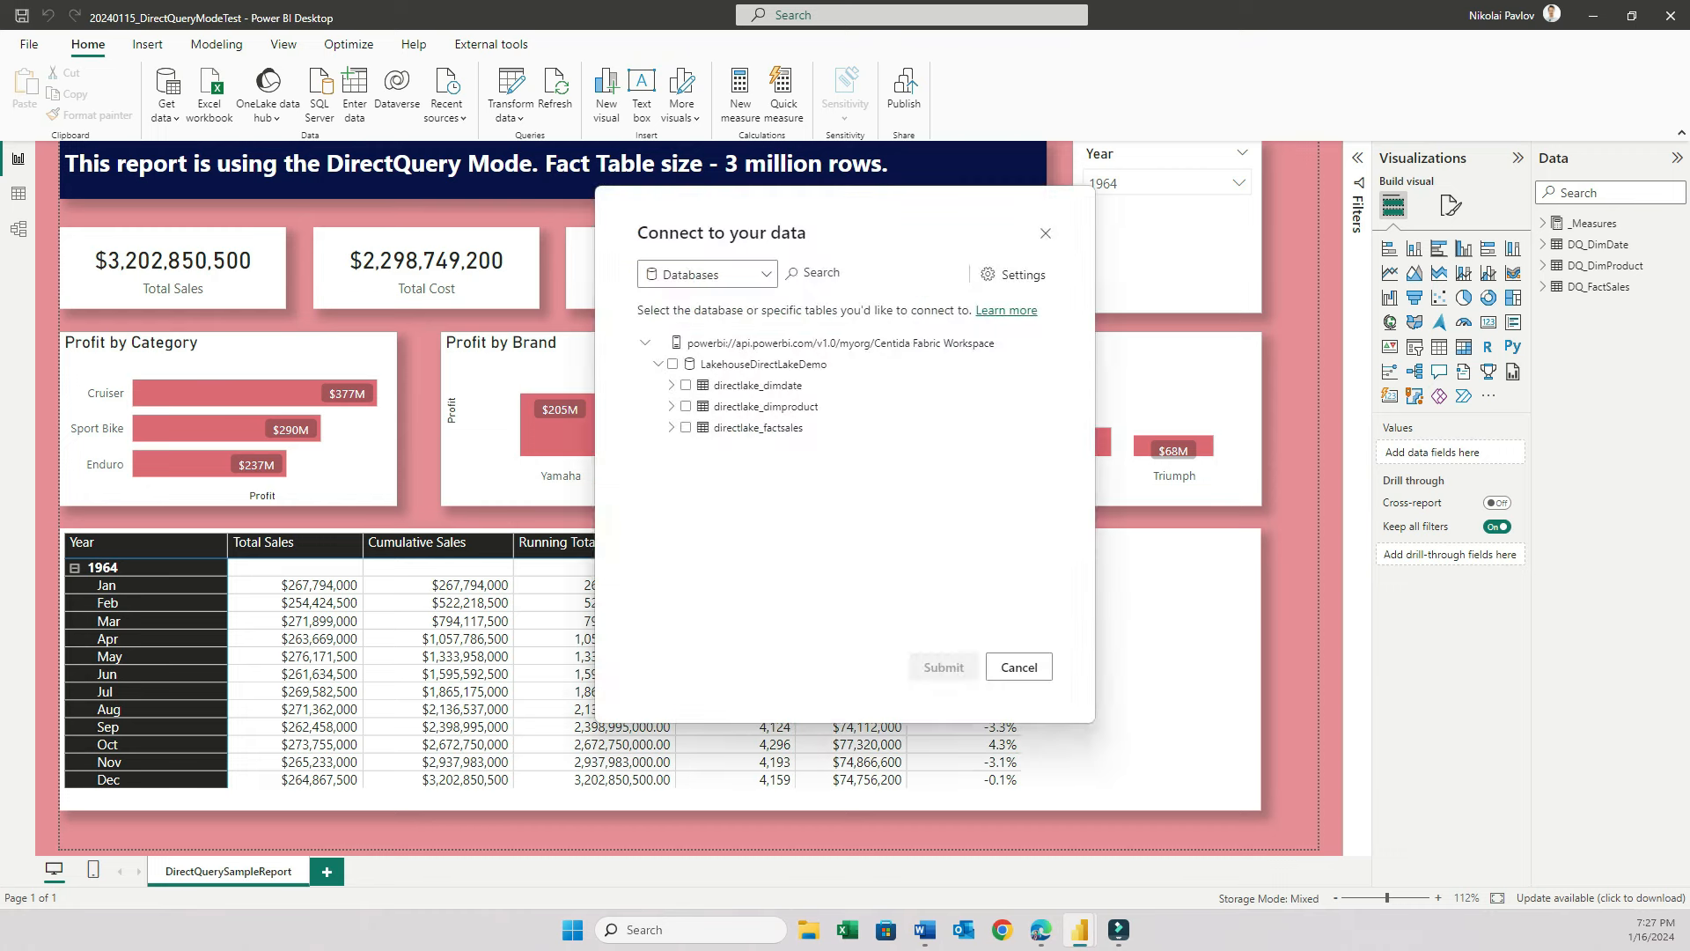
{"action": "mouse_move", "coordinate": [766, 407]}
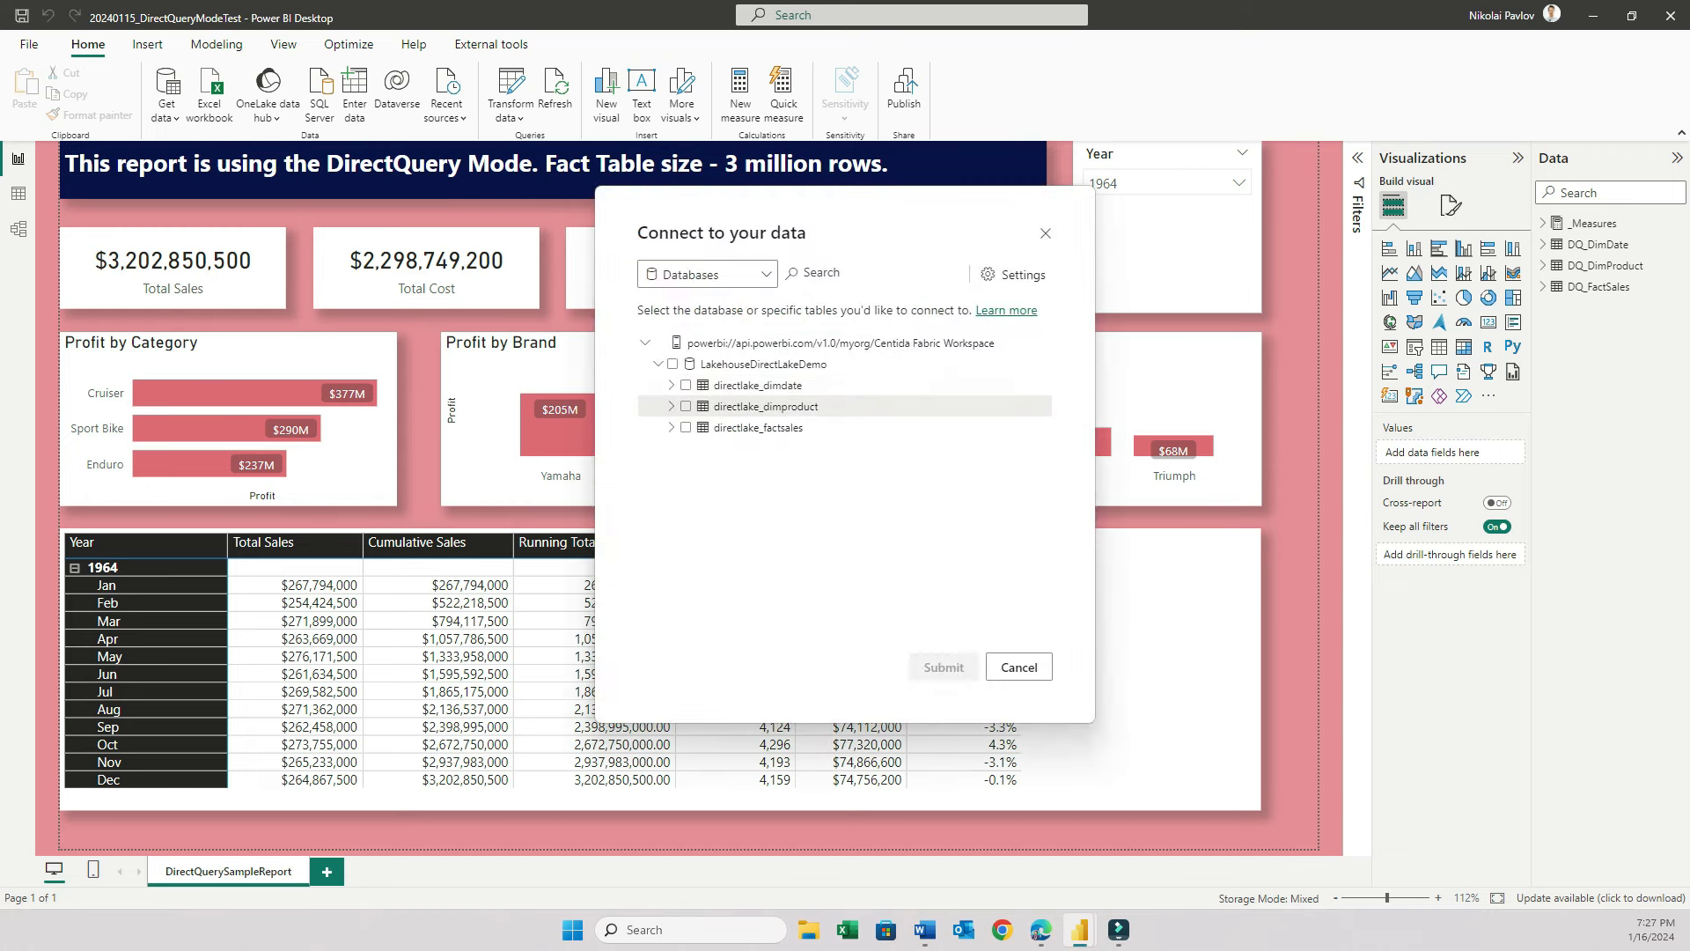
{"action": "left_click", "coordinate": [685, 407]}
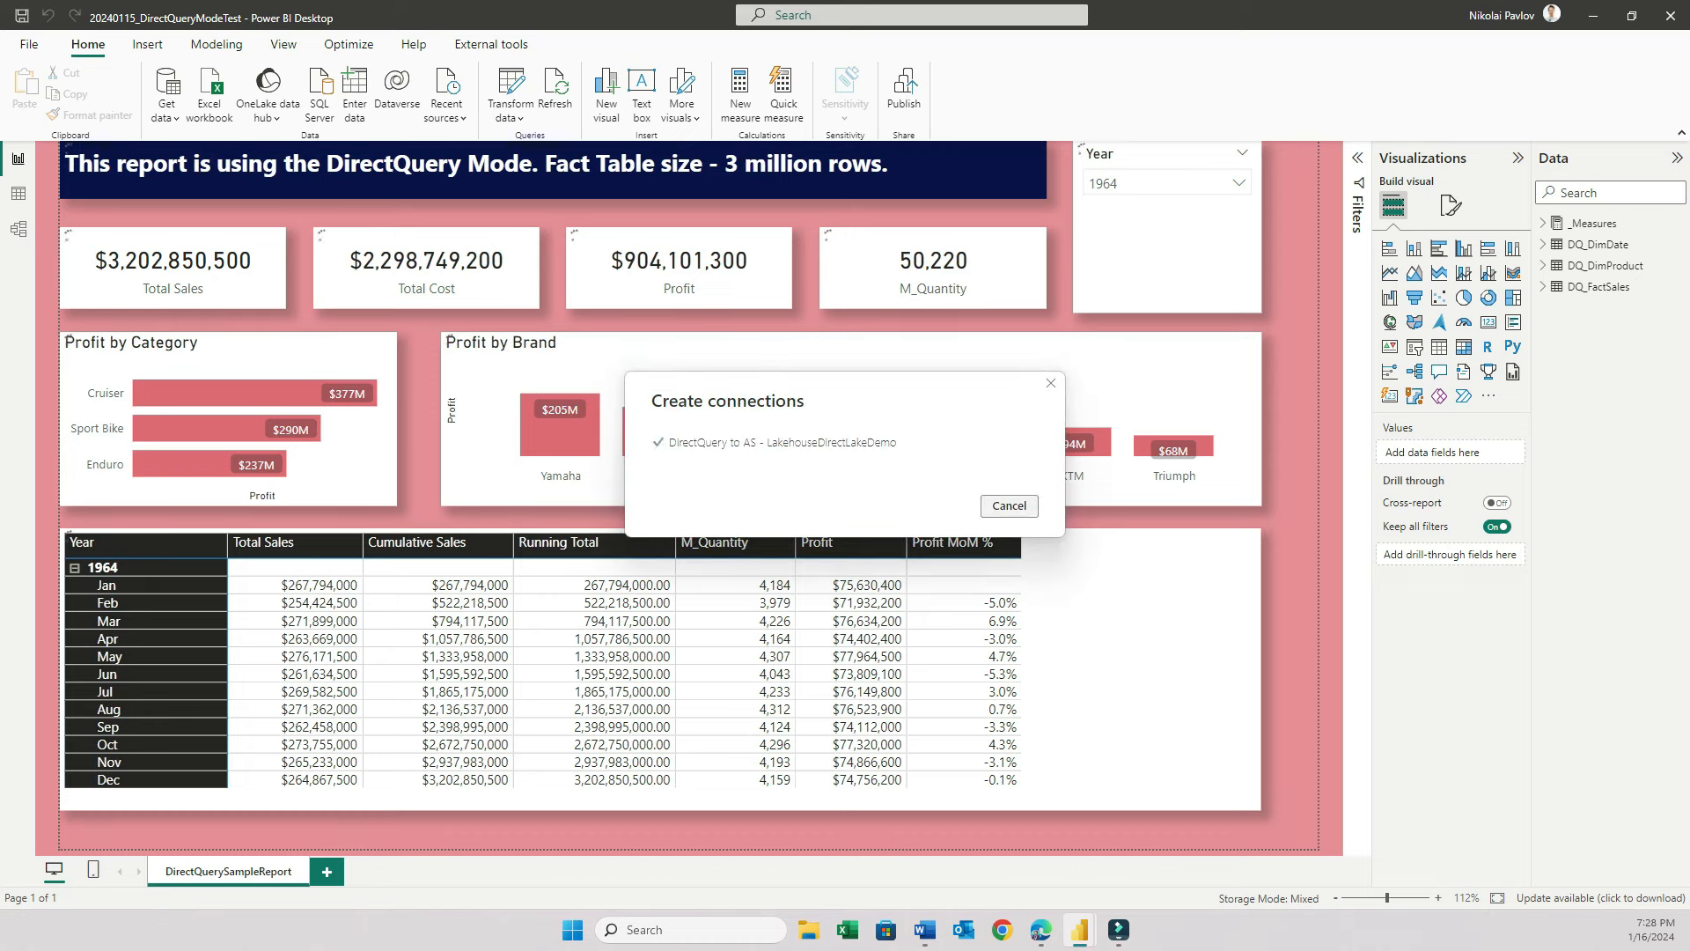
{"action": "left_click", "coordinate": [1007, 506]}
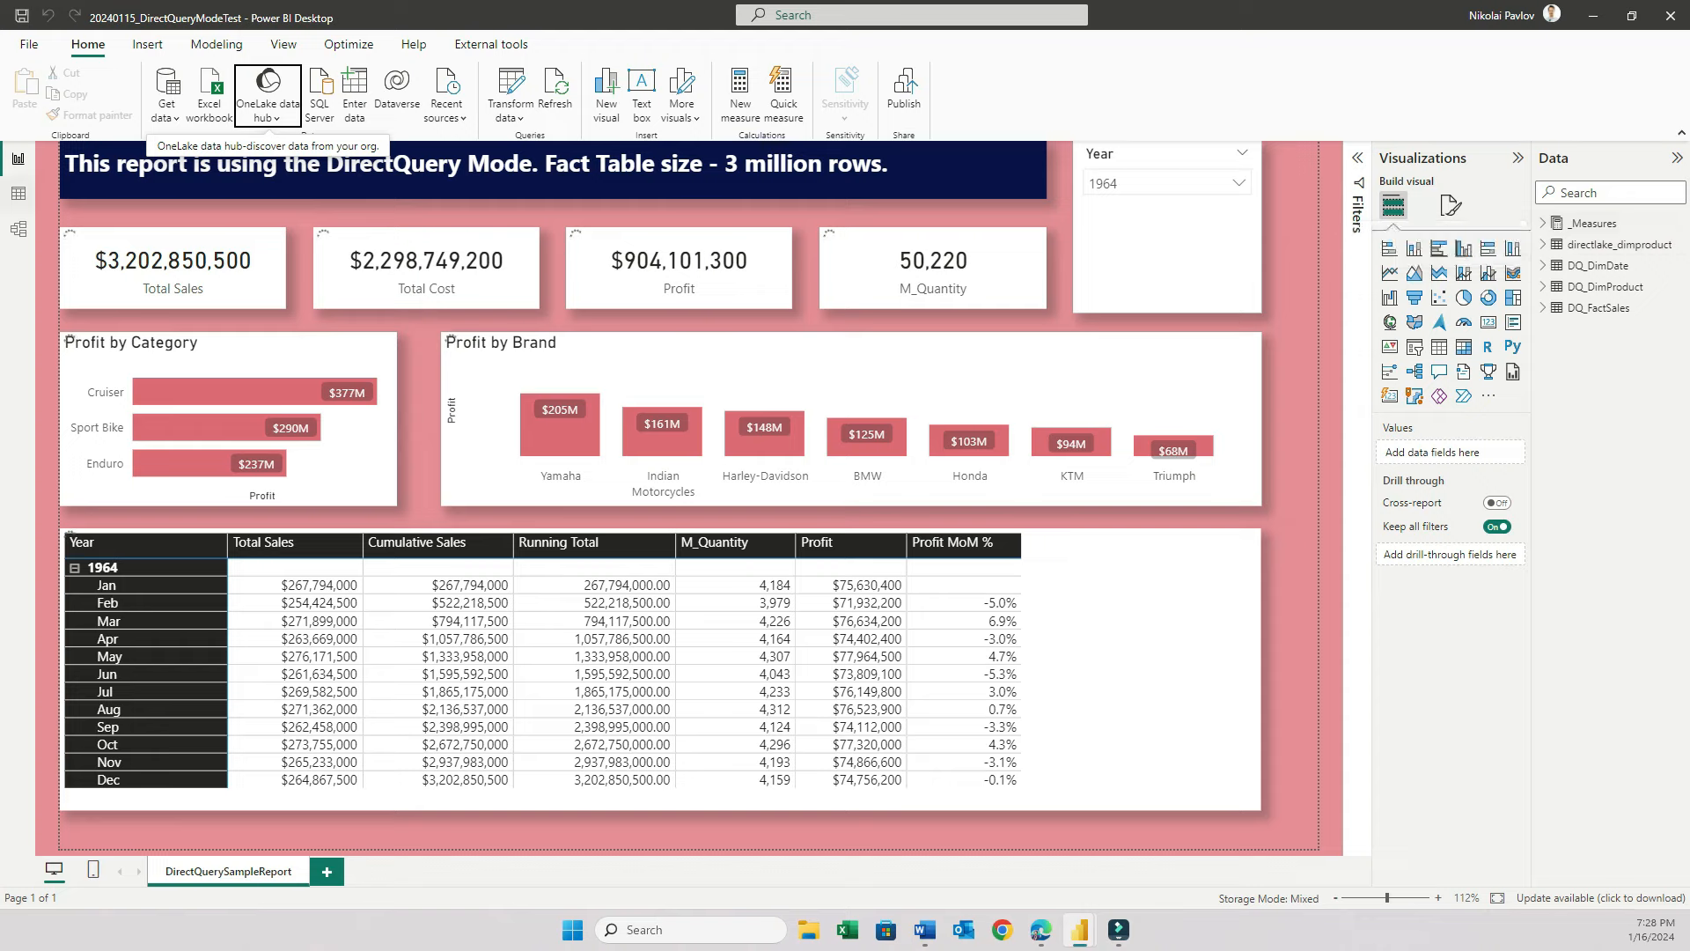
{"action": "mouse_move", "coordinate": [18, 229]}
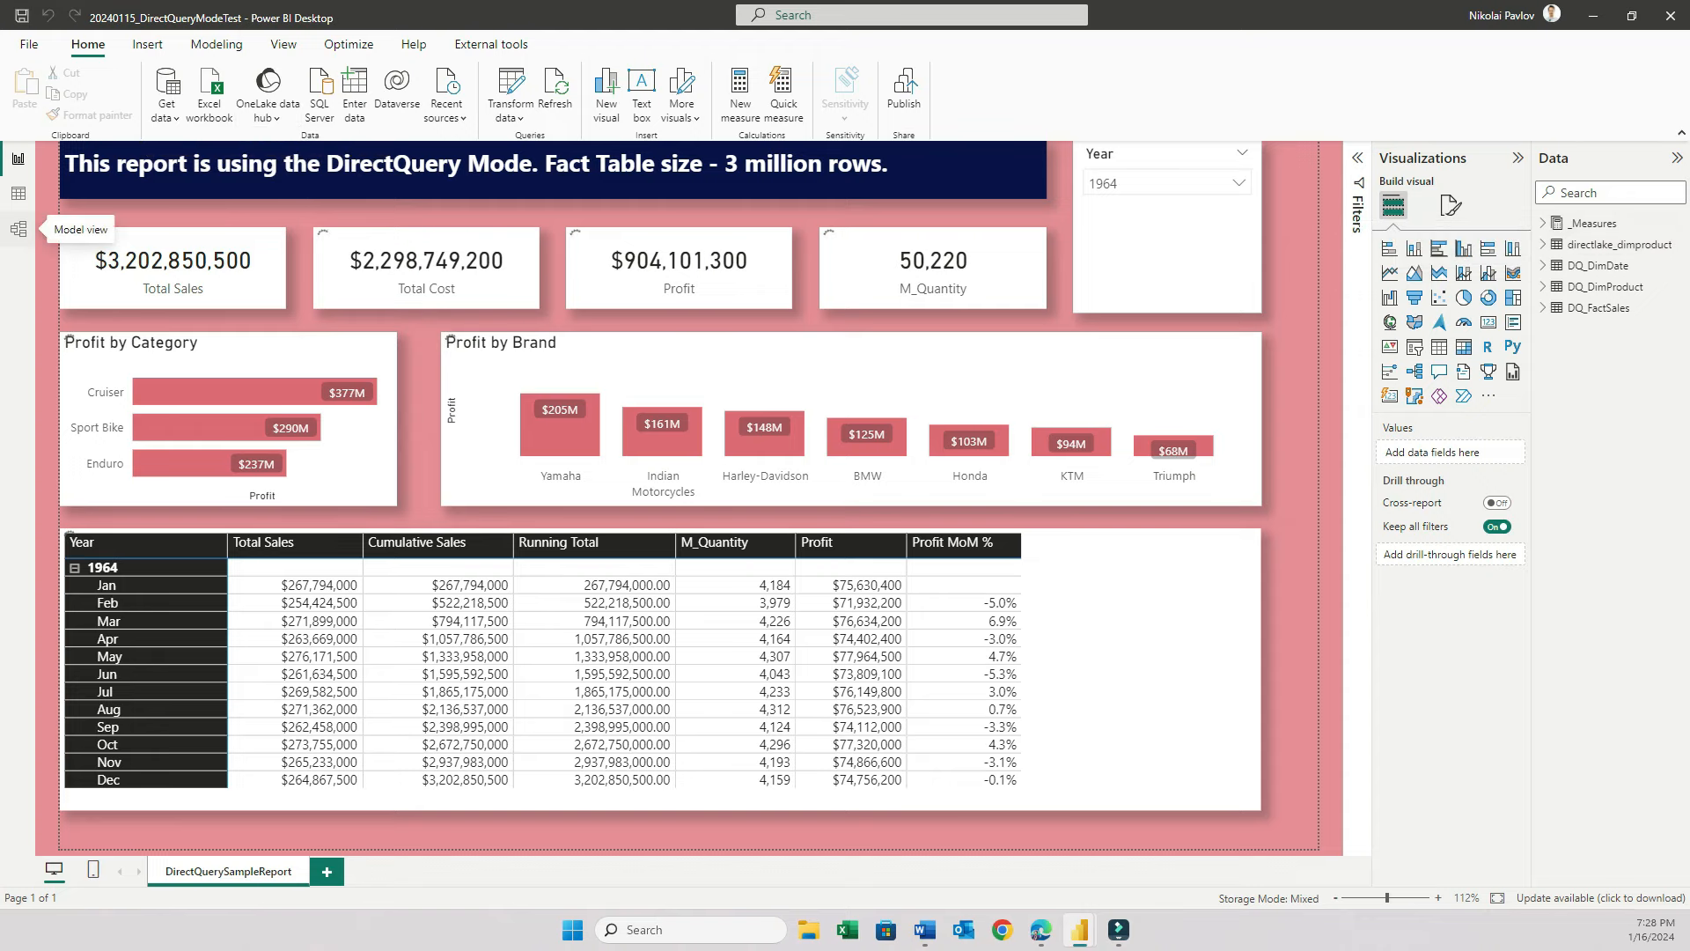
- Switch to Model view to see the diagram linking the date and product tables to the sales fact table
{"action": "left_click", "coordinate": [18, 229]}
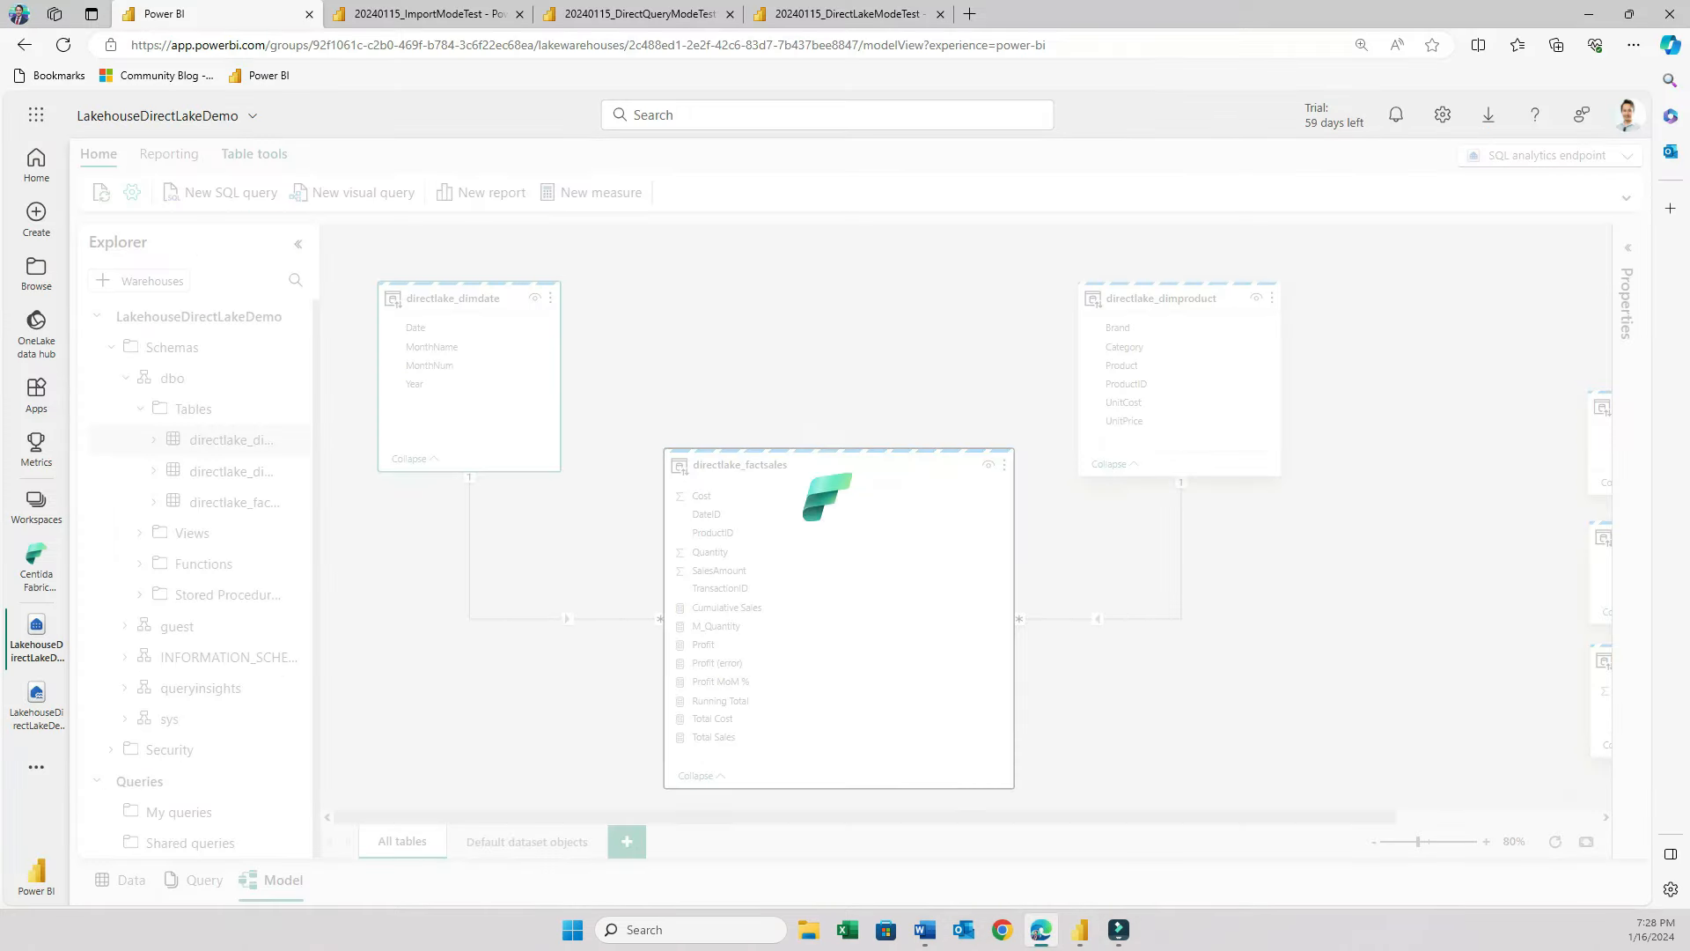
{"action": "mouse_move", "coordinate": [452, 298]}
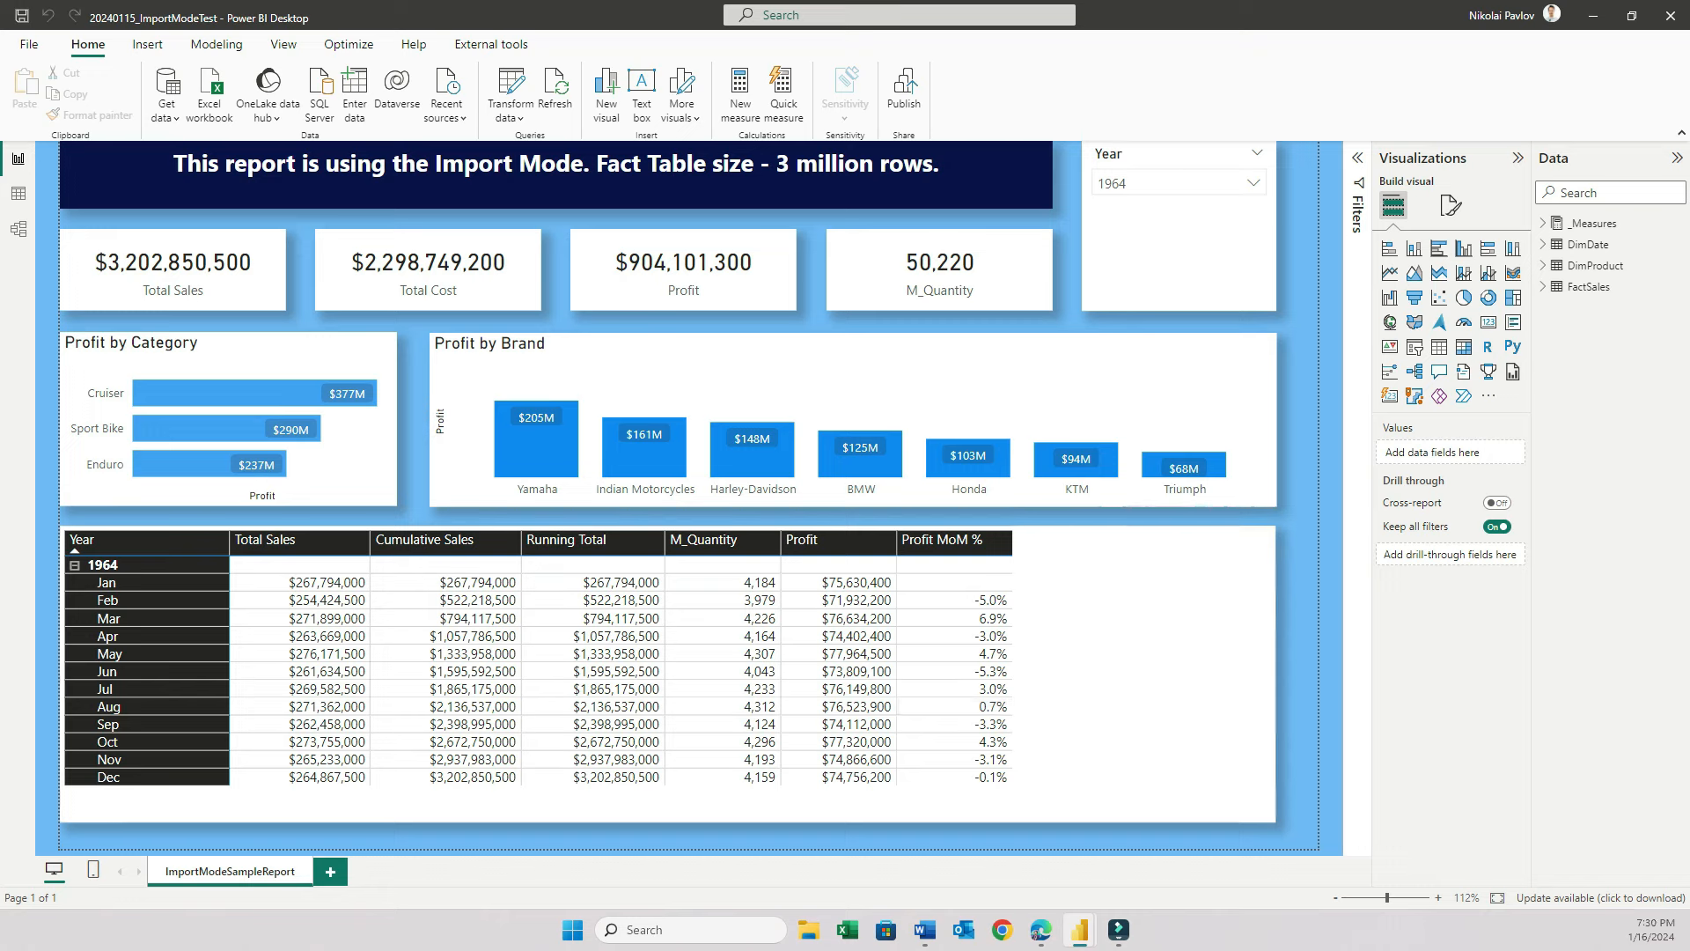
- Start the Performance analyzer pane from the View ribbon on the Import Mode report
{"action": "left_click", "coordinate": [347, 44]}
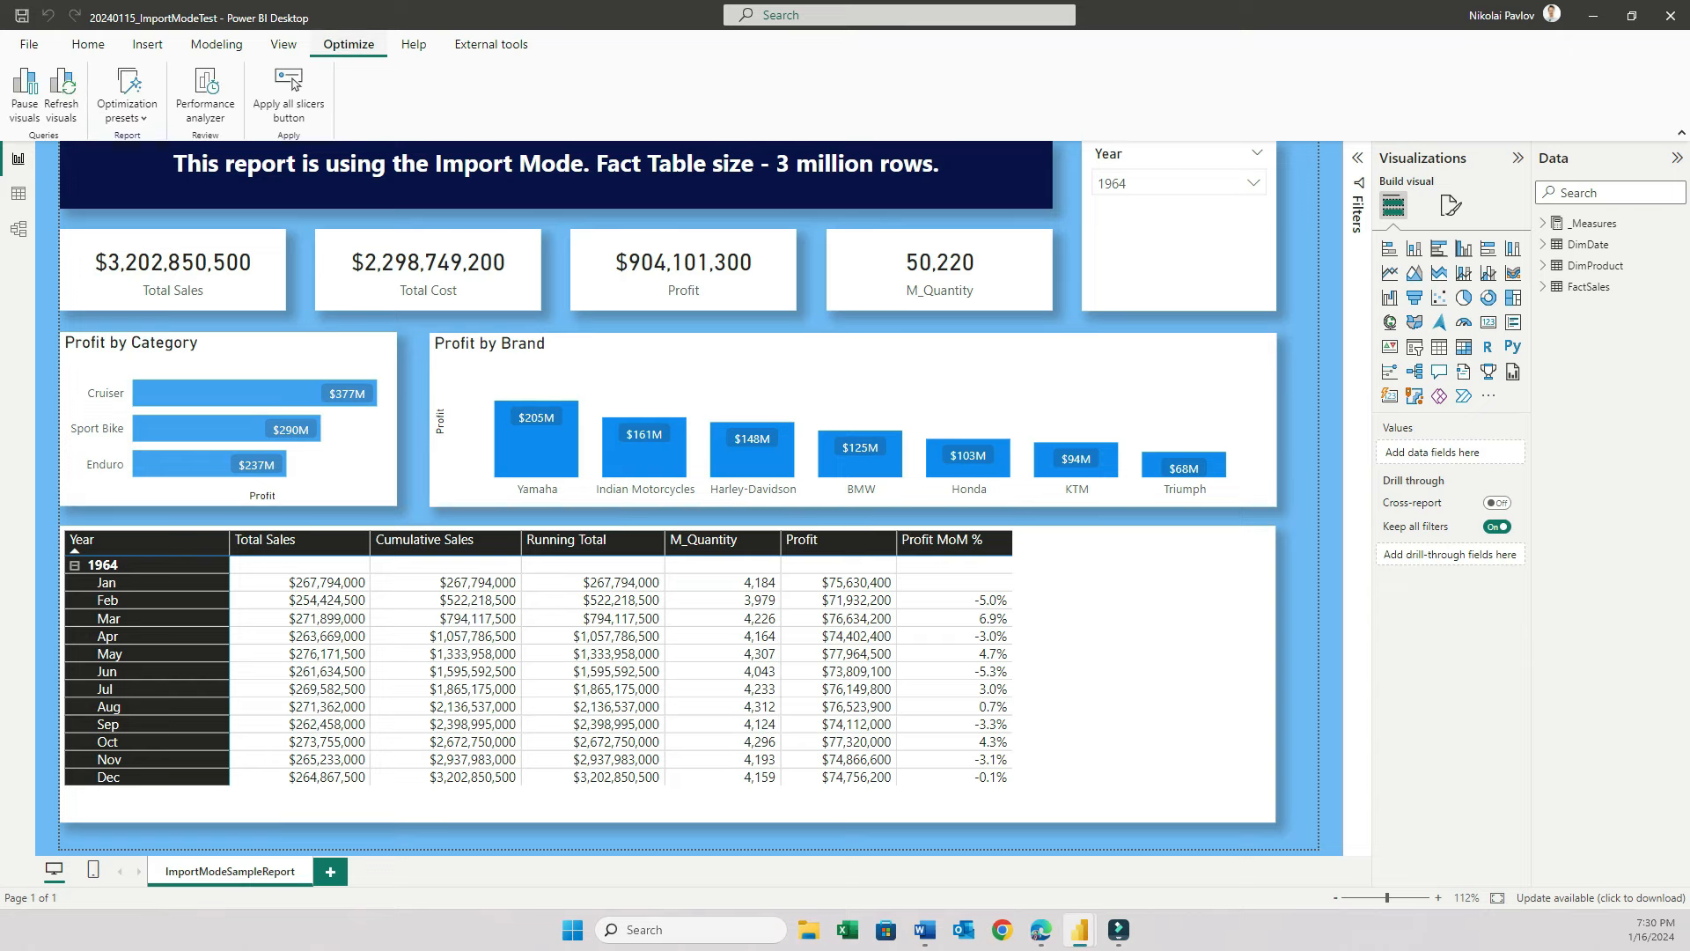
{"action": "left_click", "coordinate": [281, 44]}
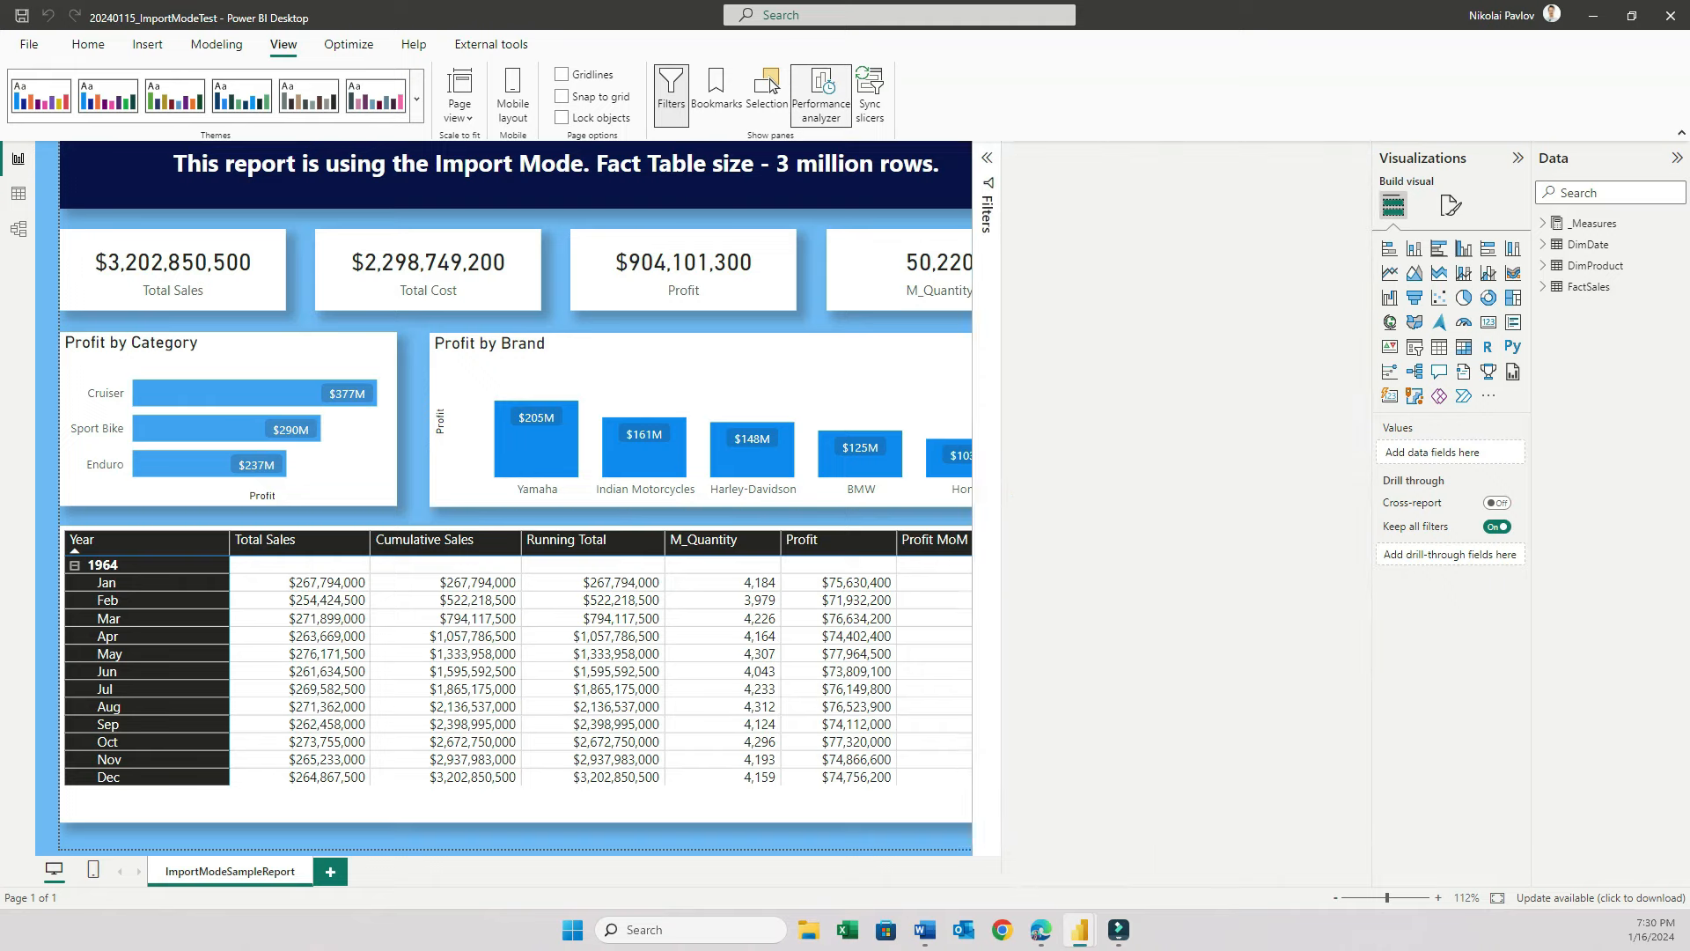
{"action": "left_click", "coordinate": [818, 91]}
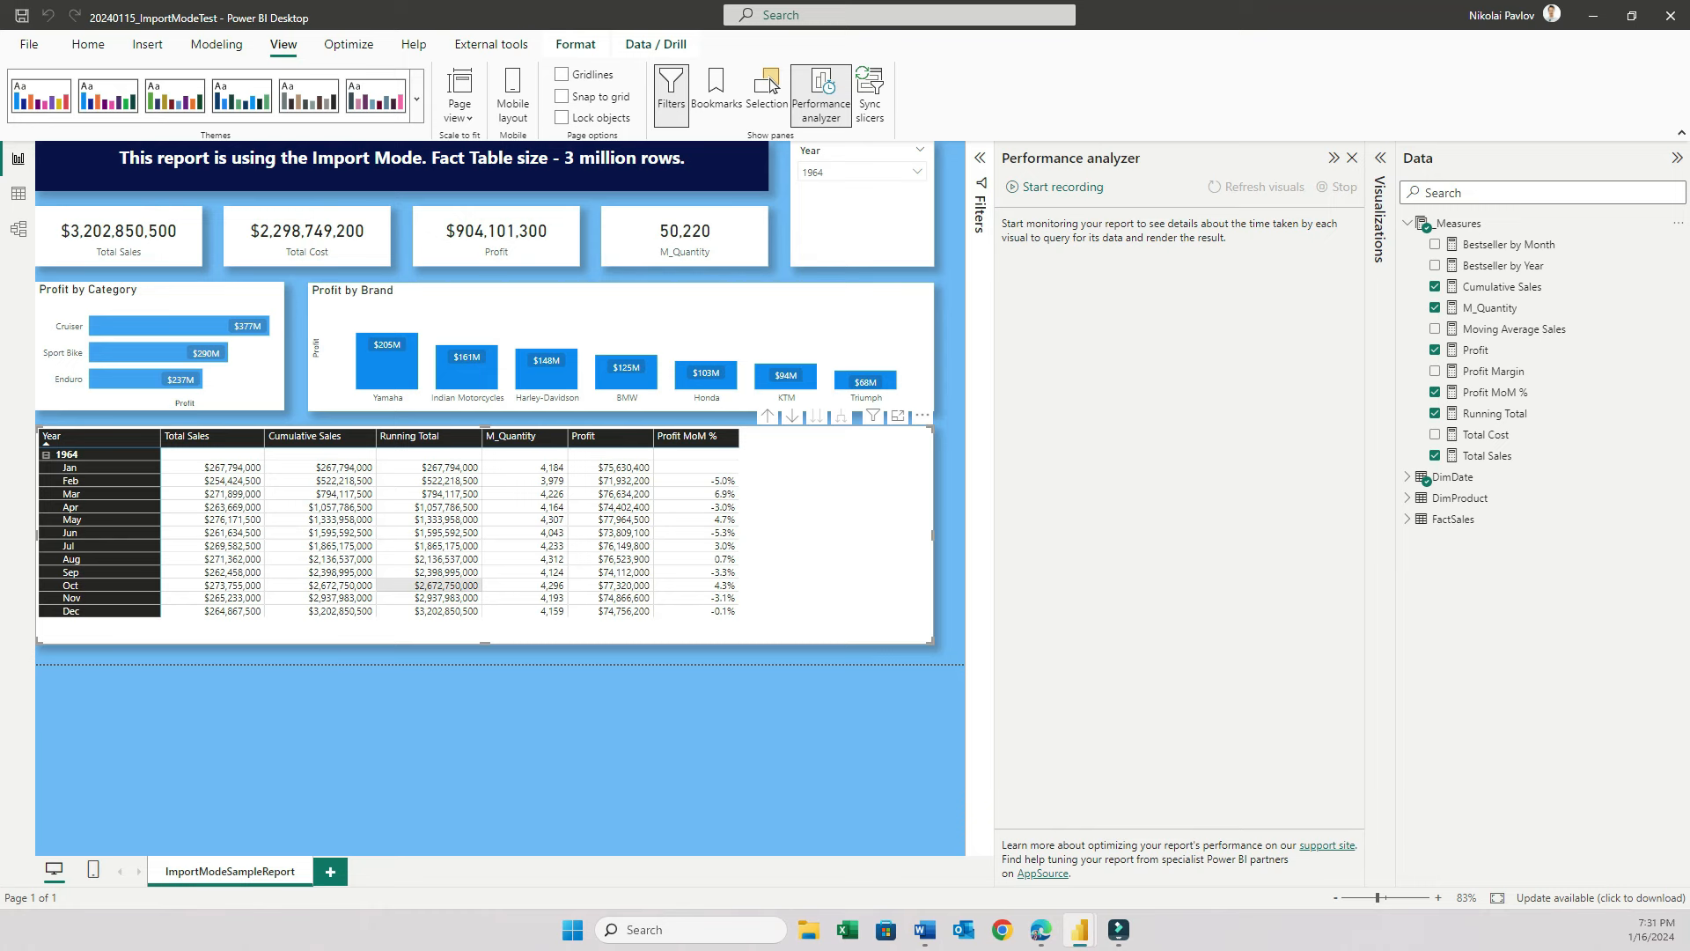
- View the Cumulative Sales SUMX/FILTER formula in full, then collapse the formula bar
{"action": "left_click", "coordinate": [1500, 285]}
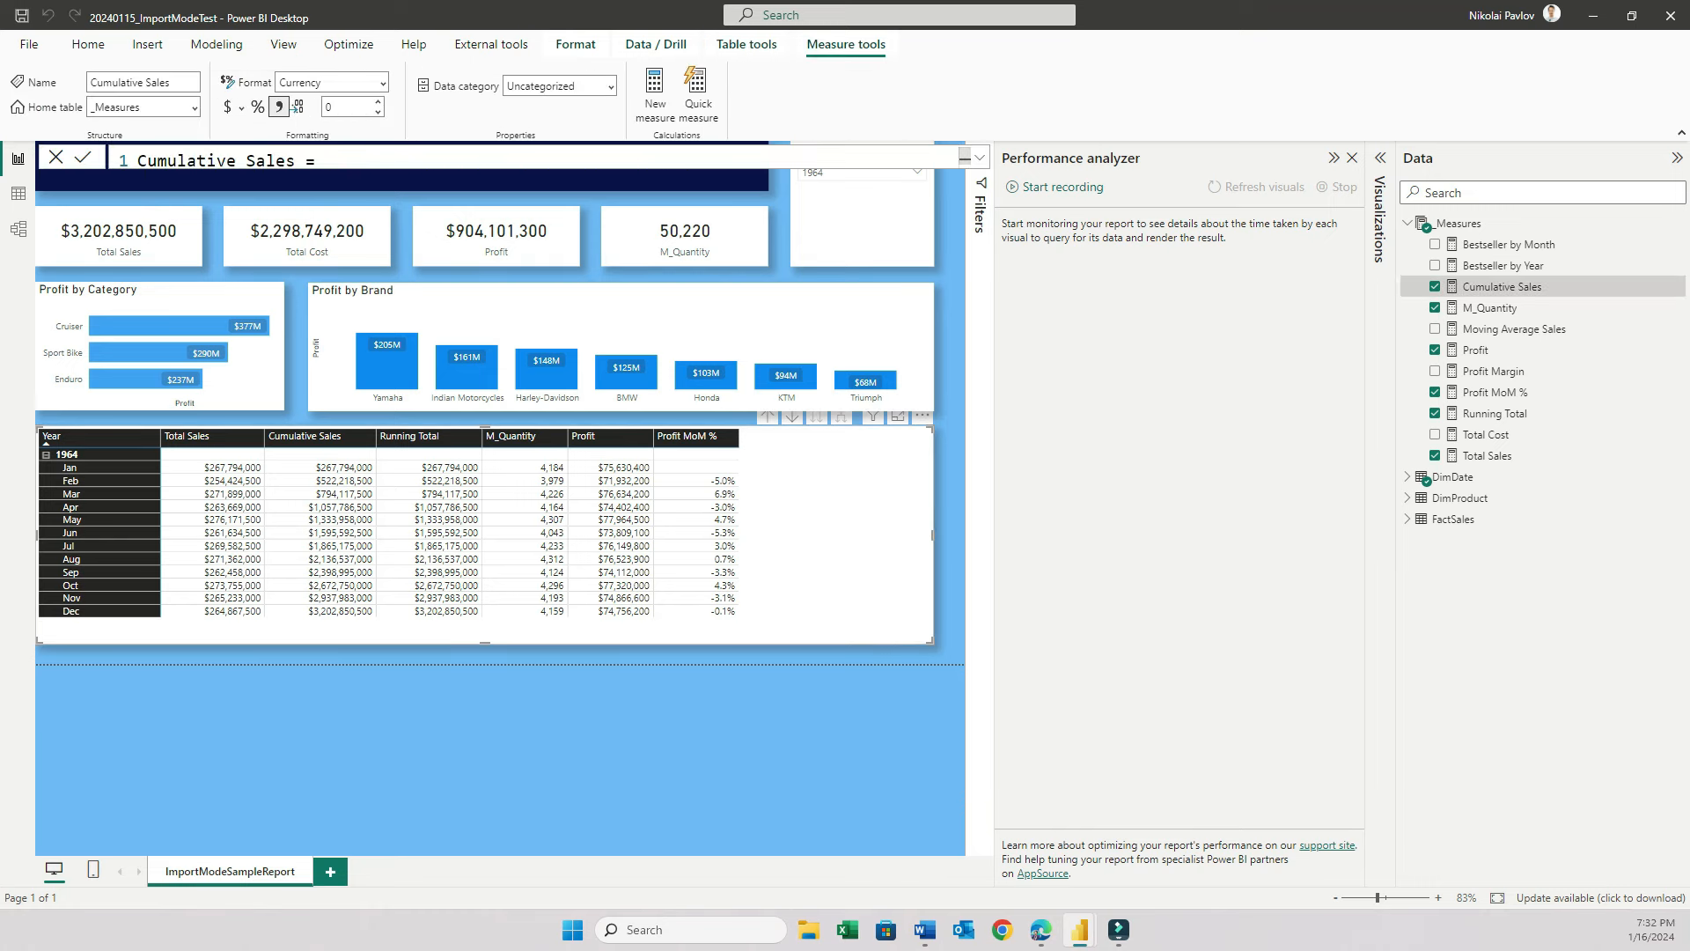
{"action": "left_click", "coordinate": [962, 157]}
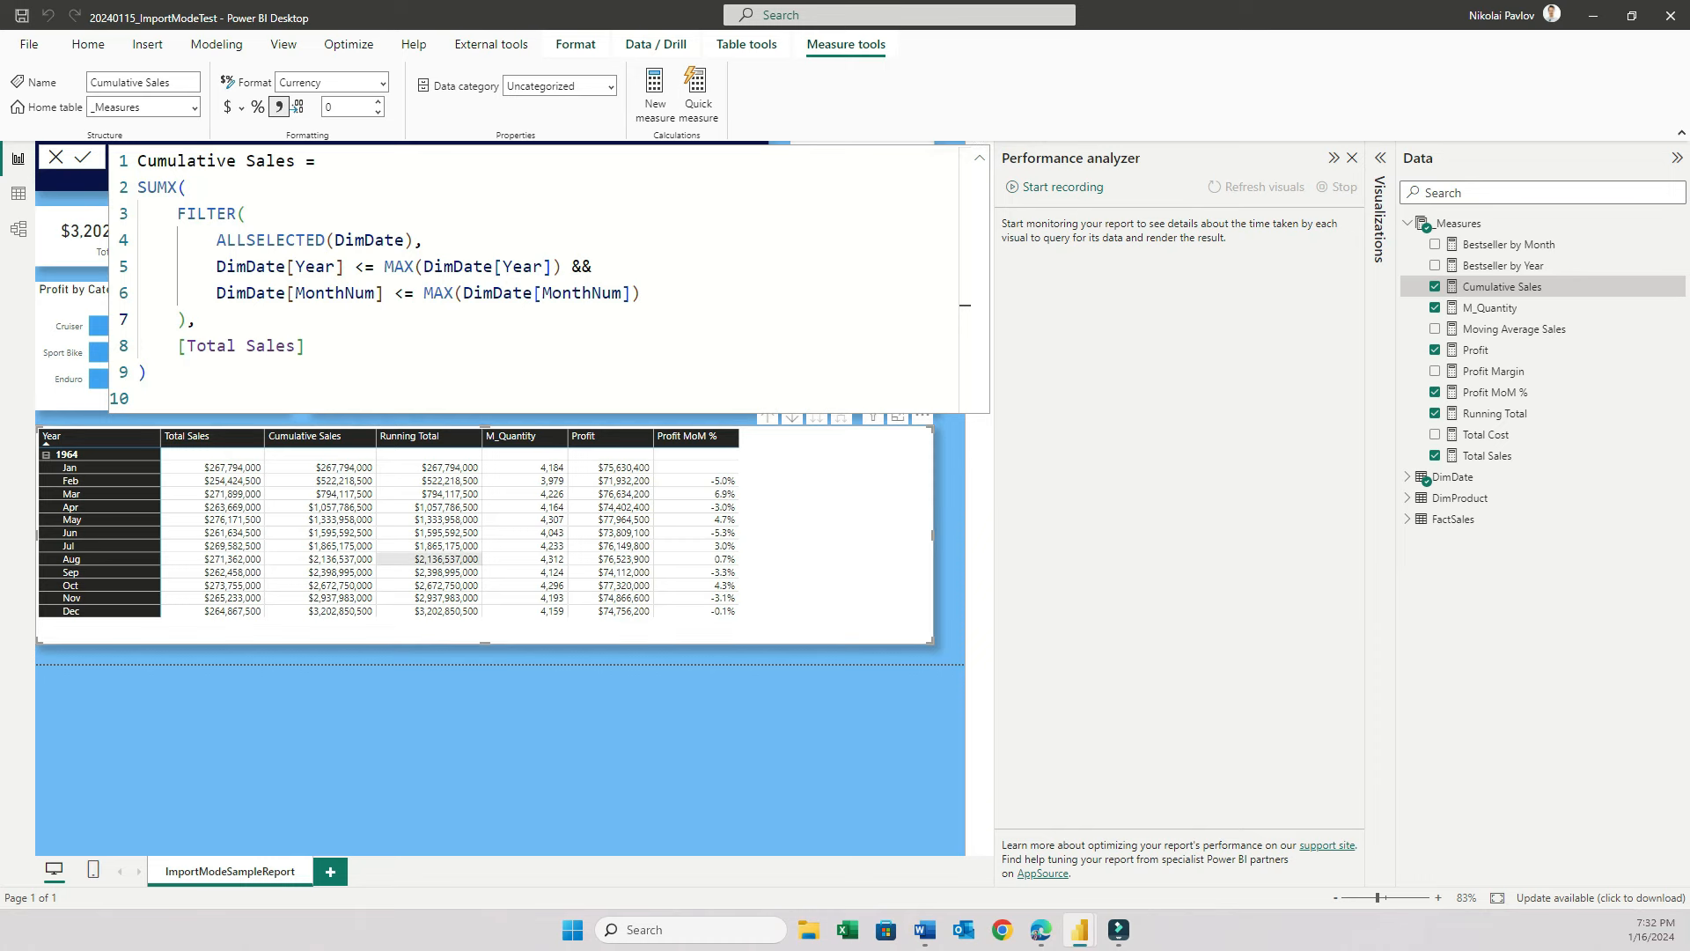
{"action": "left_click", "coordinate": [85, 157]}
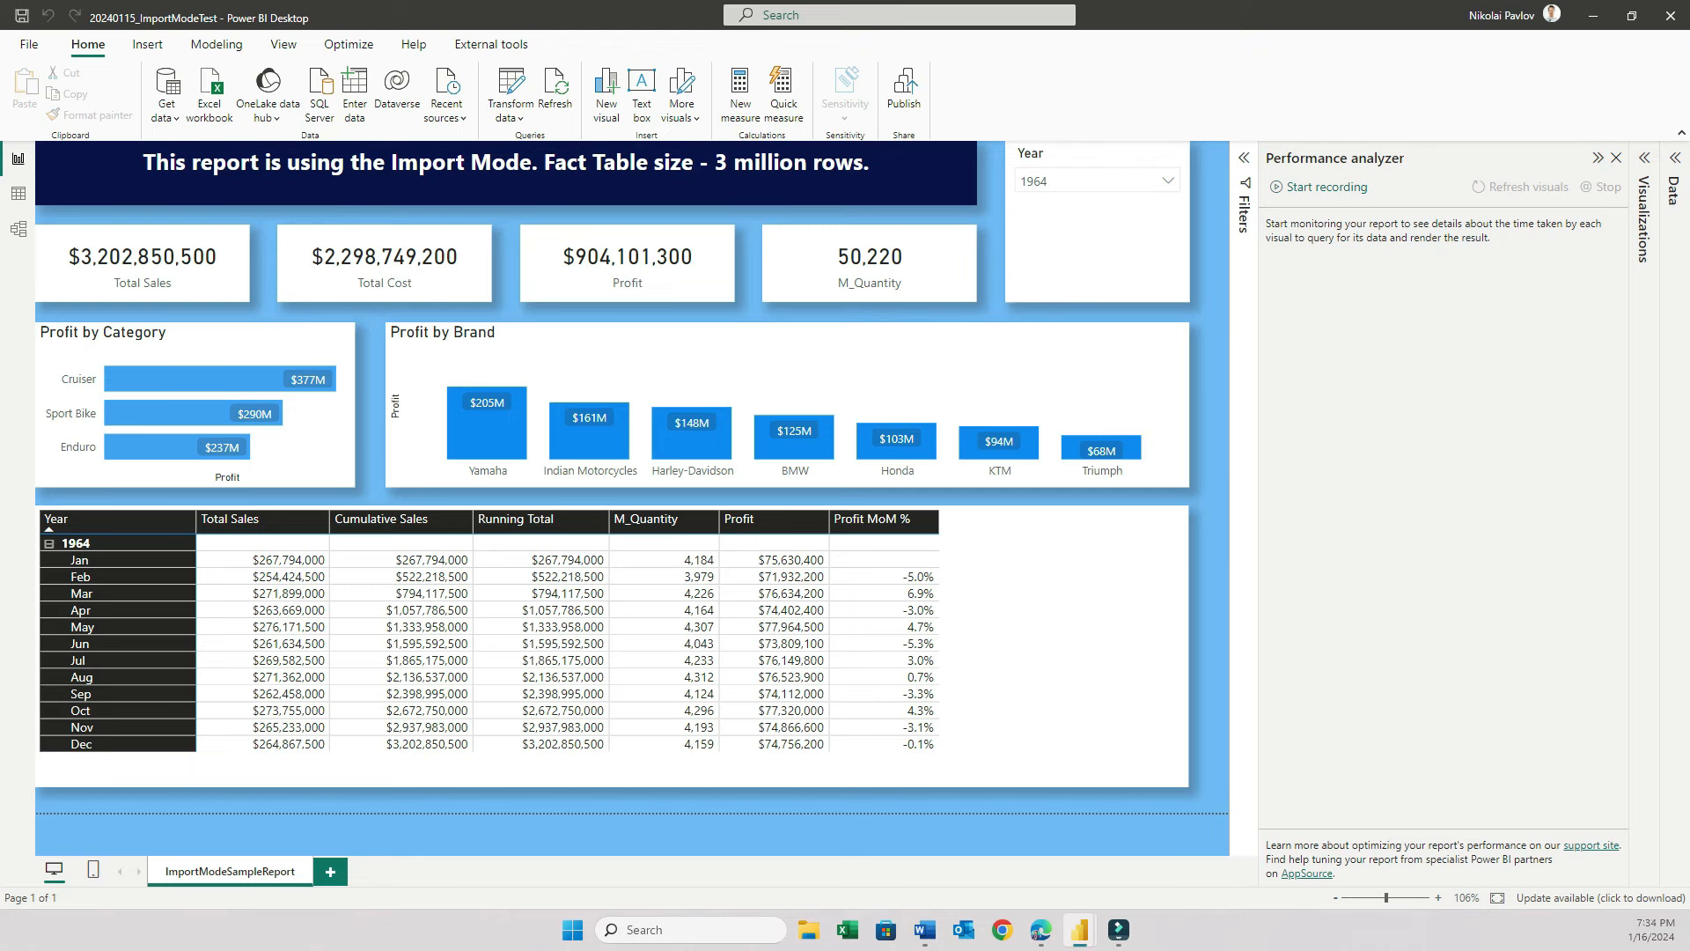
{"action": "mouse_move", "coordinate": [1317, 187]}
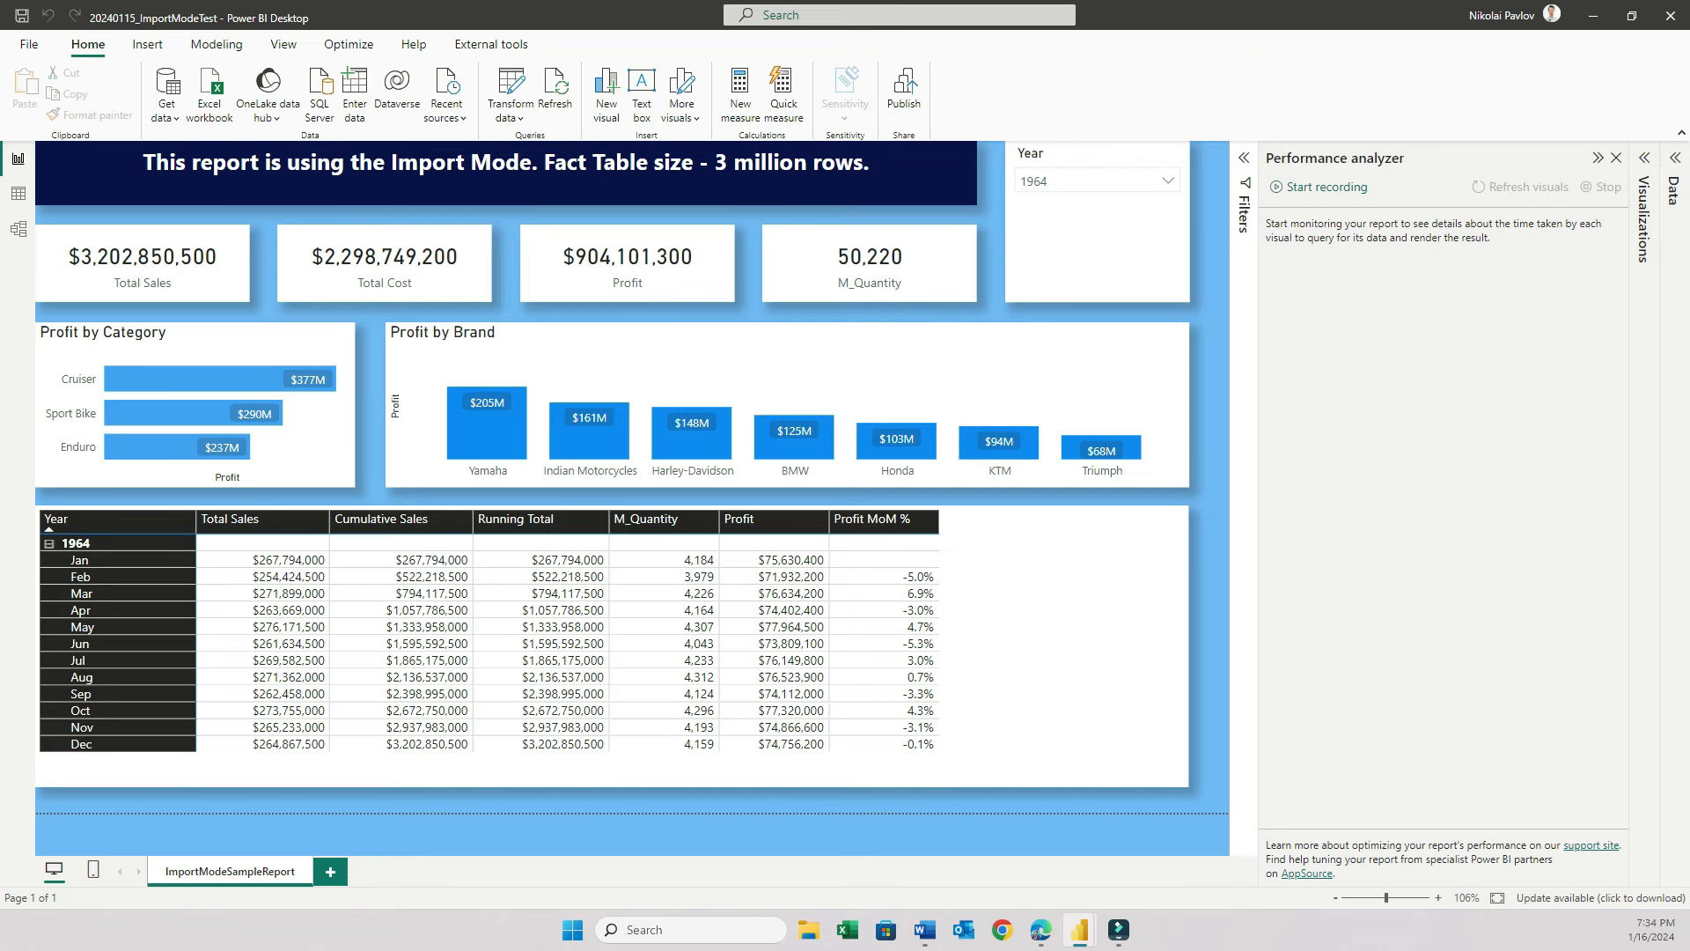
- Start Performance analyzer recording, change the Year slicer and cross-highlight a chart bar to log visual durations
{"action": "left_click", "coordinate": [1324, 187]}
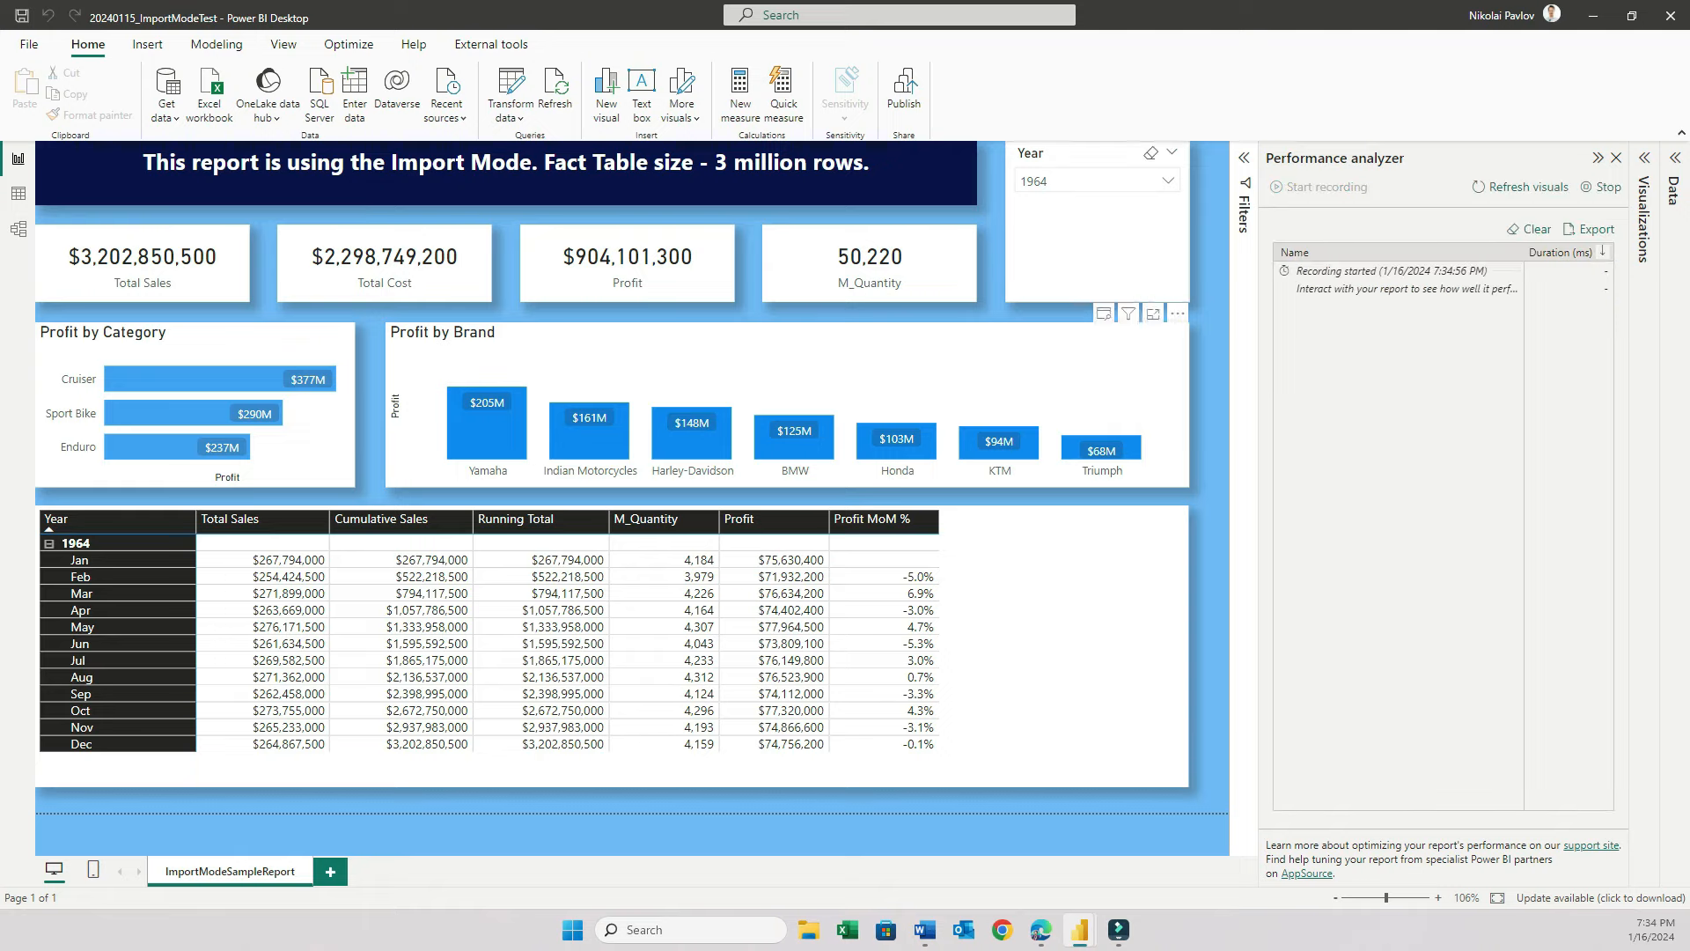
{"action": "left_click", "coordinate": [1173, 180]}
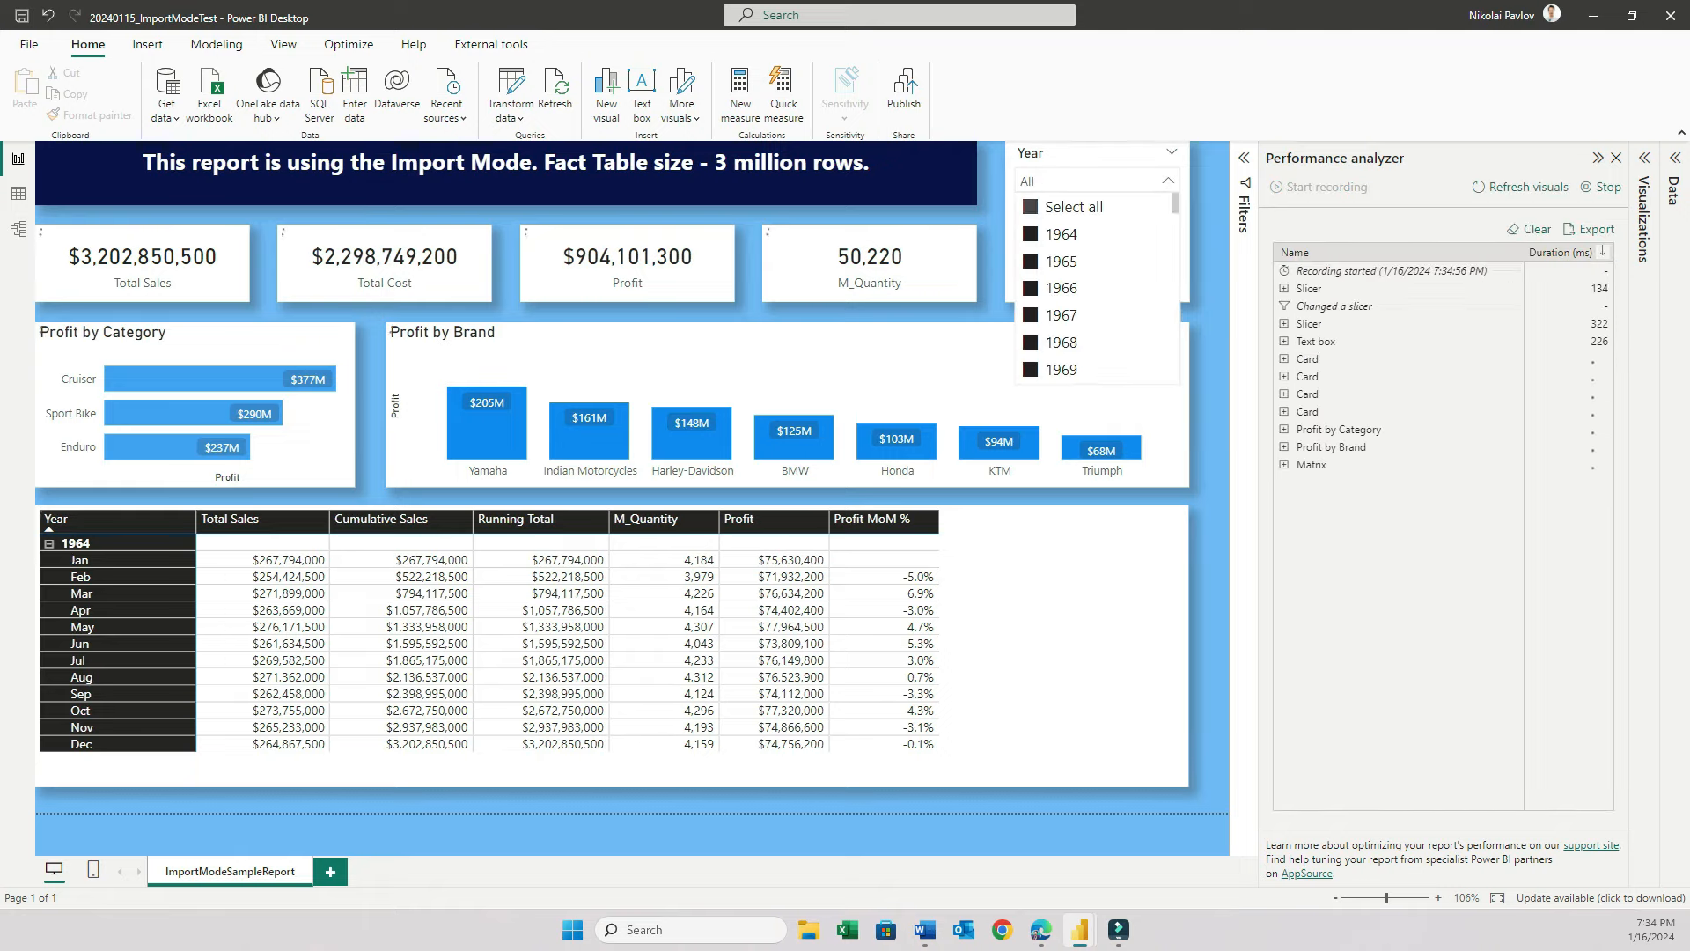
{"action": "left_click", "coordinate": [1033, 206]}
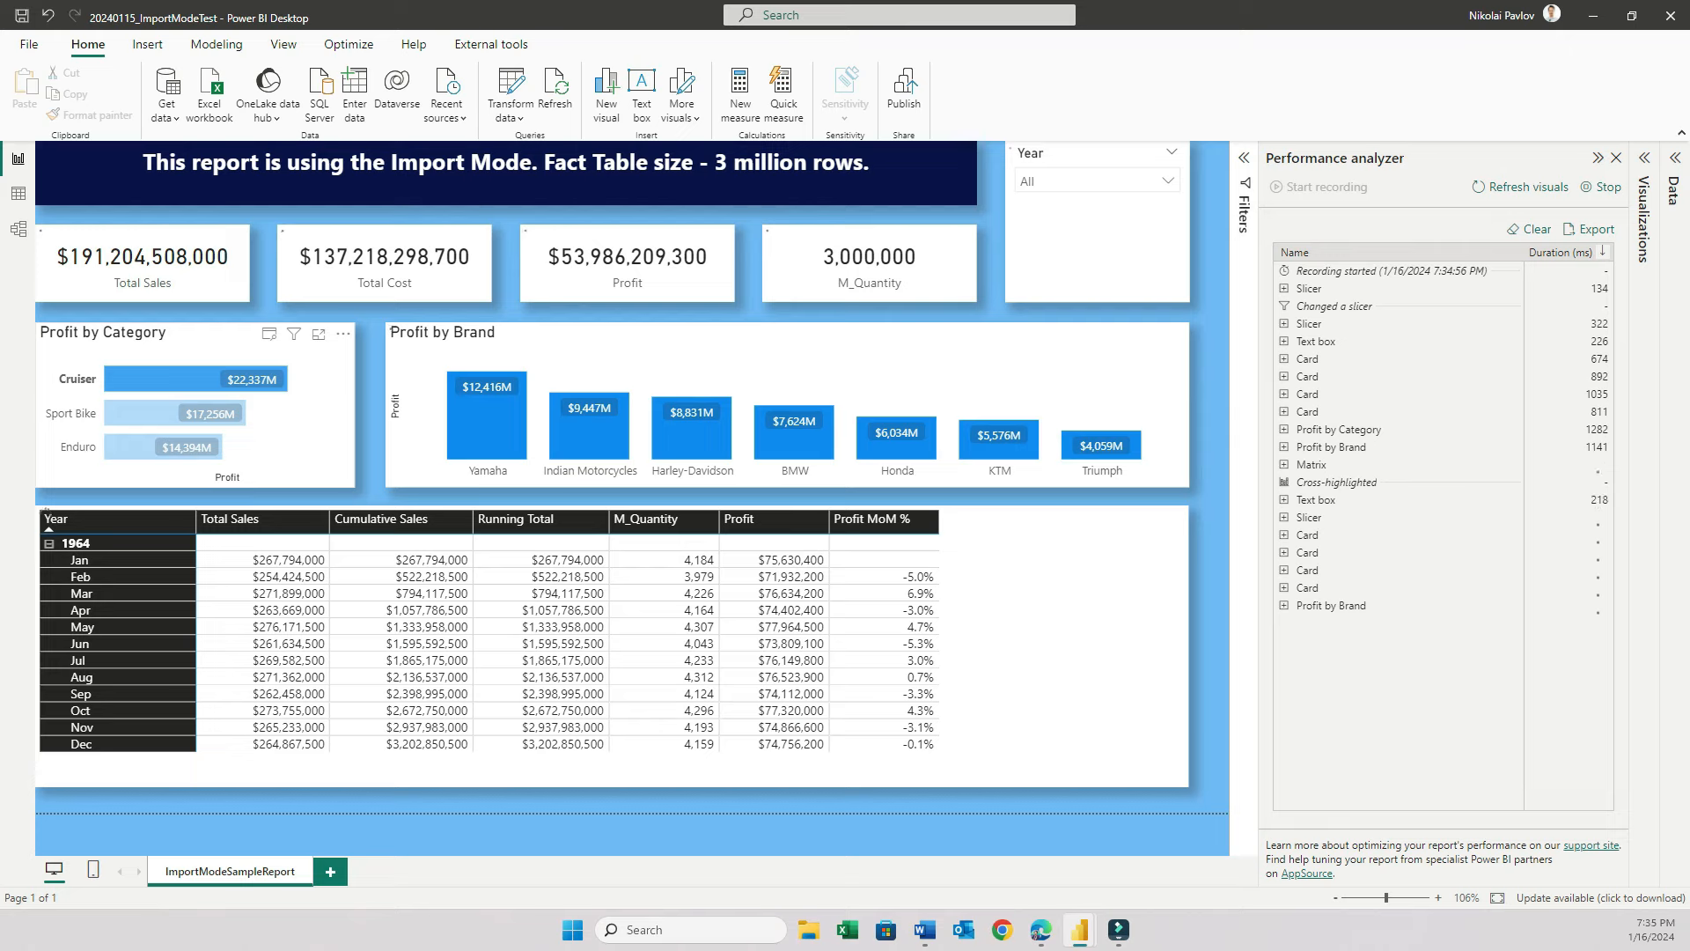
{"action": "left_click", "coordinate": [691, 421]}
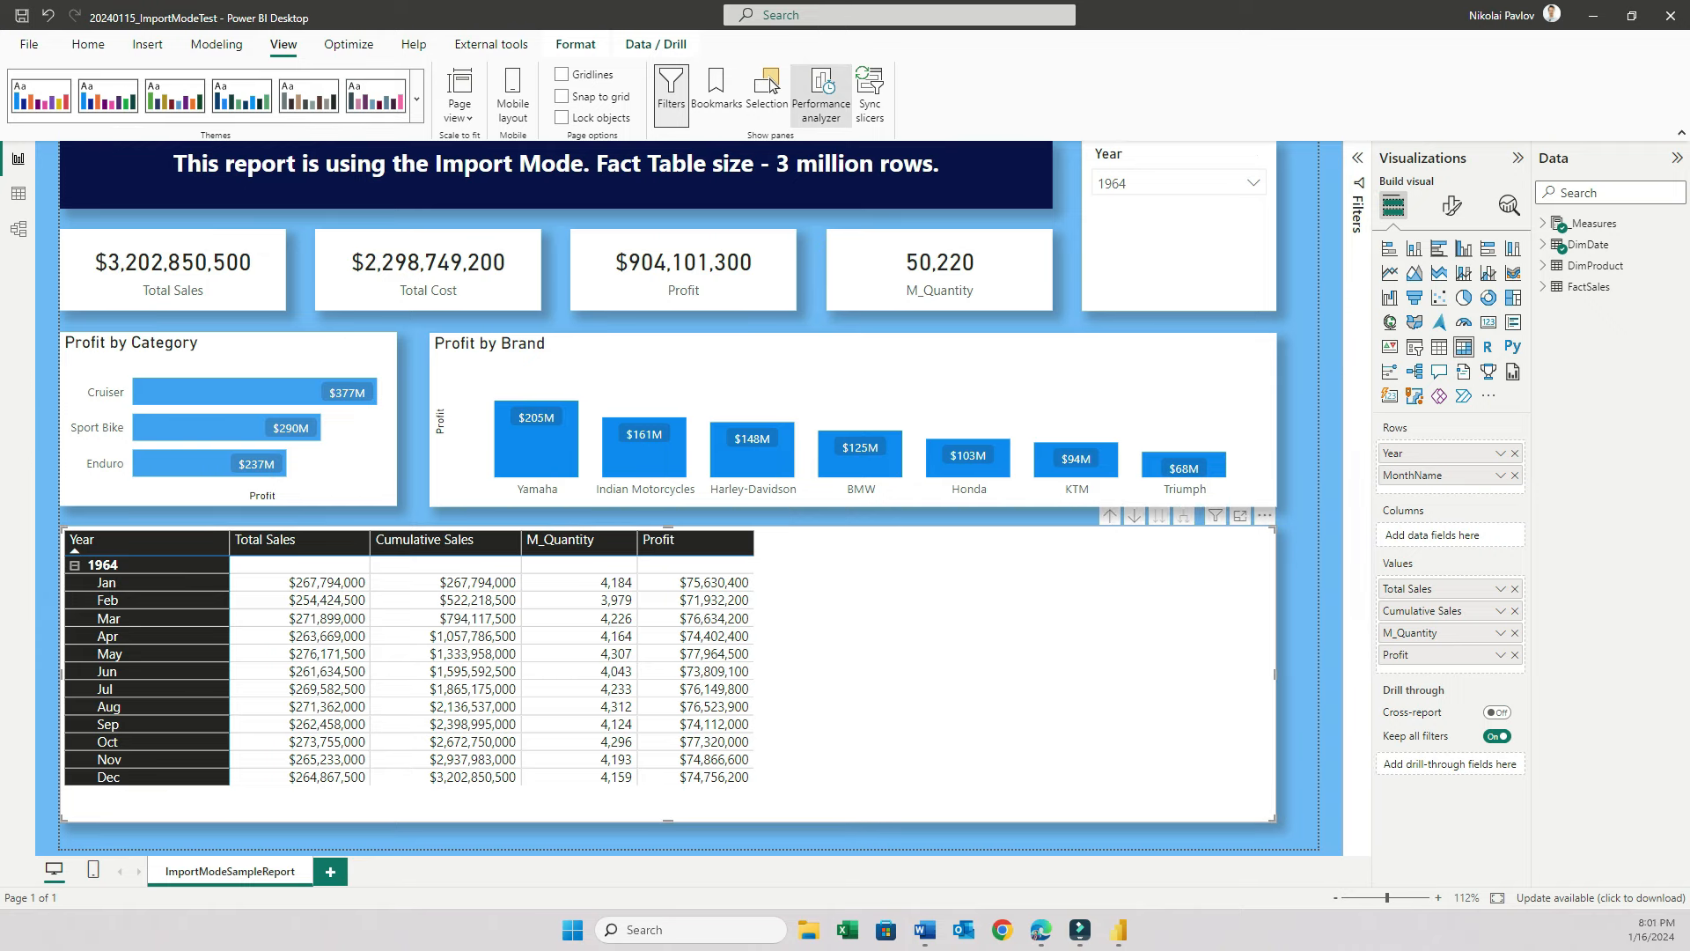
- Toggle the Performance analyzer from the View ribbon
{"action": "left_click", "coordinate": [821, 95]}
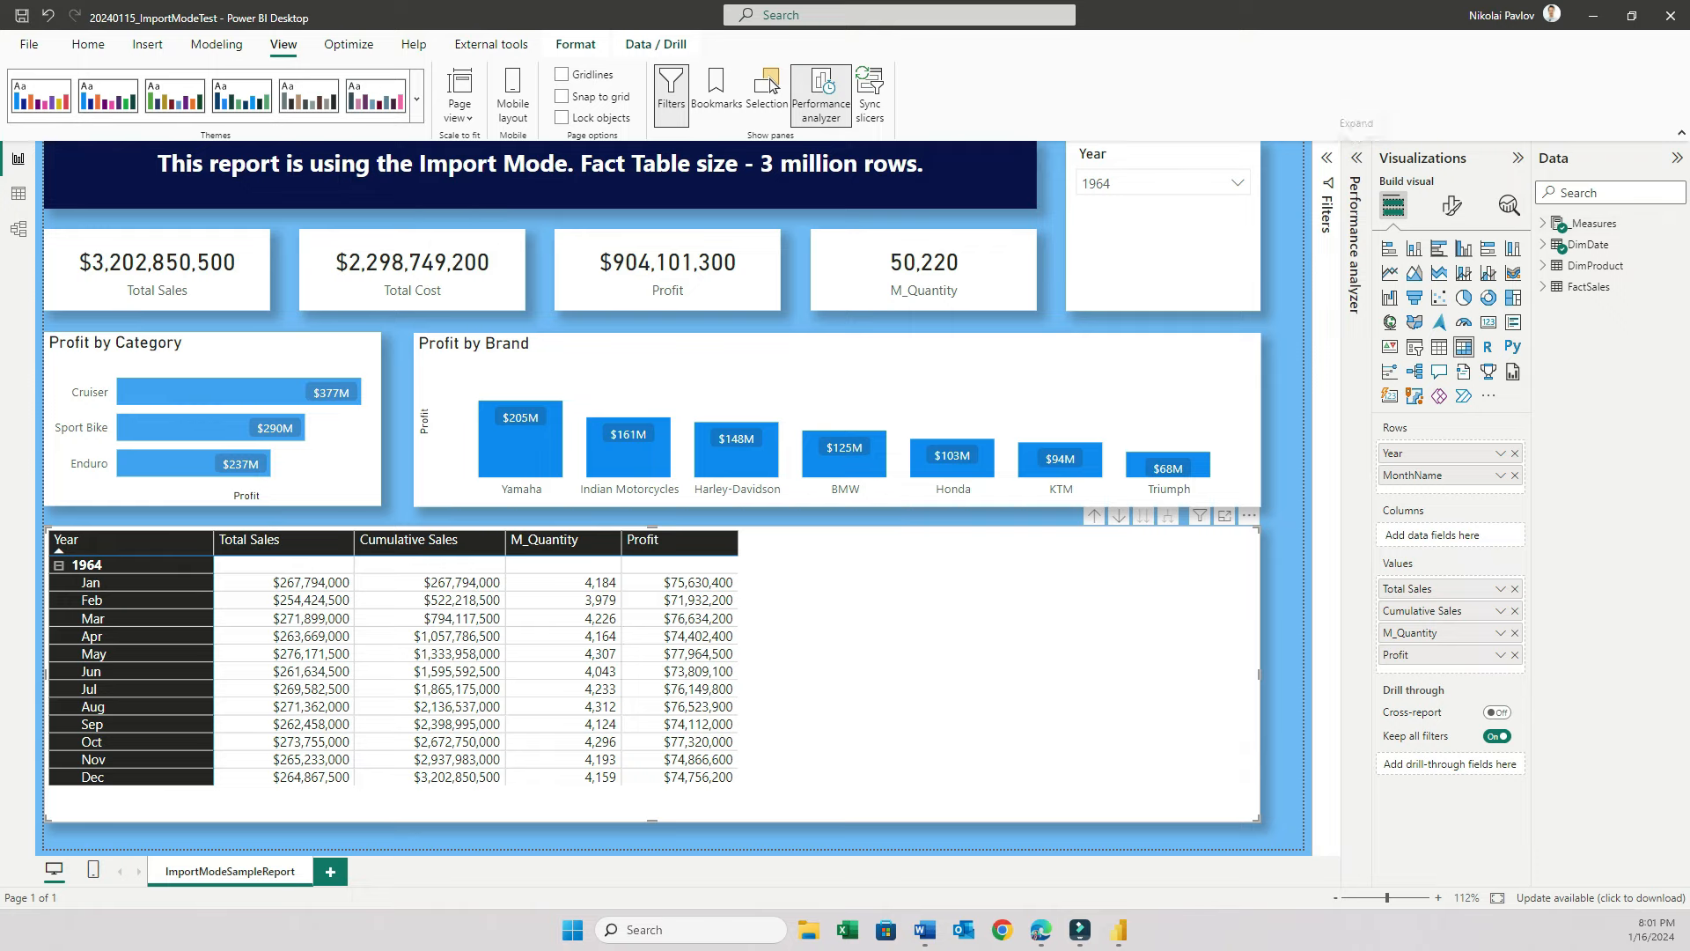
- Expand Performance analyzer, set the Year slicer to All and cross-highlight by Harley-Davidson
{"action": "left_click", "coordinate": [818, 91]}
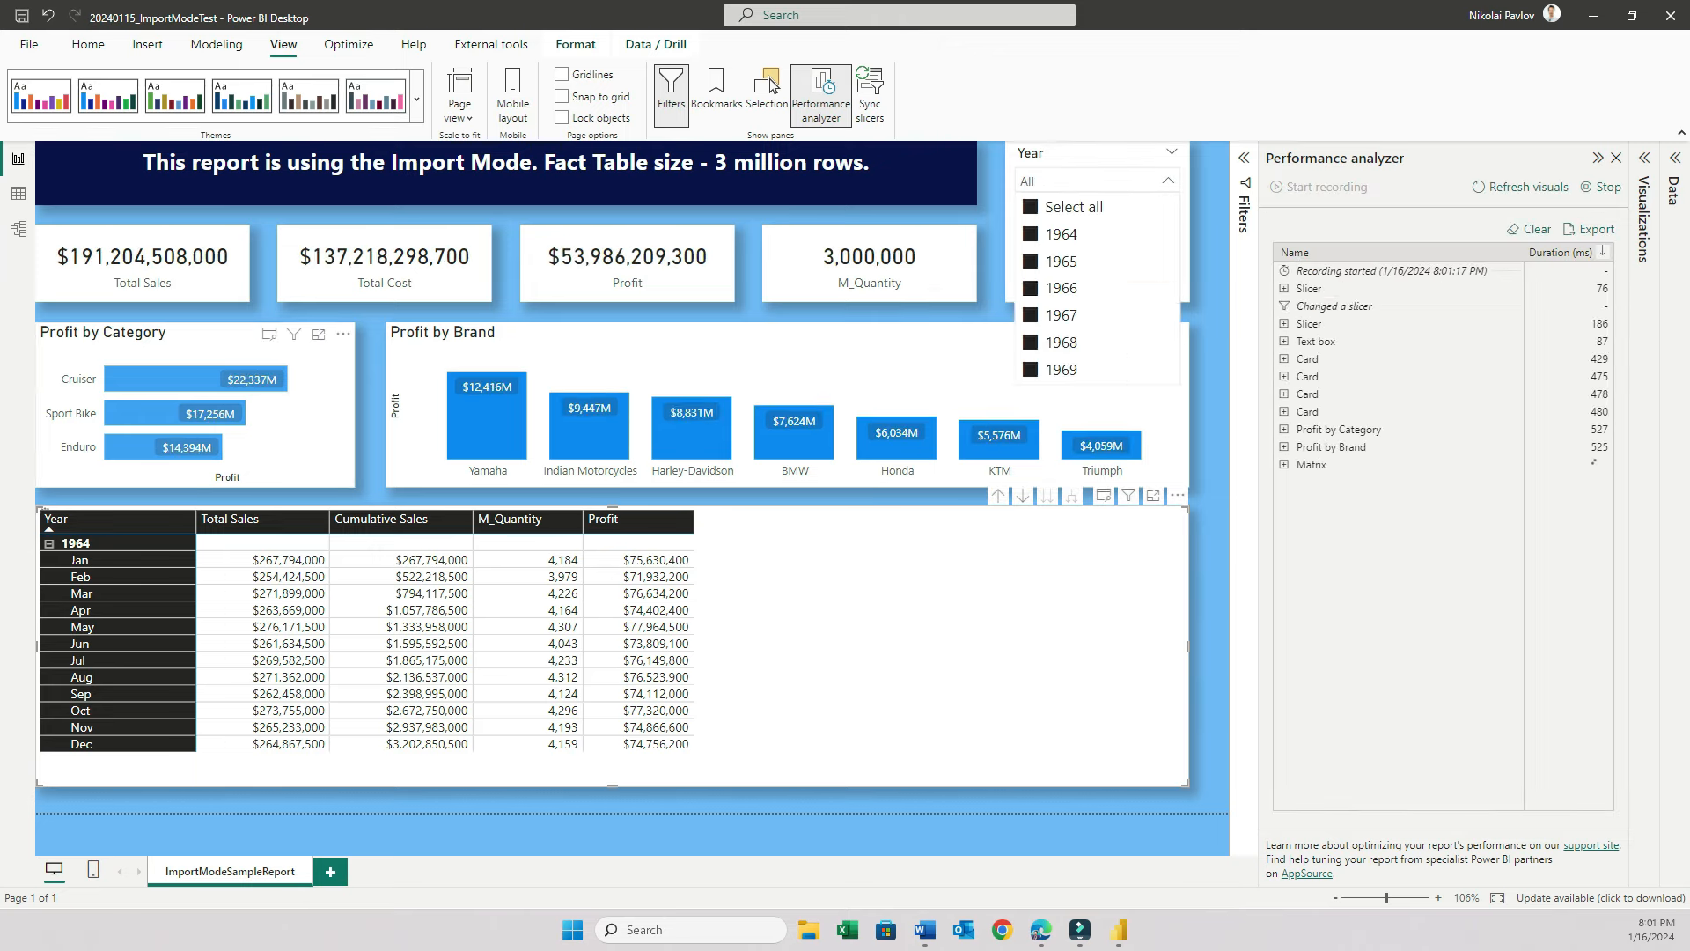
{"action": "left_click", "coordinate": [1060, 315]}
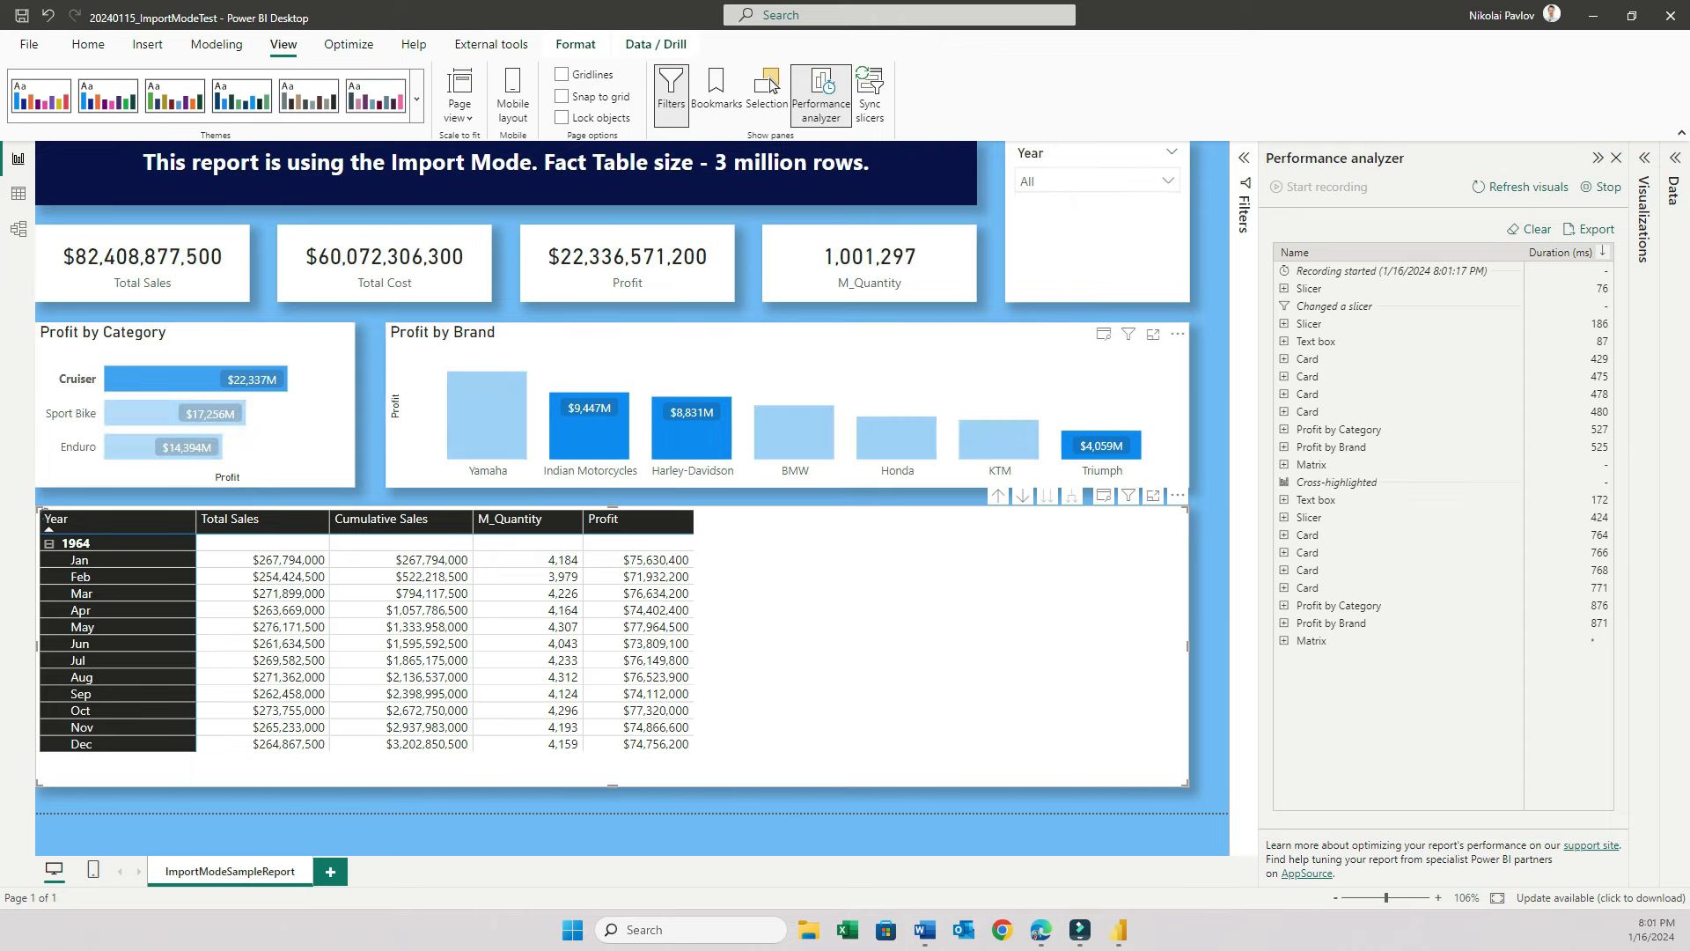
{"action": "left_click", "coordinate": [690, 421]}
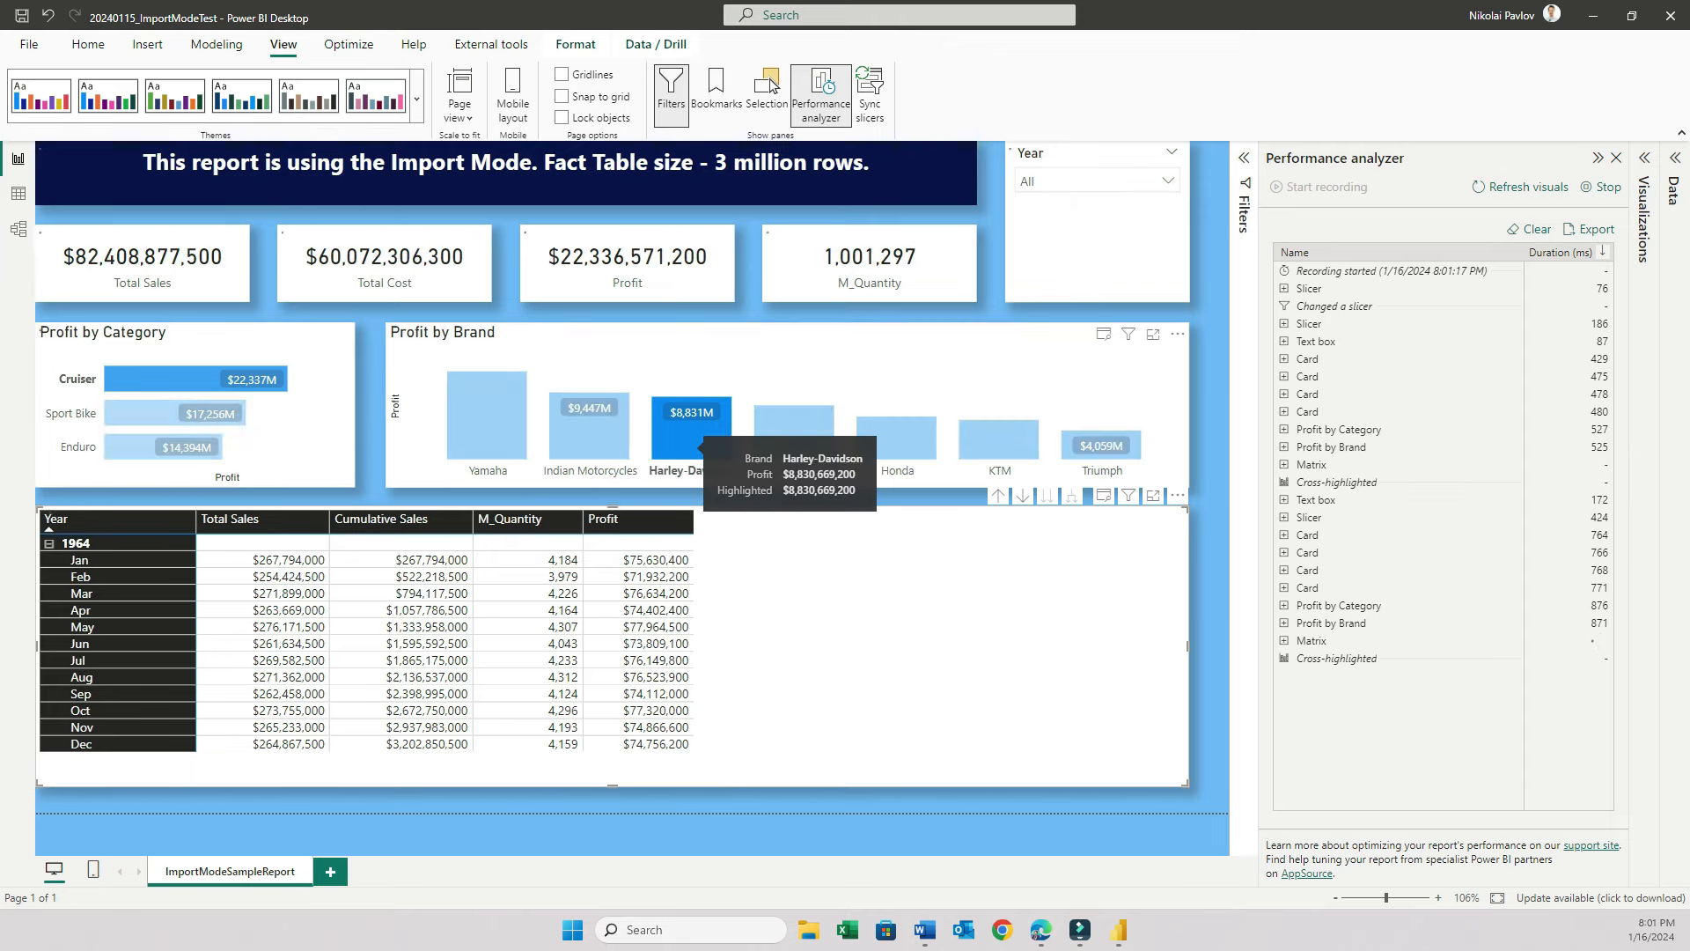
{"action": "left_click", "coordinate": [690, 421]}
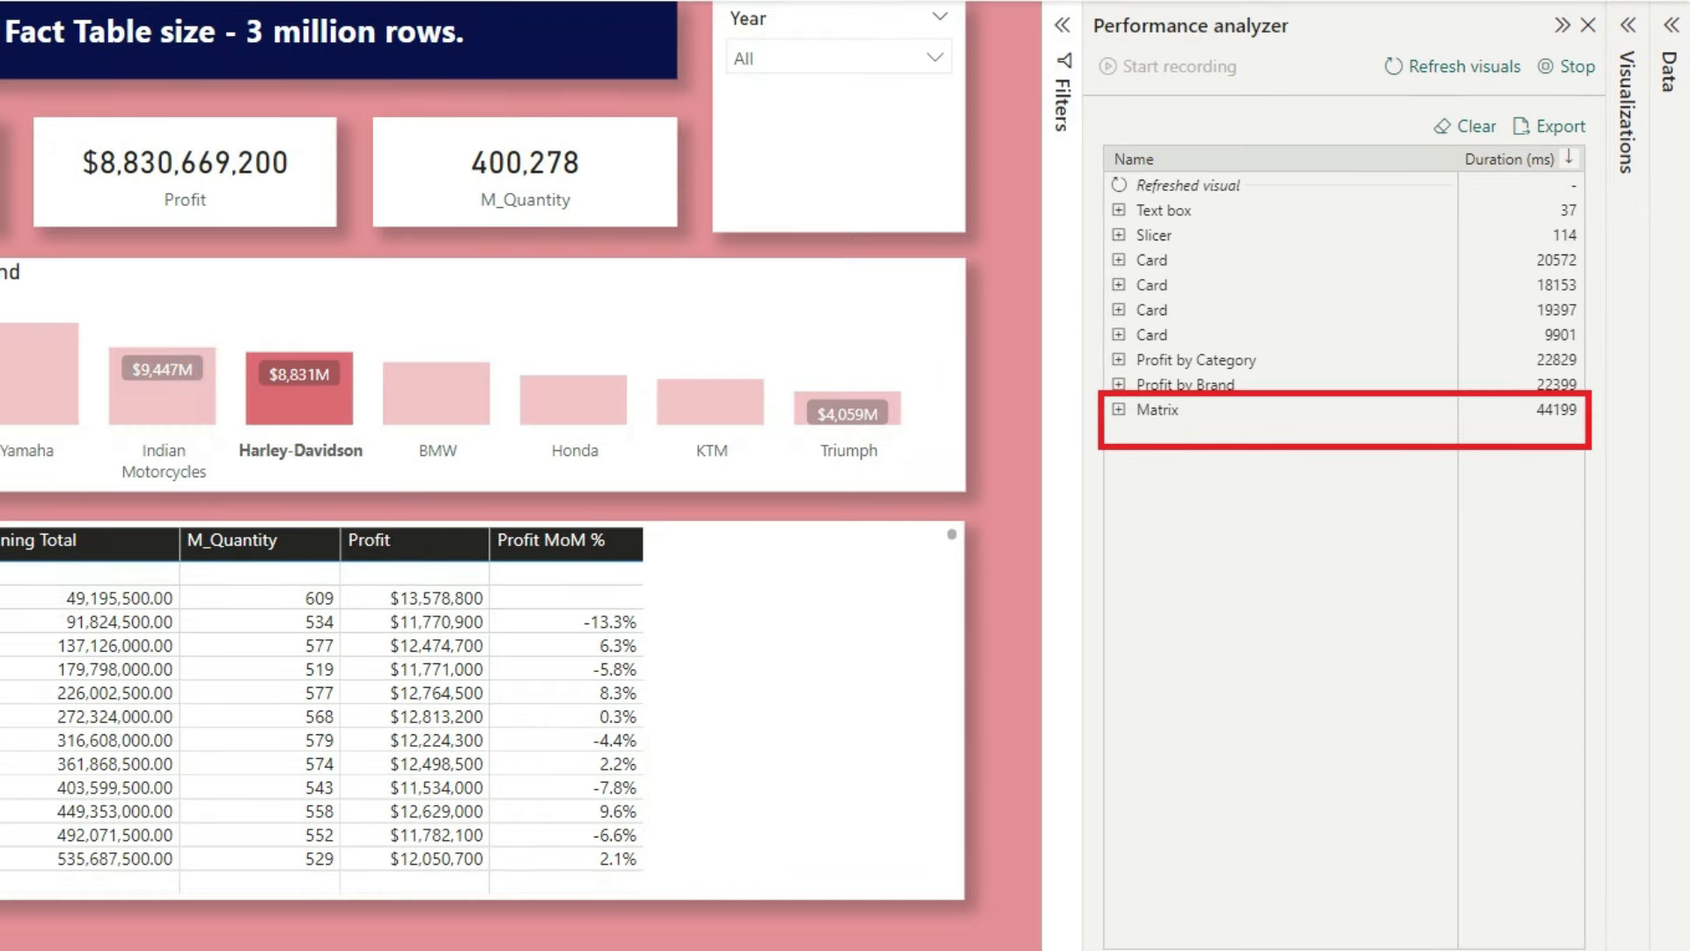
- Switch back to the Microsoft Fabric LakehouseDirectLakeDemo model view in the browser
{"action": "left_click", "coordinate": [1591, 24]}
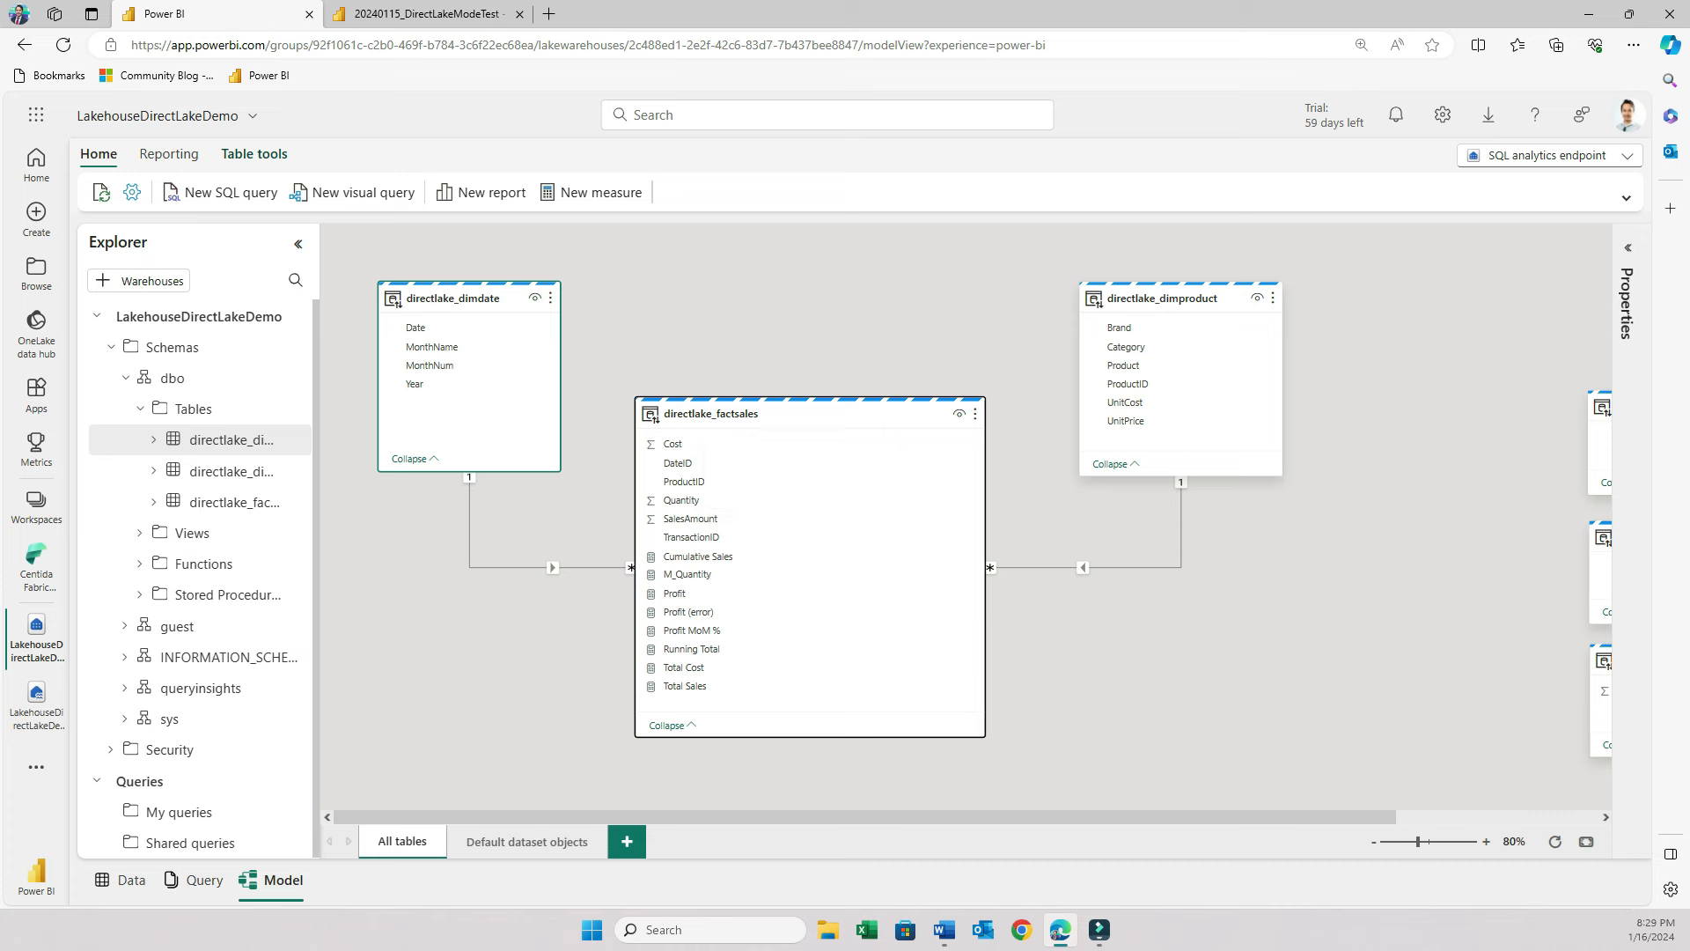
{"action": "mouse_move", "coordinate": [709, 412]}
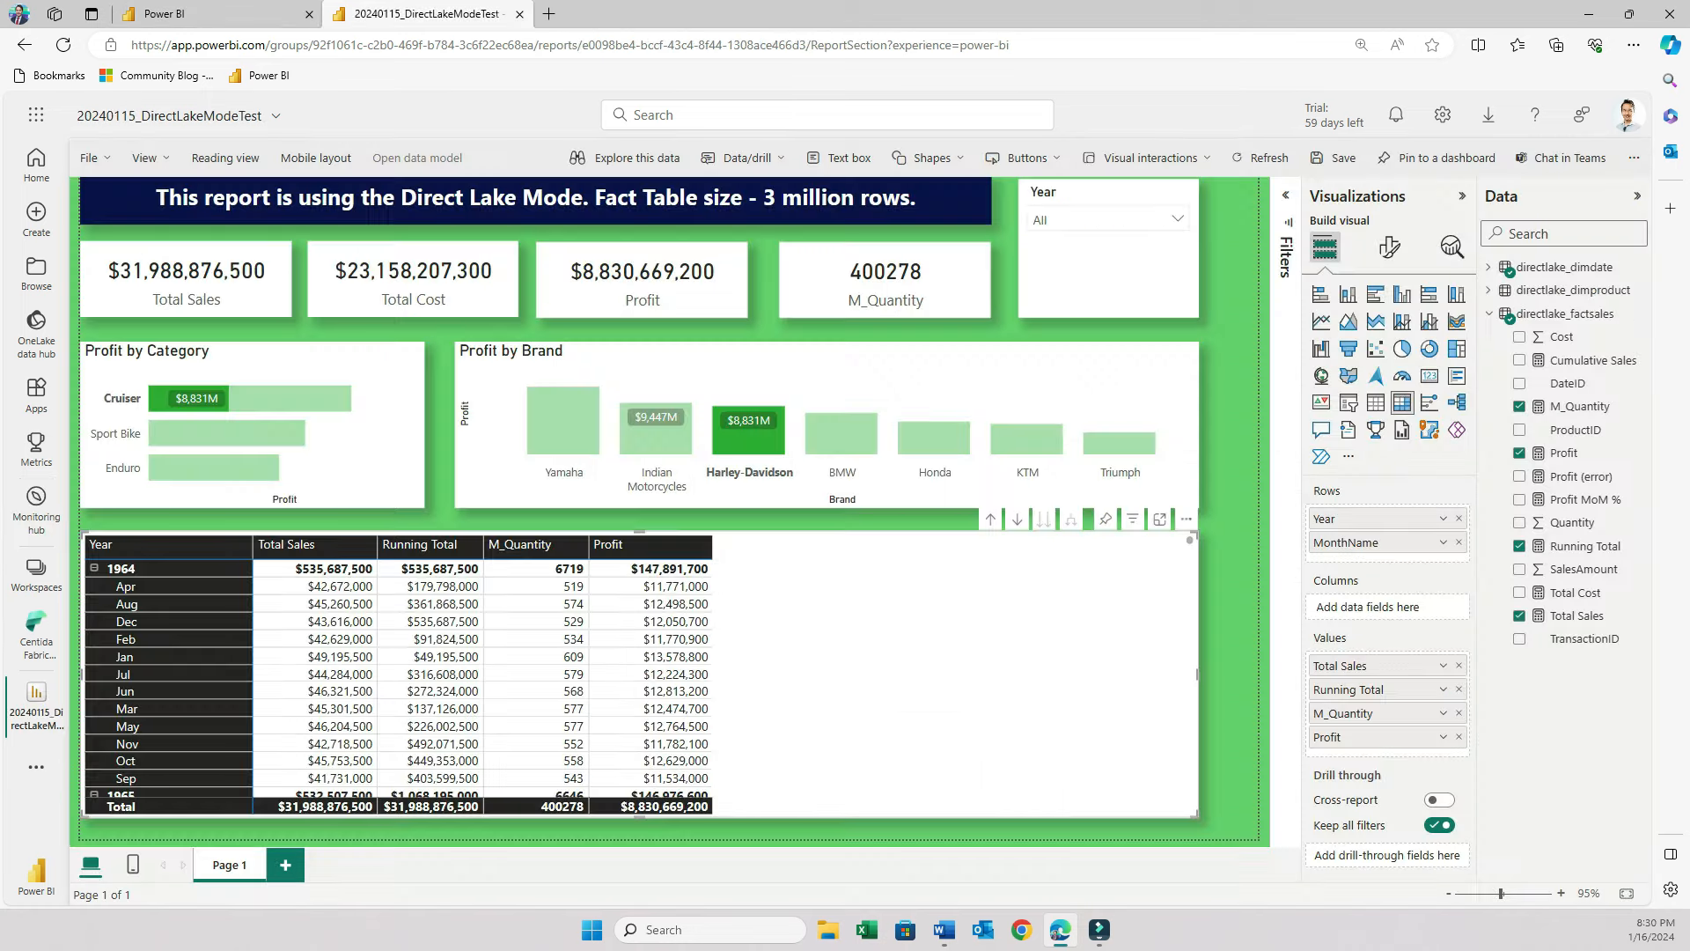
- Expand the directlake_dimdate table in the Data pane to show its fields
{"action": "left_click", "coordinate": [438, 586]}
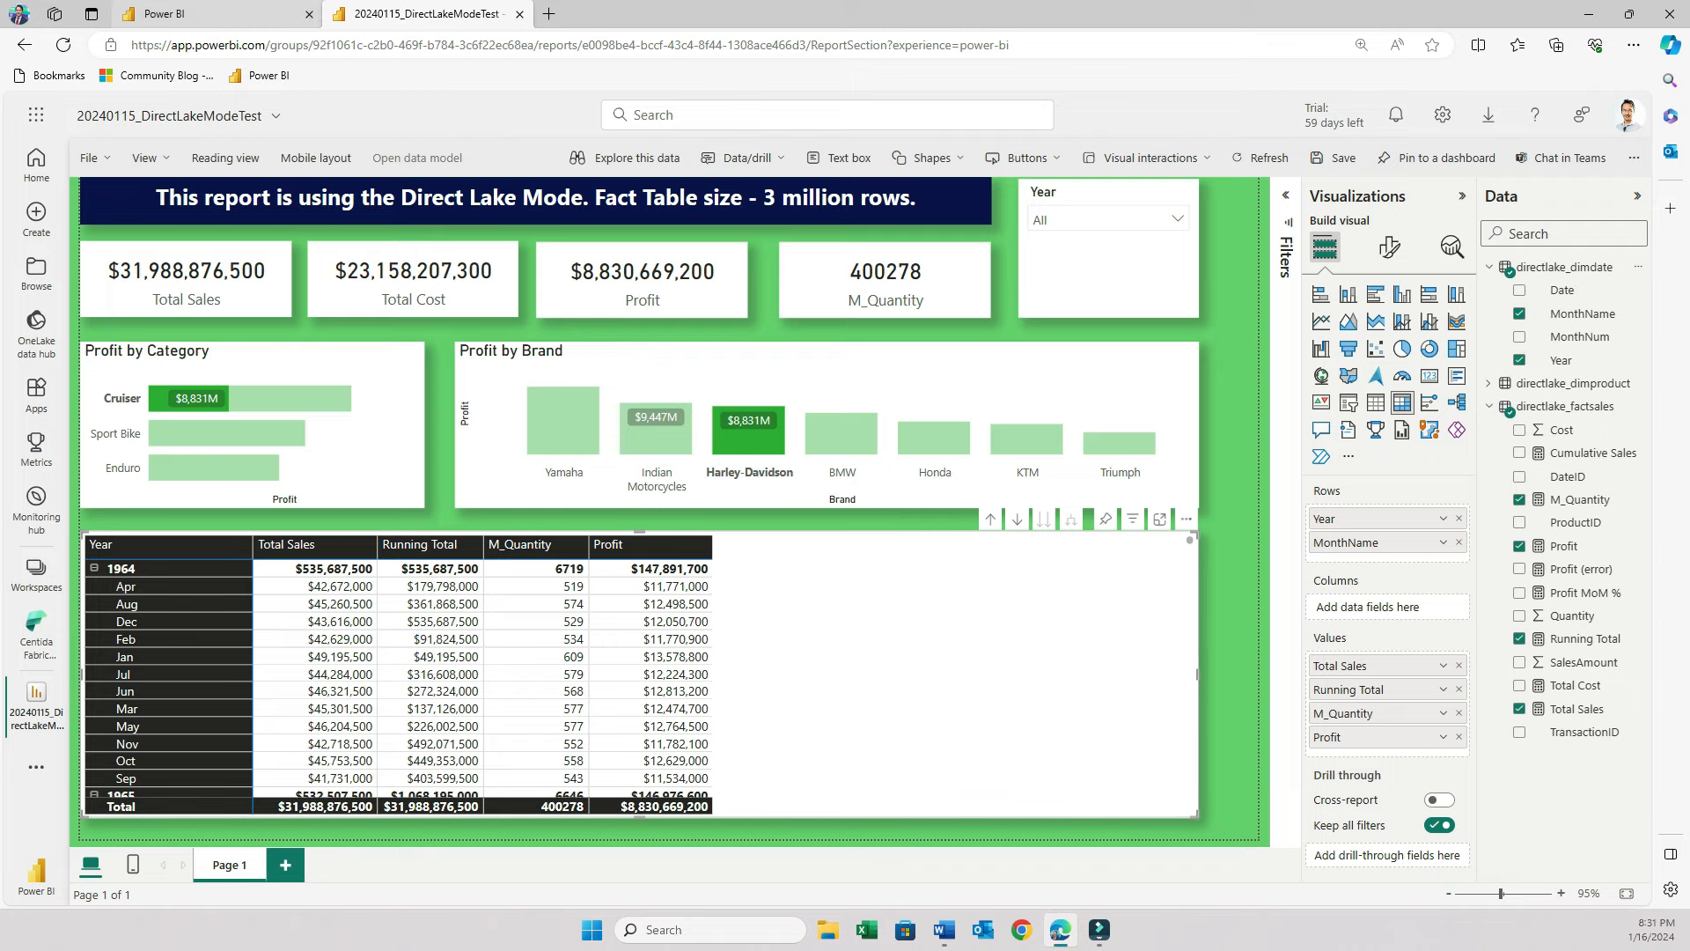
- Return to the lakehouse model and view the properties of the Profit (error) and Profit measures
{"action": "left_click", "coordinate": [416, 157]}
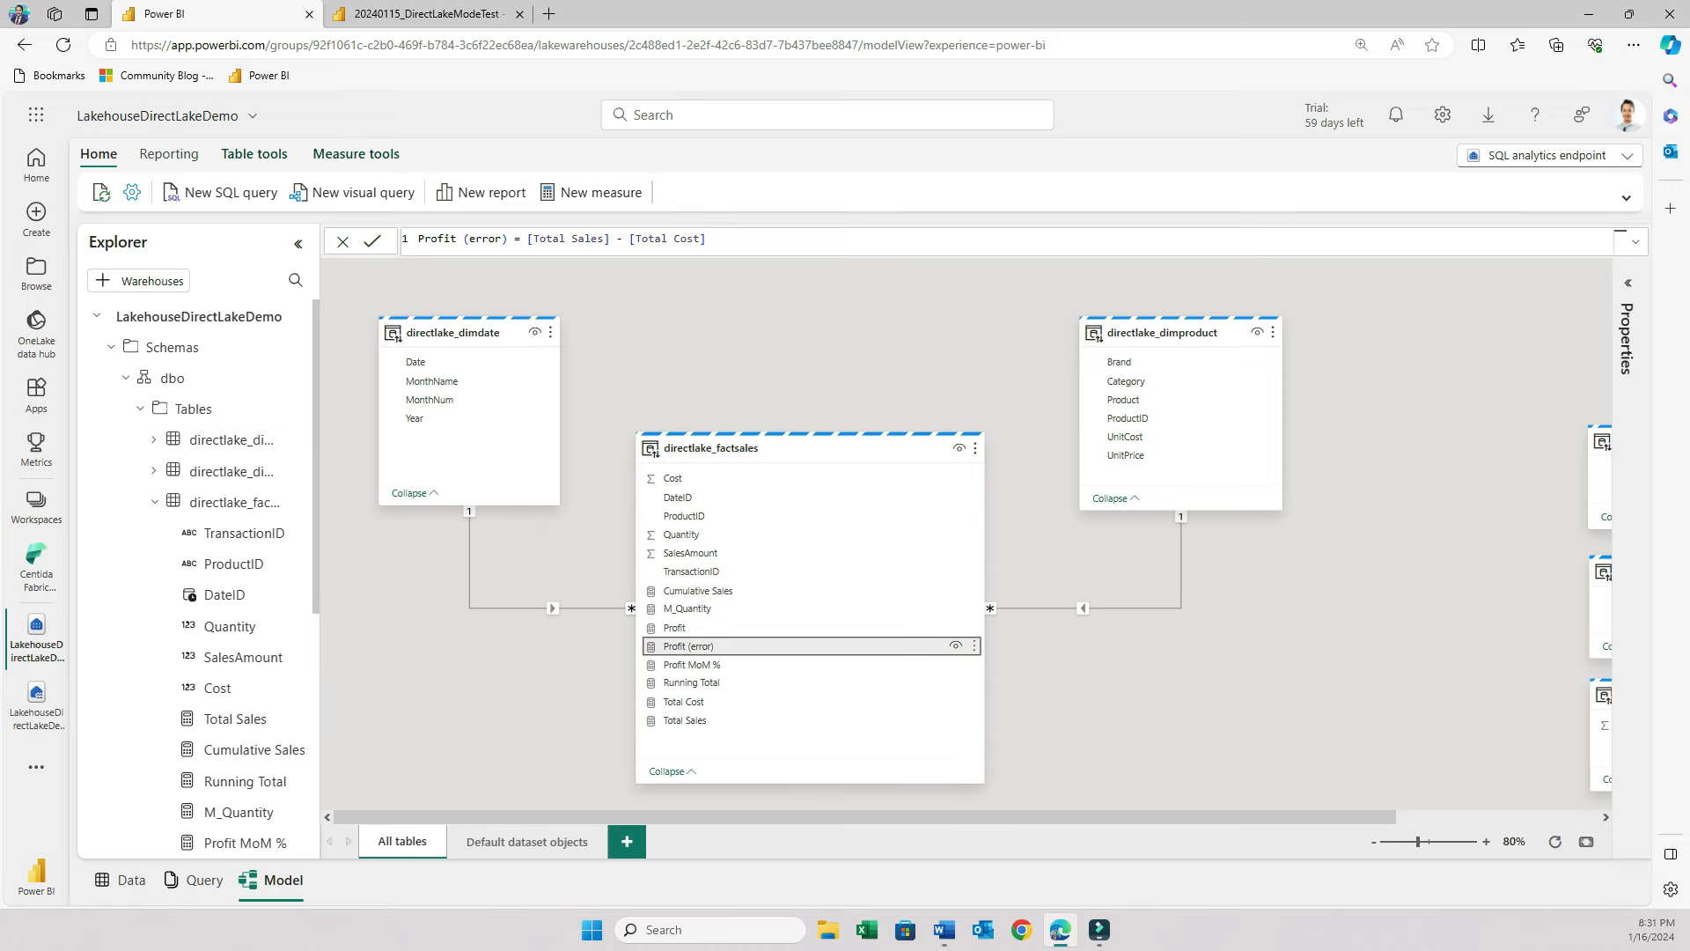
{"action": "left_click", "coordinate": [689, 647]}
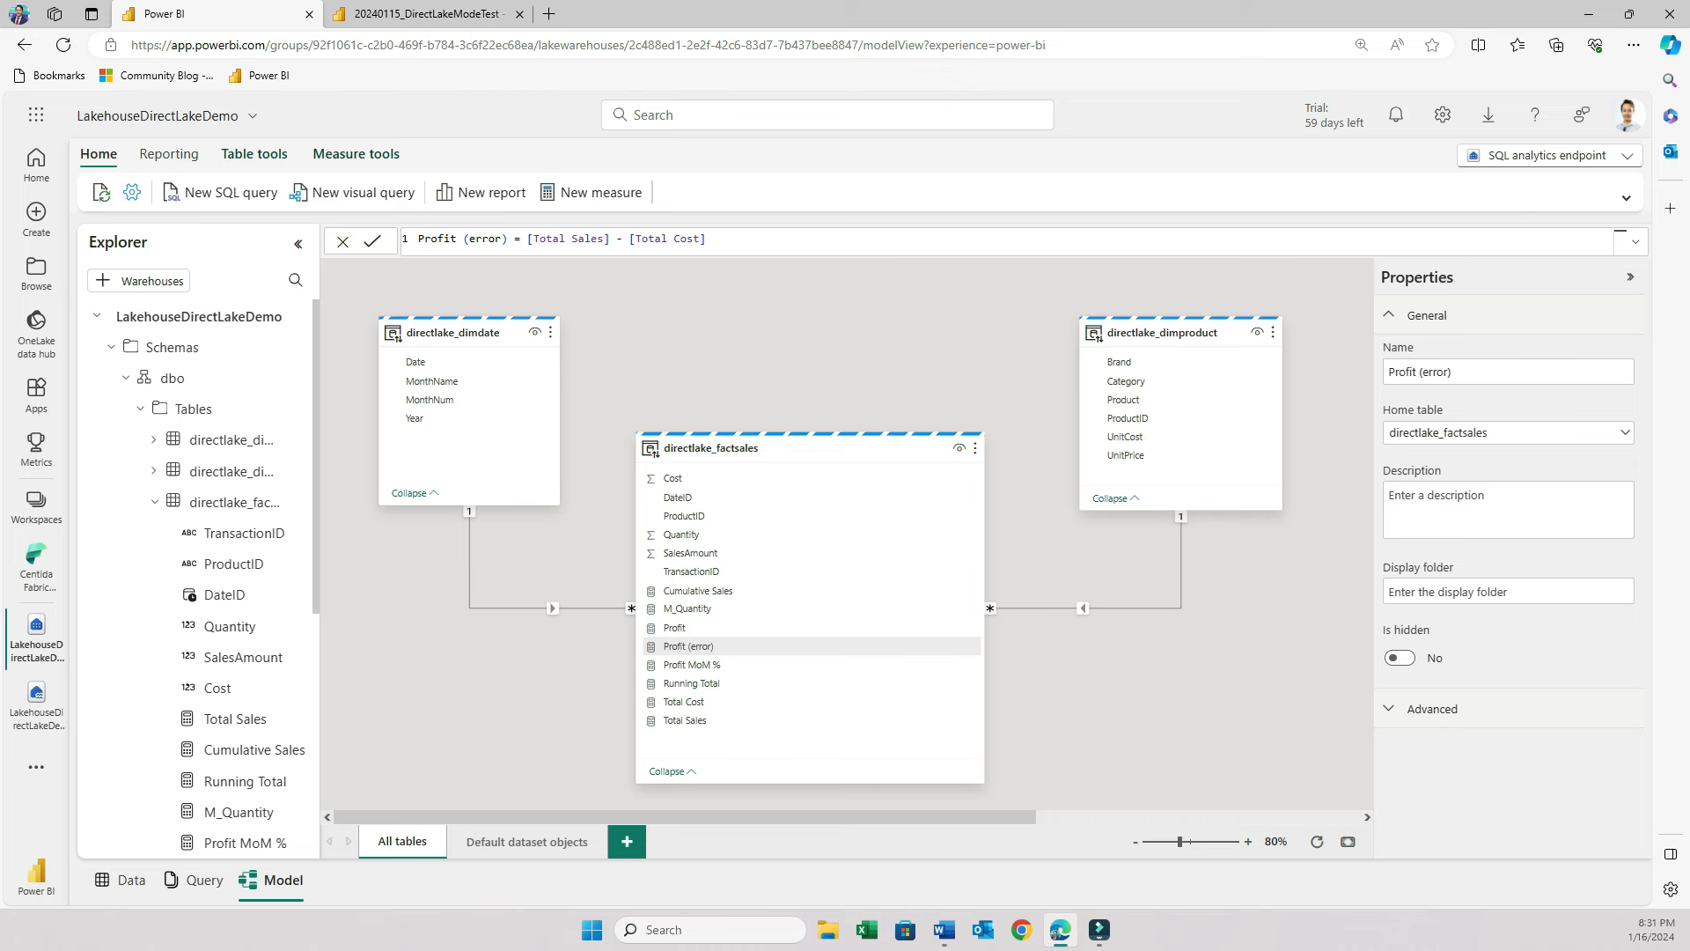
{"action": "left_click", "coordinate": [675, 626]}
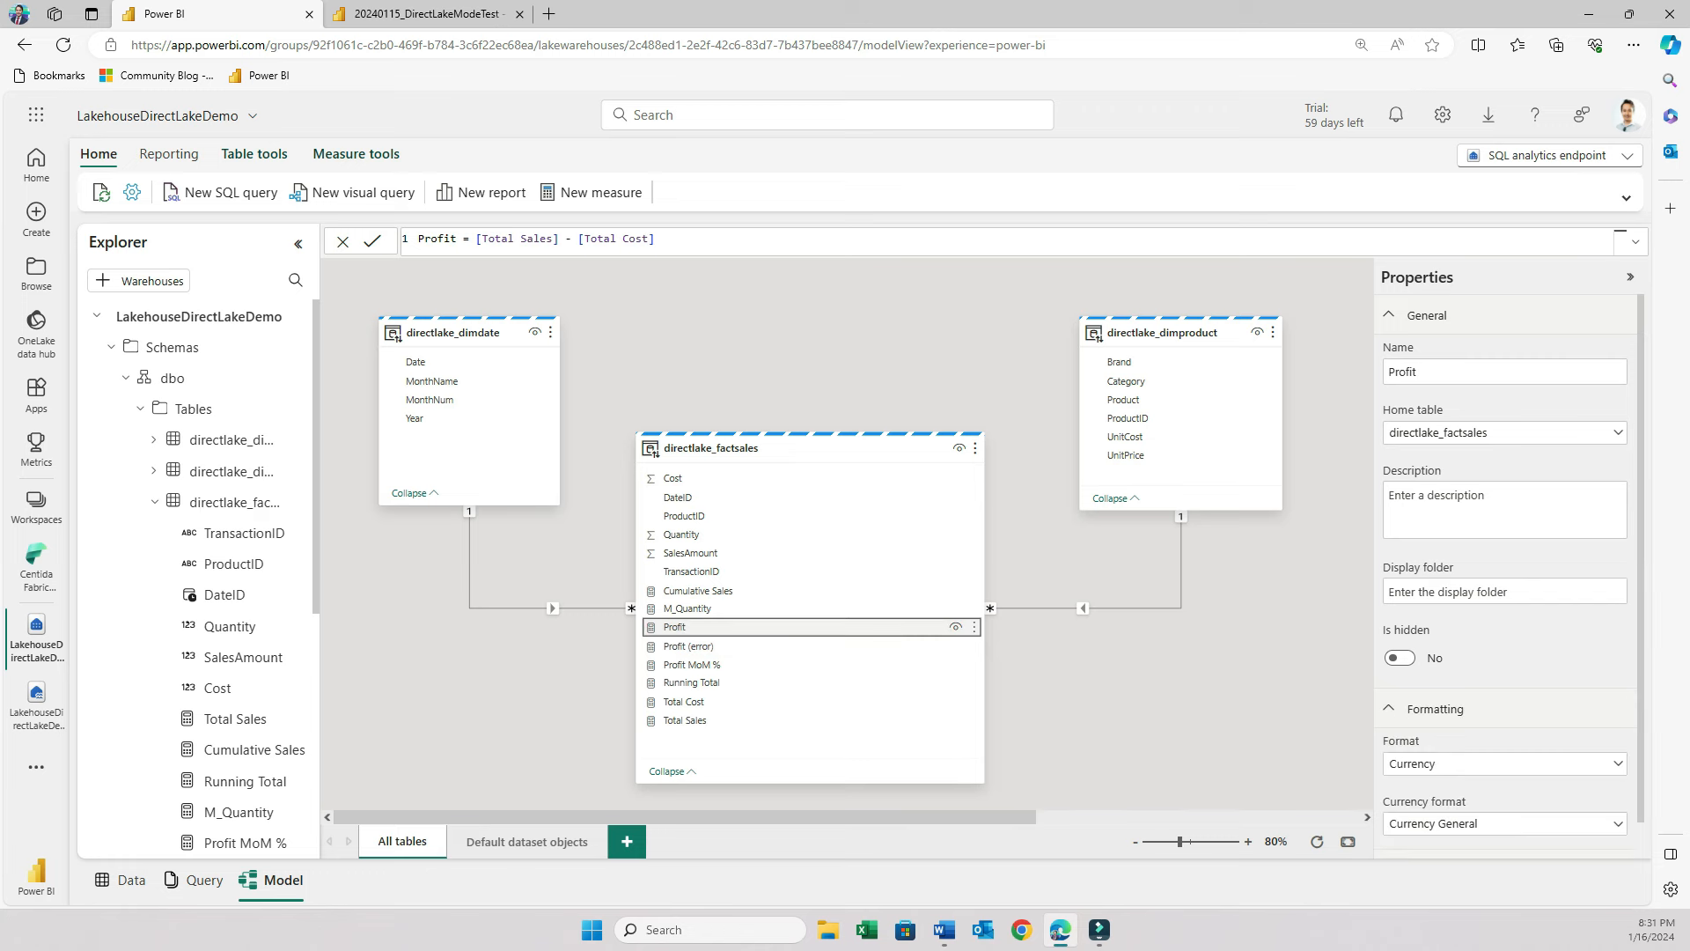
- Scroll the properties and reopen Profit (error), defined as Total Sales minus Total Cost
{"action": "scroll", "scroll_direction": "down", "scroll_amount": 3}
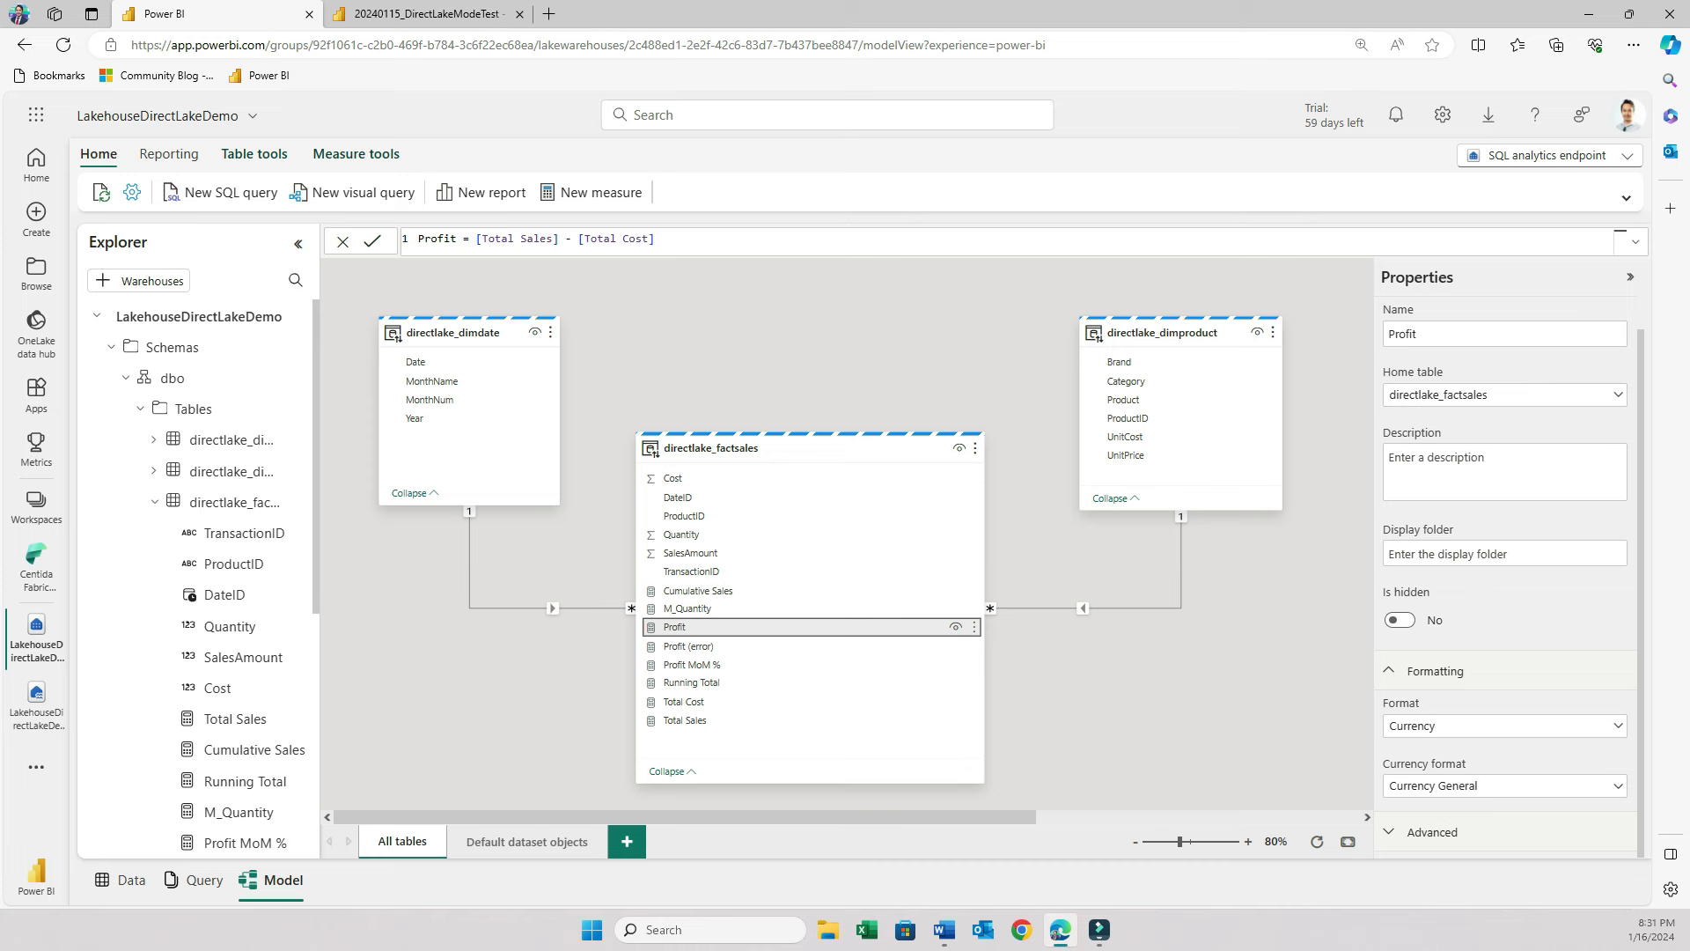
{"action": "left_click", "coordinate": [689, 646]}
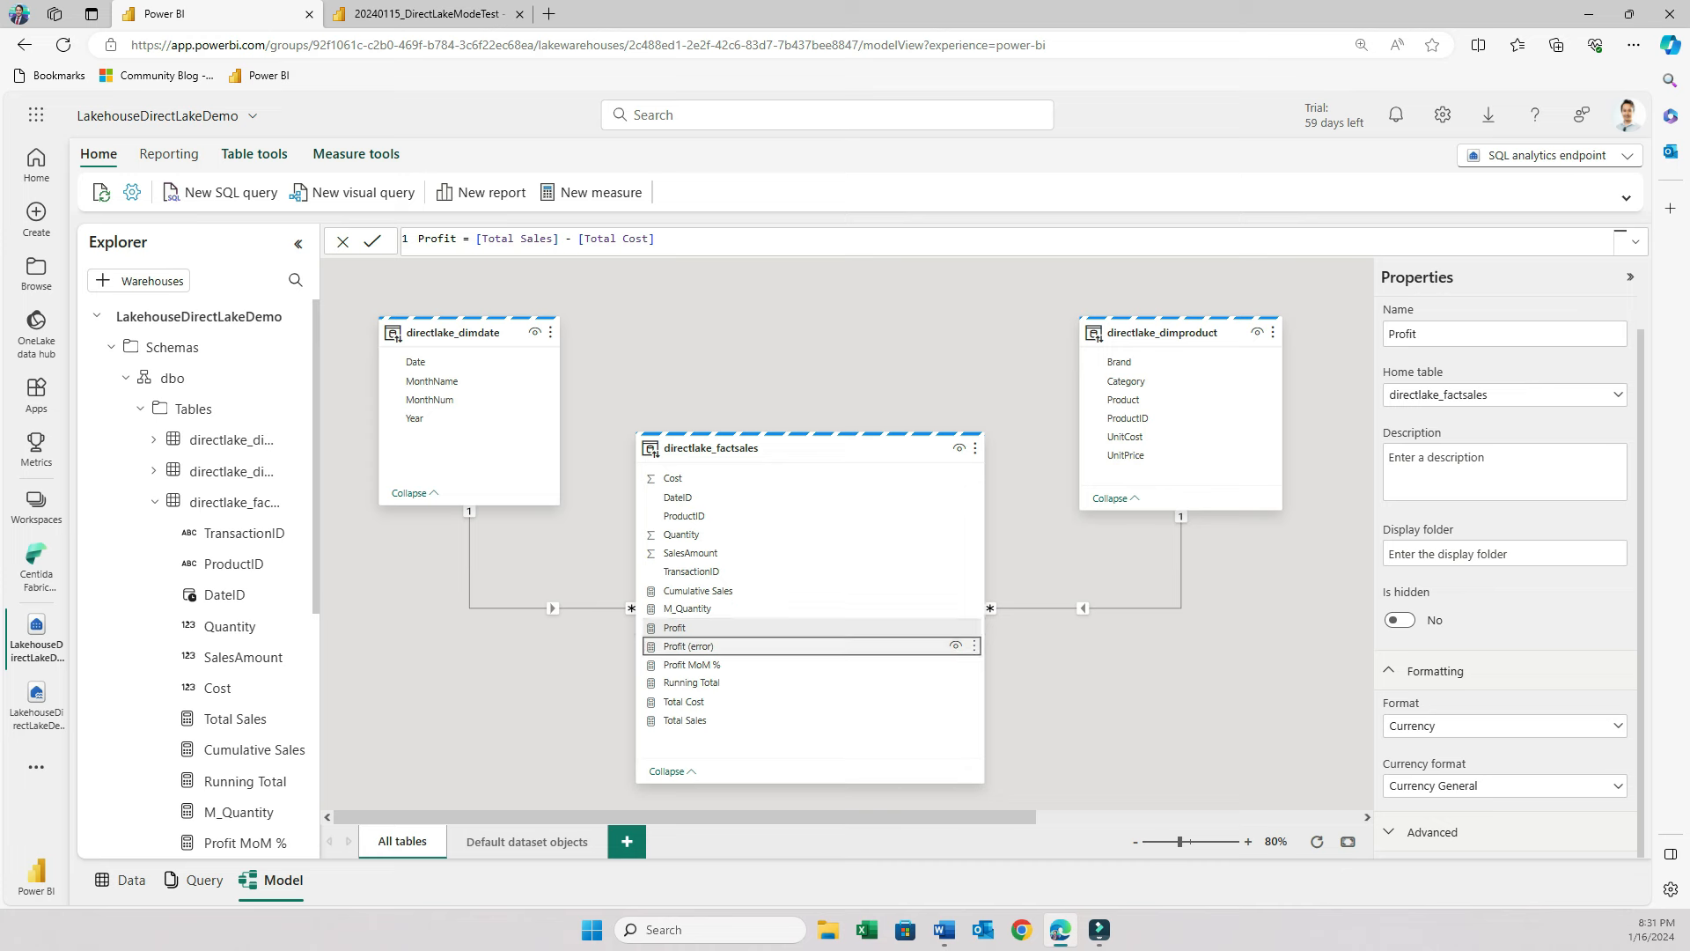
{"action": "left_click", "coordinate": [691, 646]}
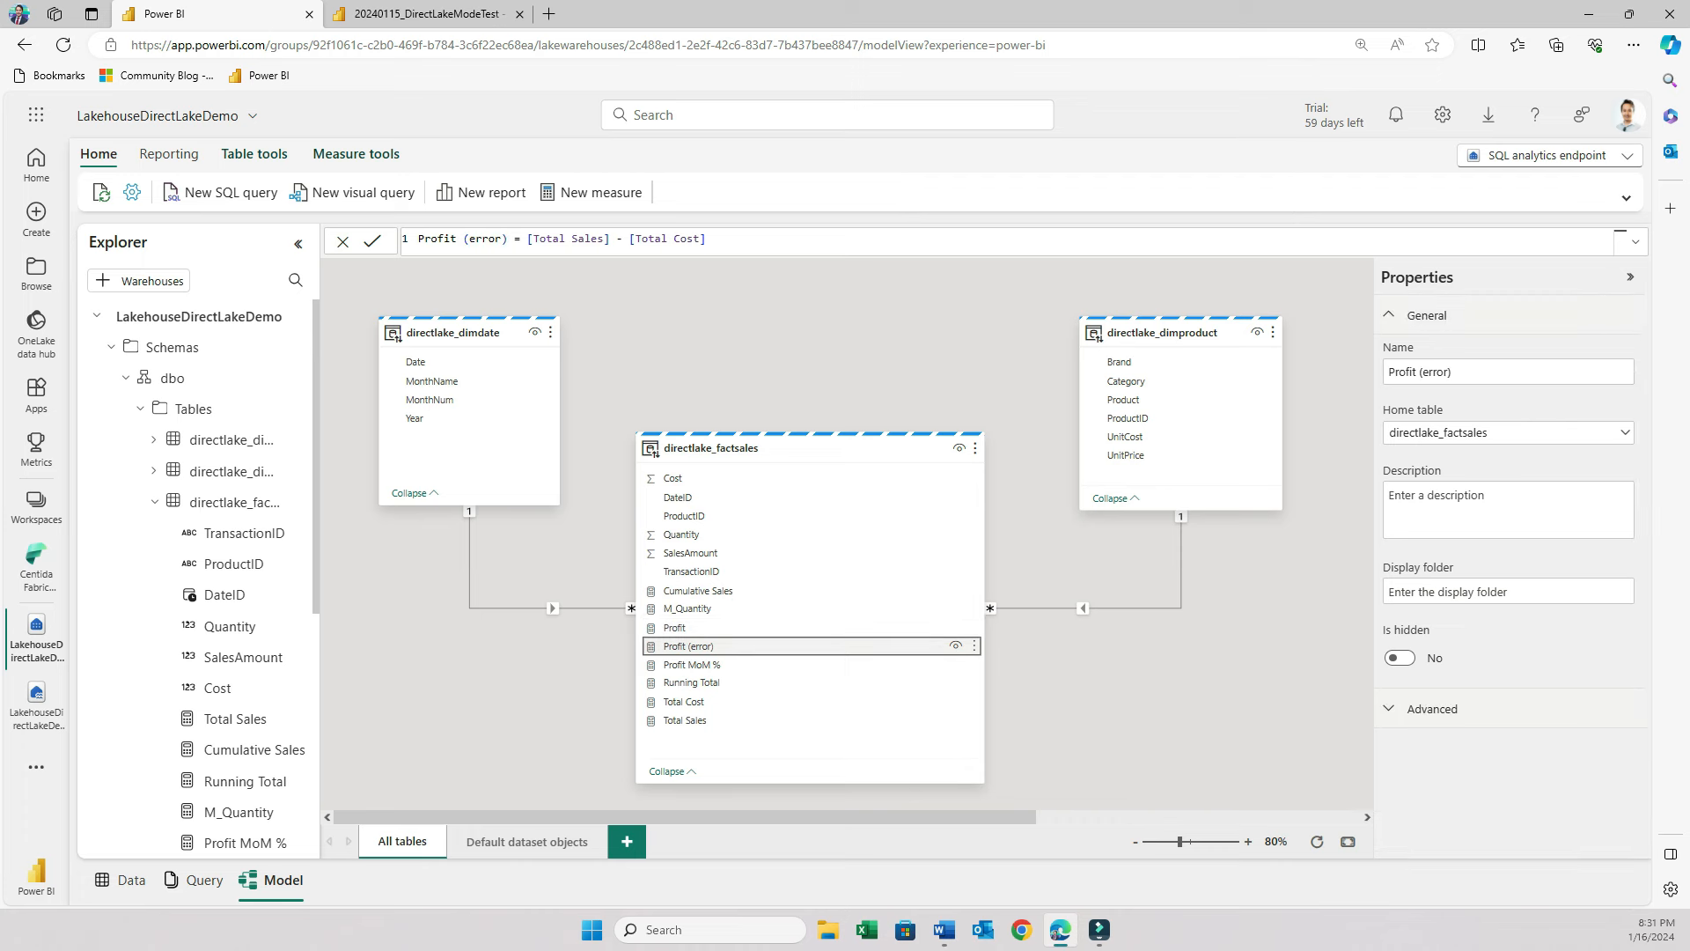